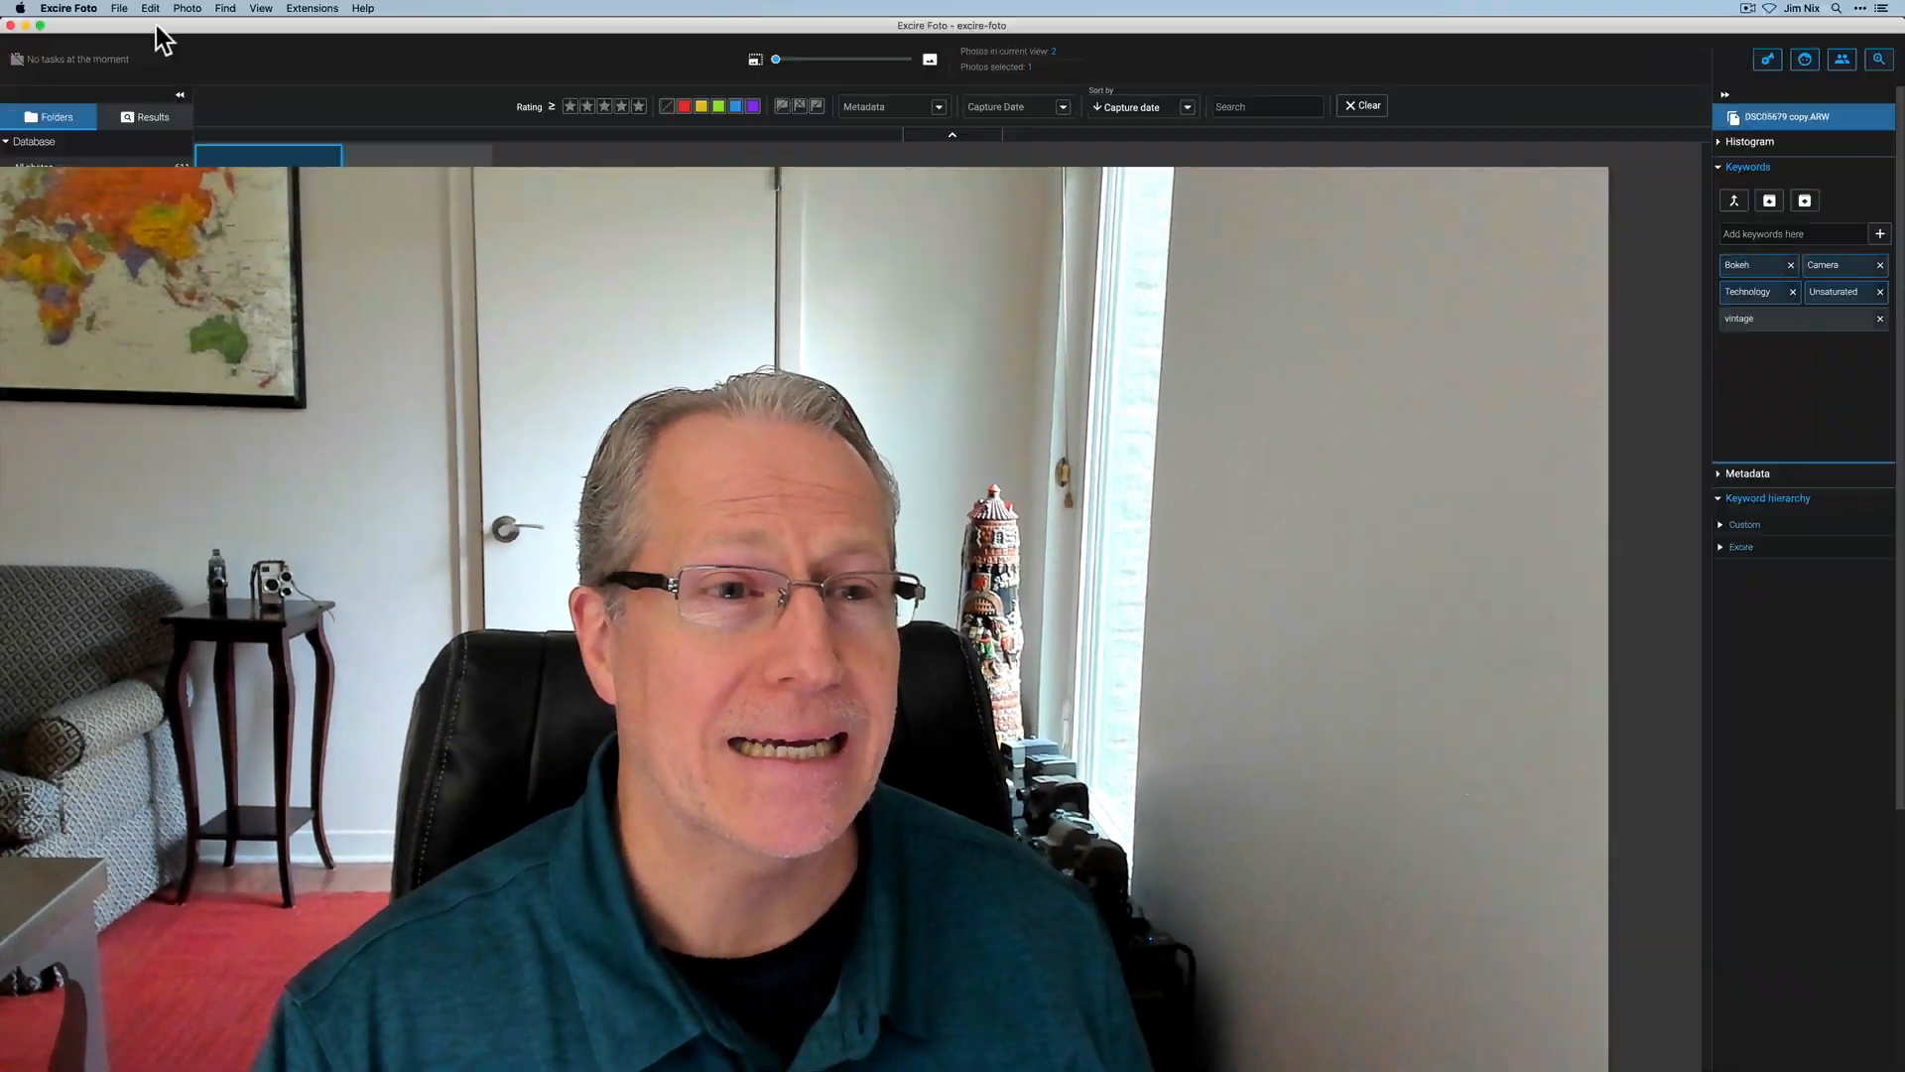
# Step: Show the File menu commands with Preferences within reach
pyautogui.click(119, 8)
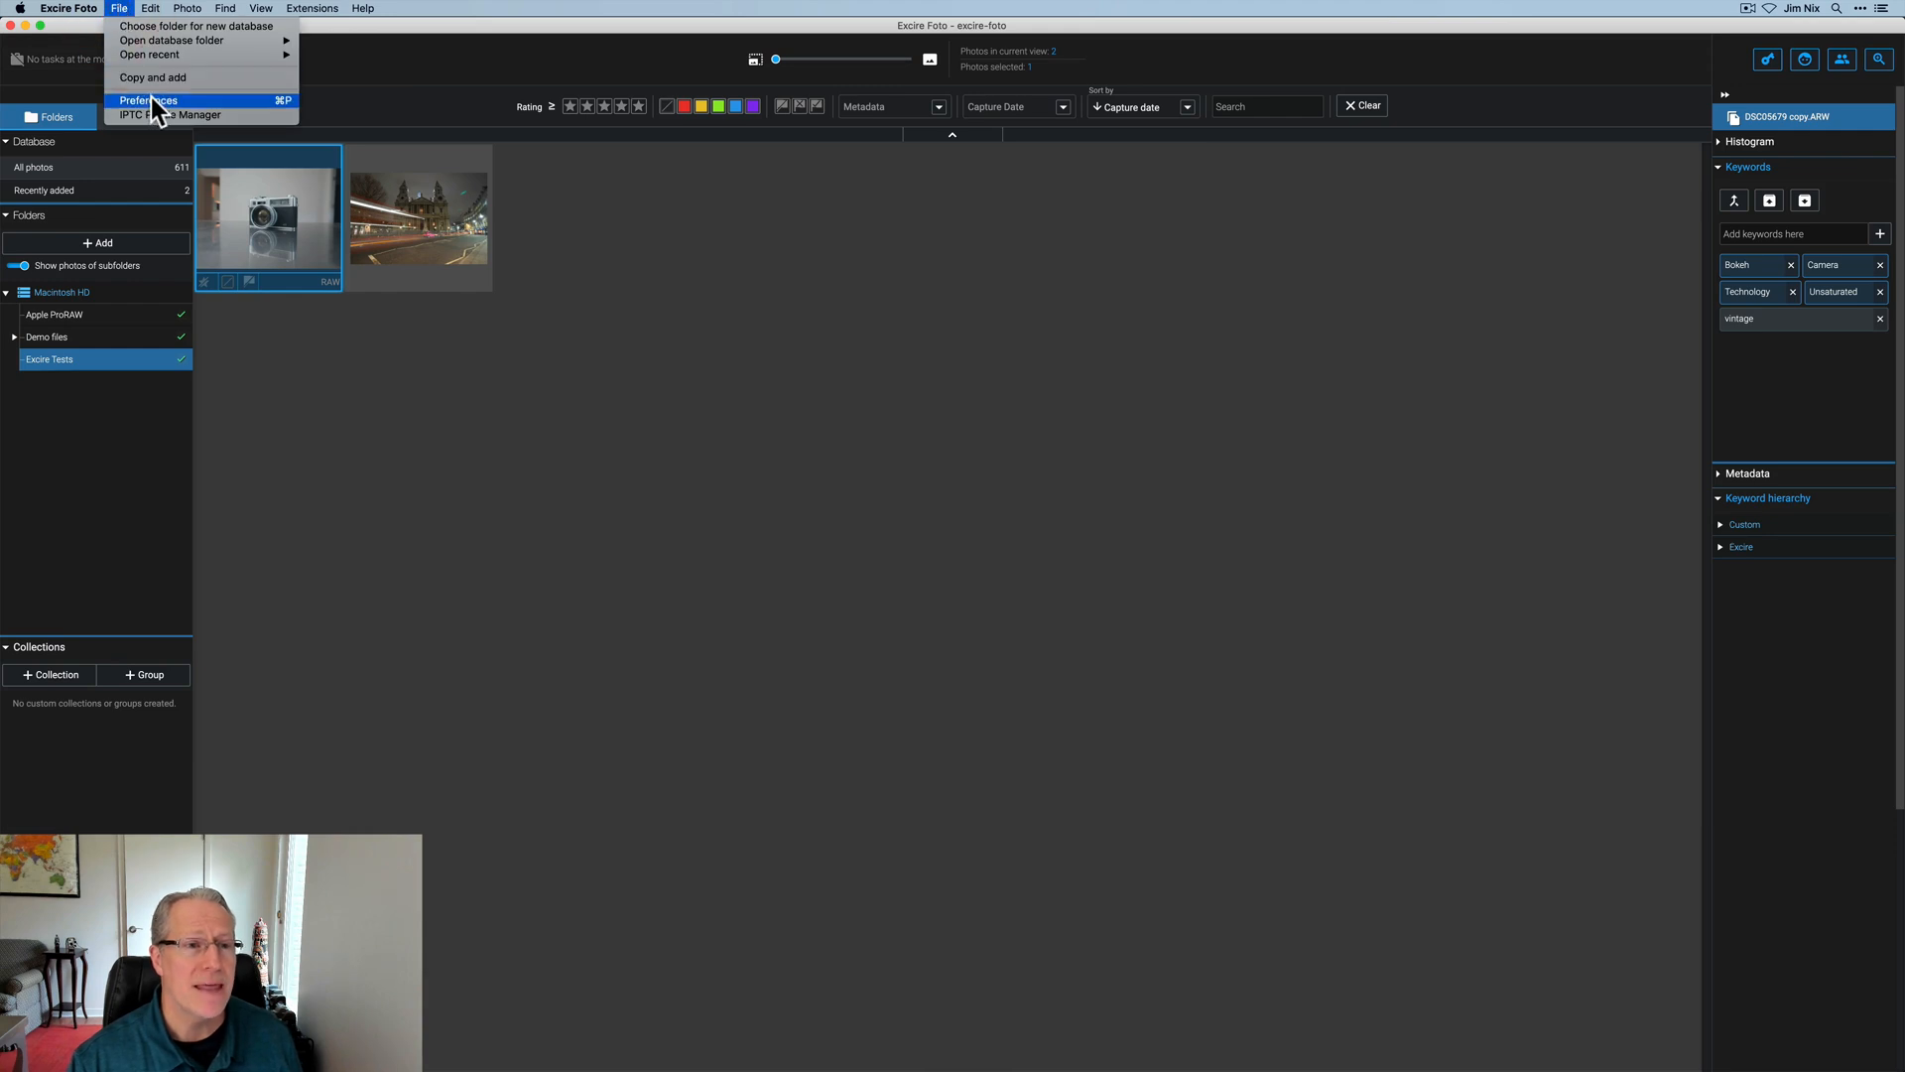
# Step: Bring up Excire Foto's Preferences to review the Metadata sidecar settings
pyautogui.click(147, 99)
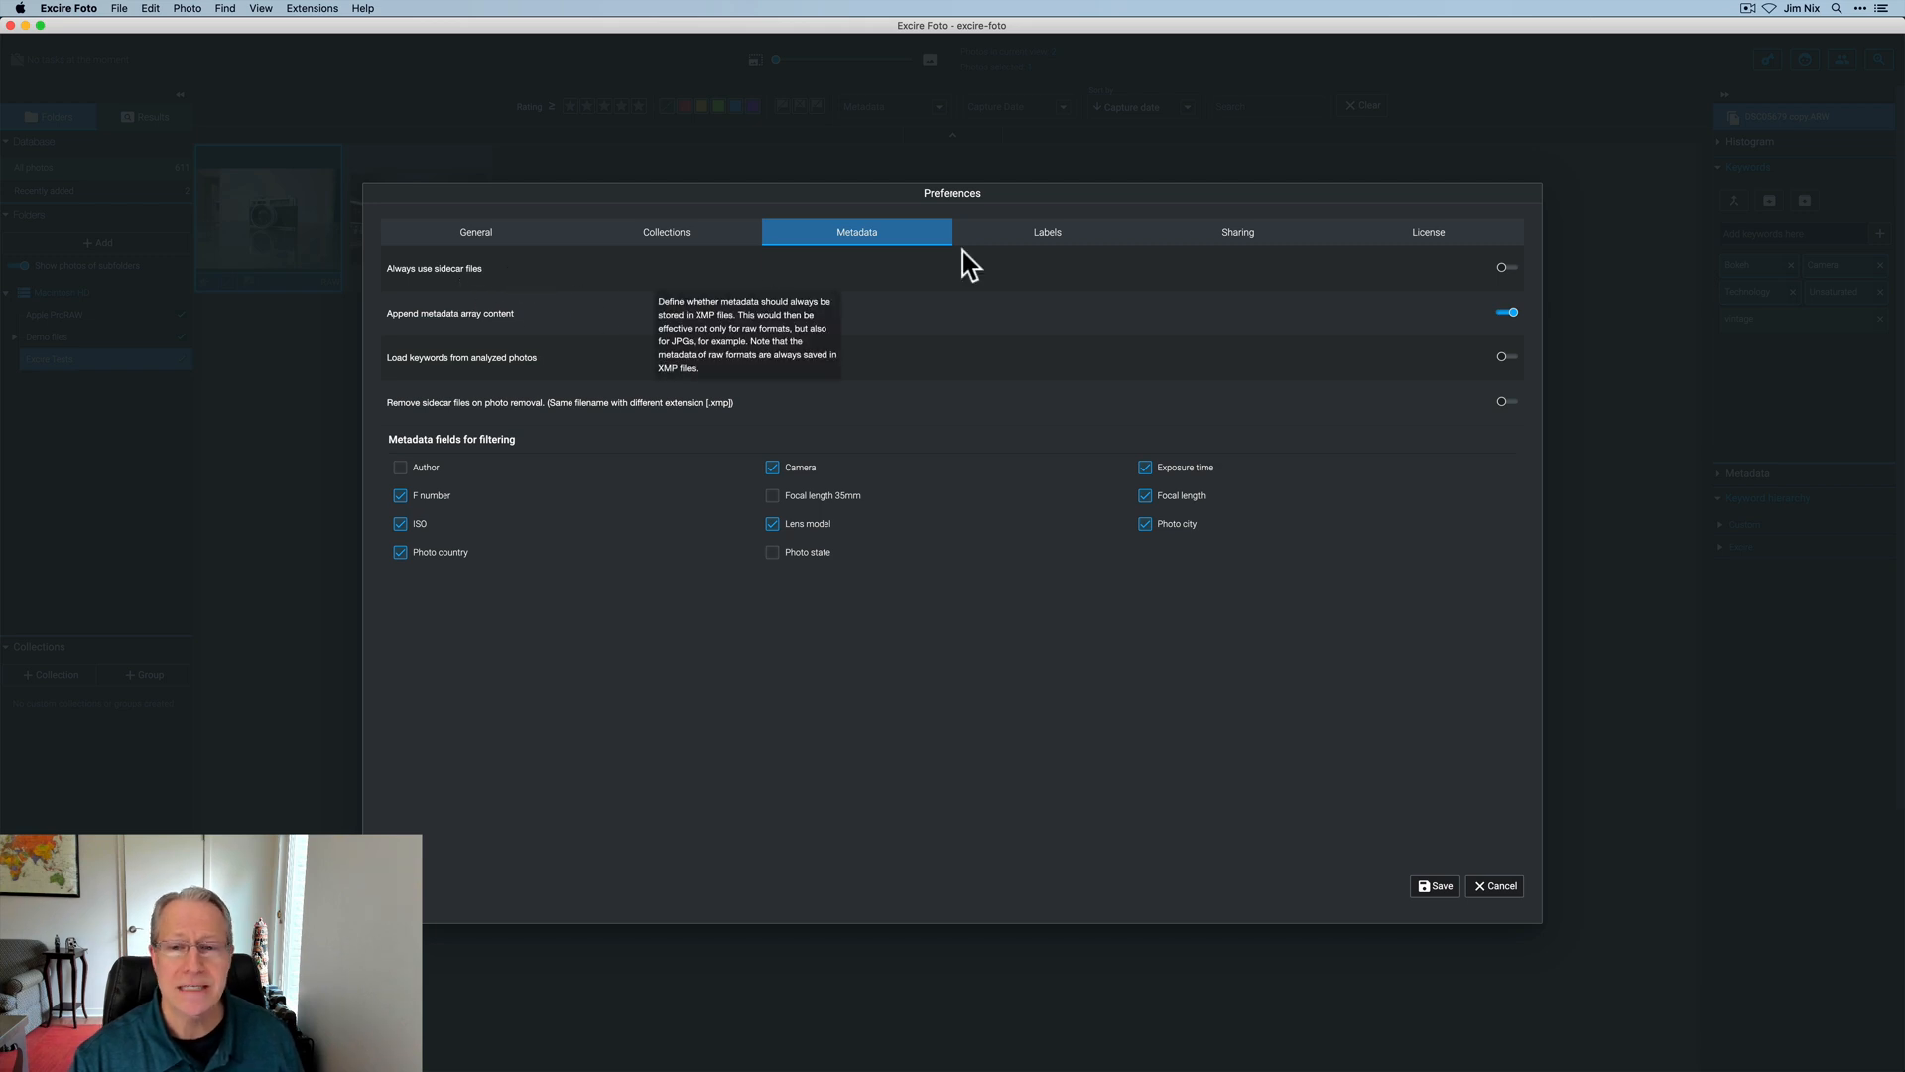
pyautogui.moveTo(1482, 280)
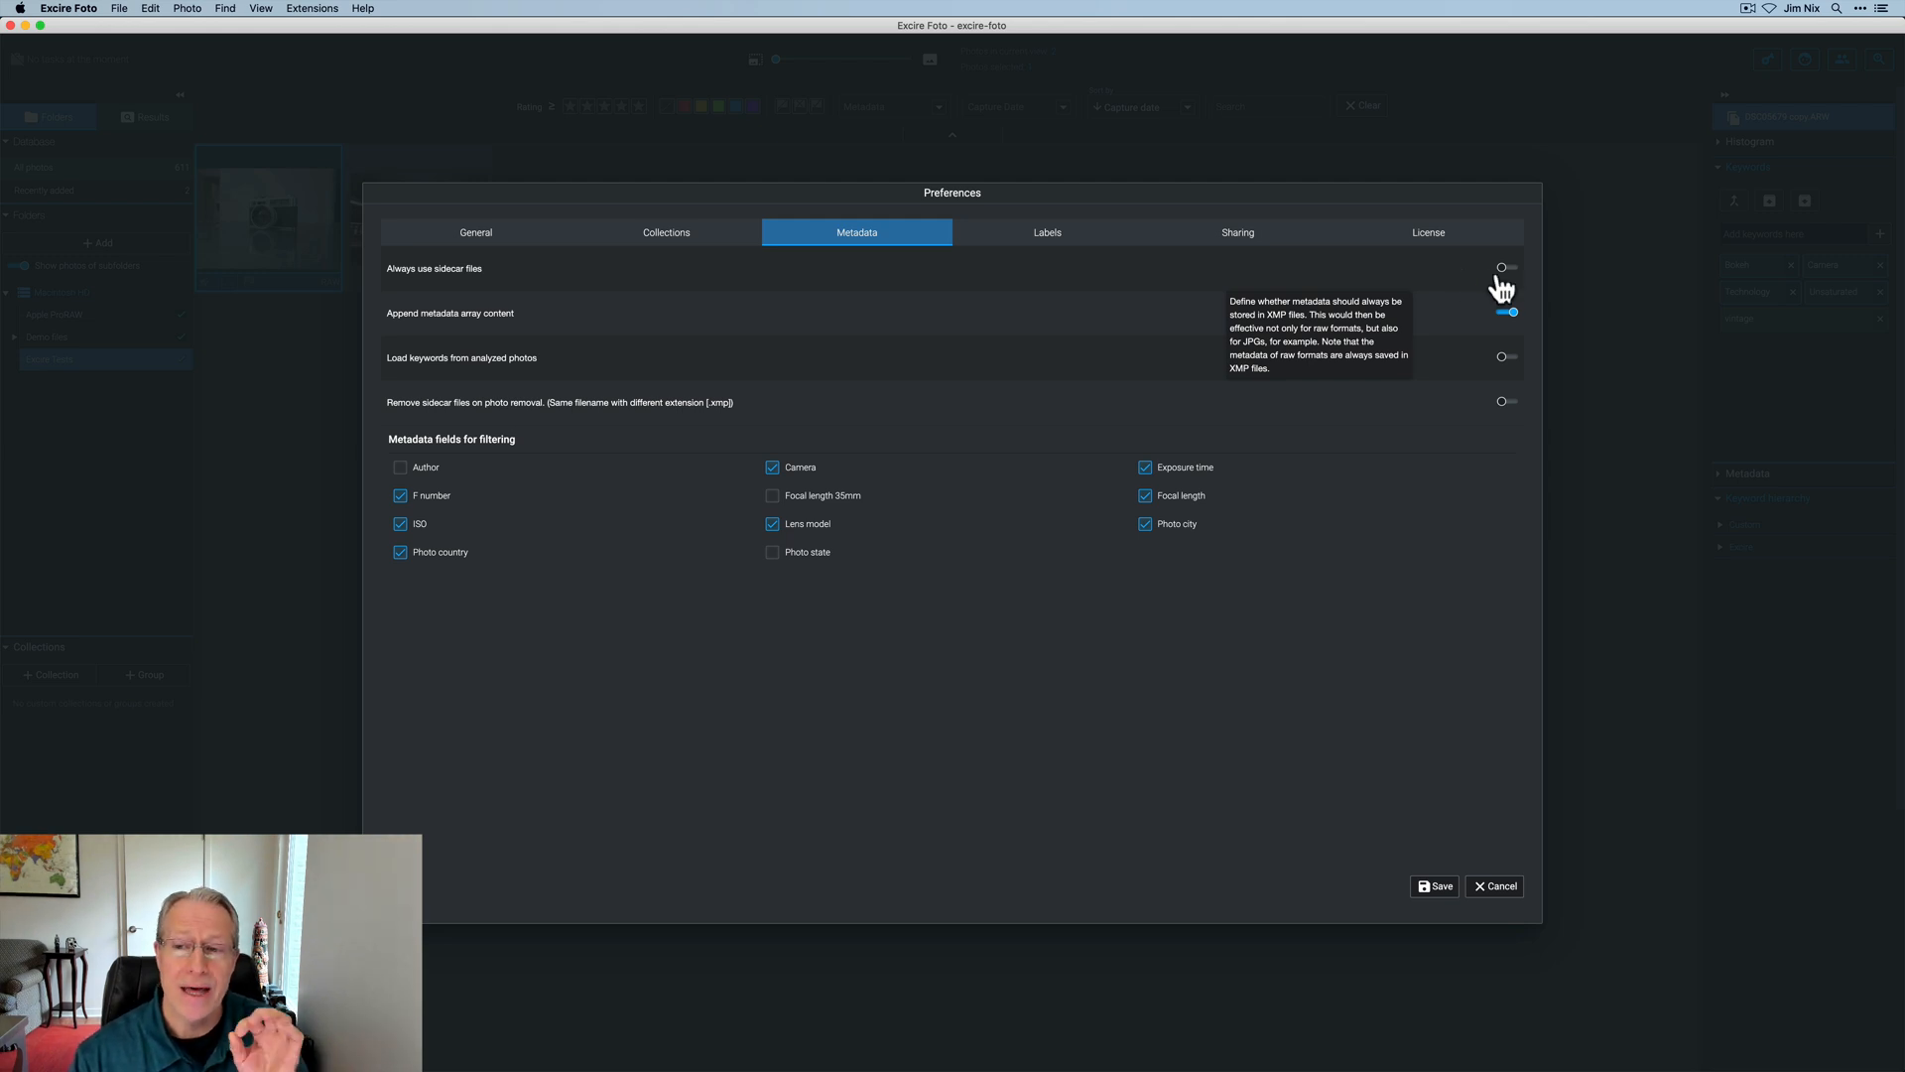
pyautogui.moveTo(1481, 289)
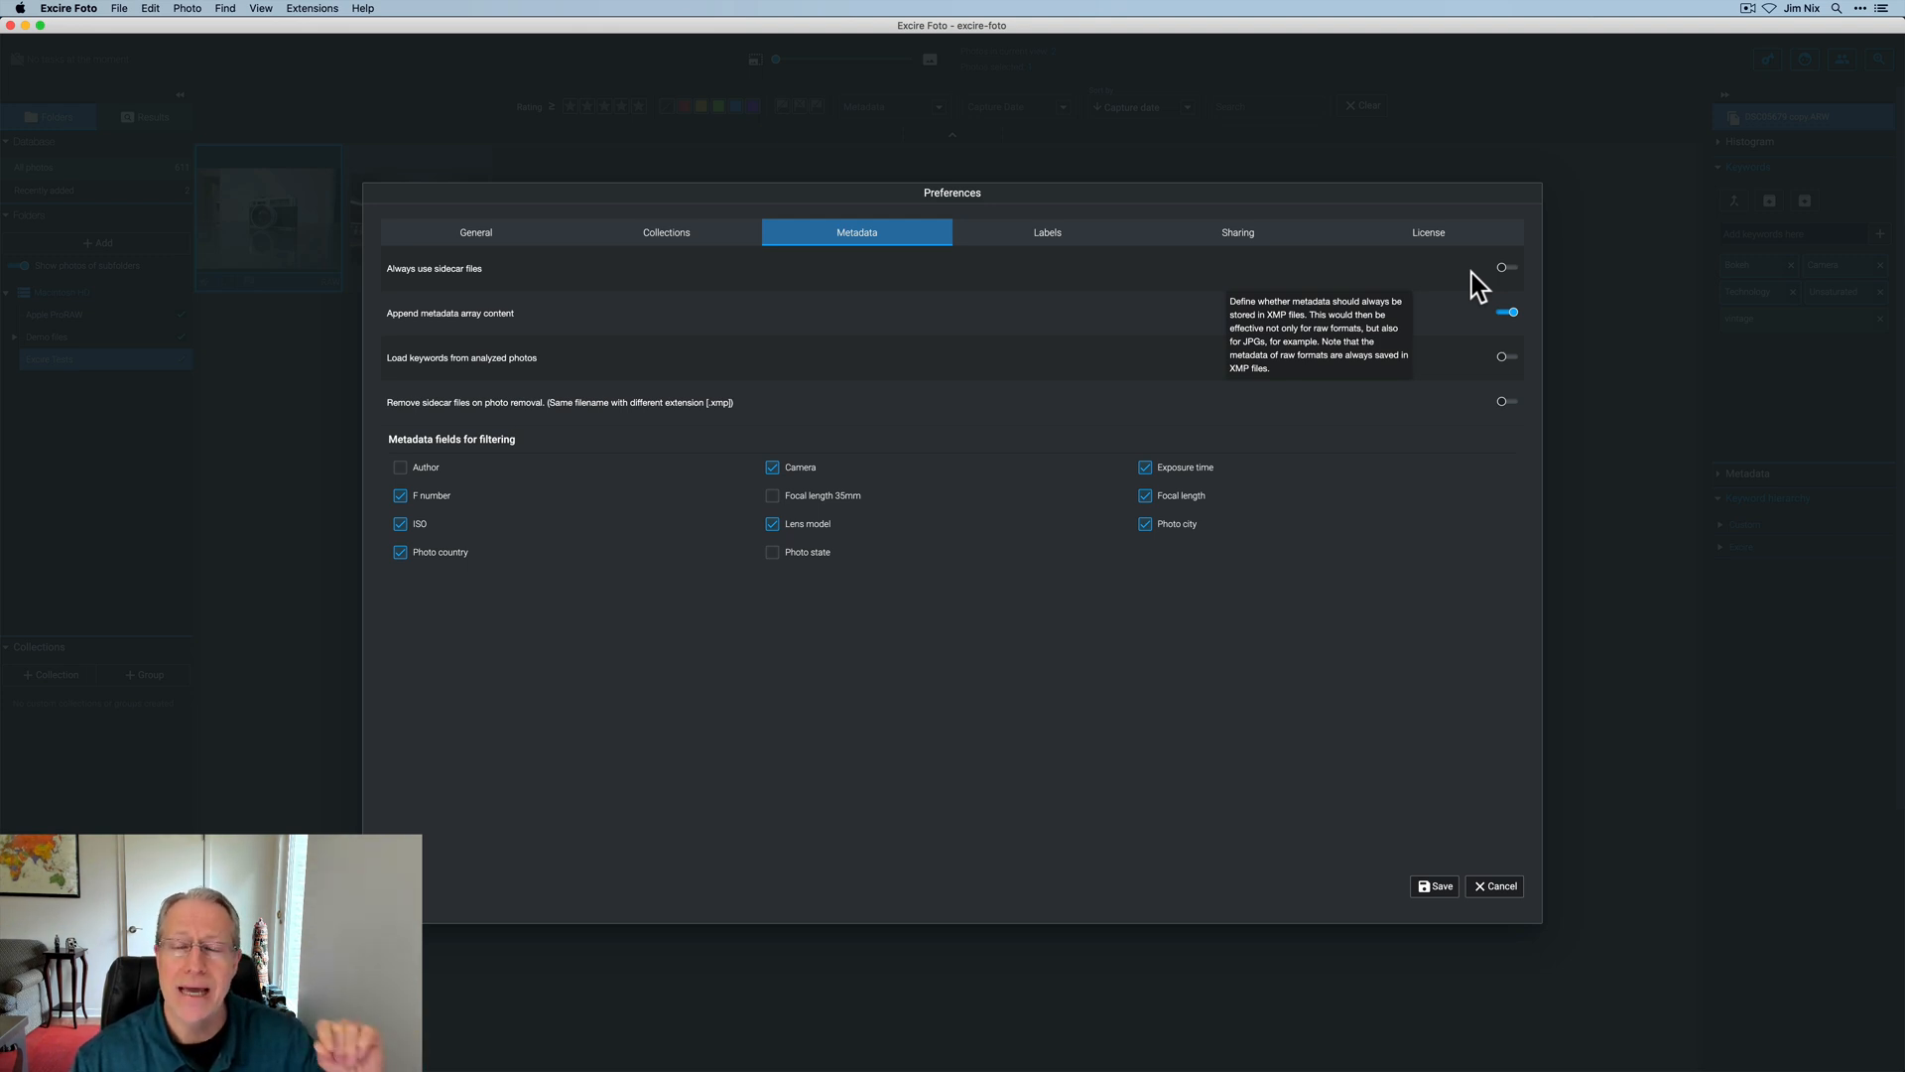
pyautogui.moveTo(1495, 851)
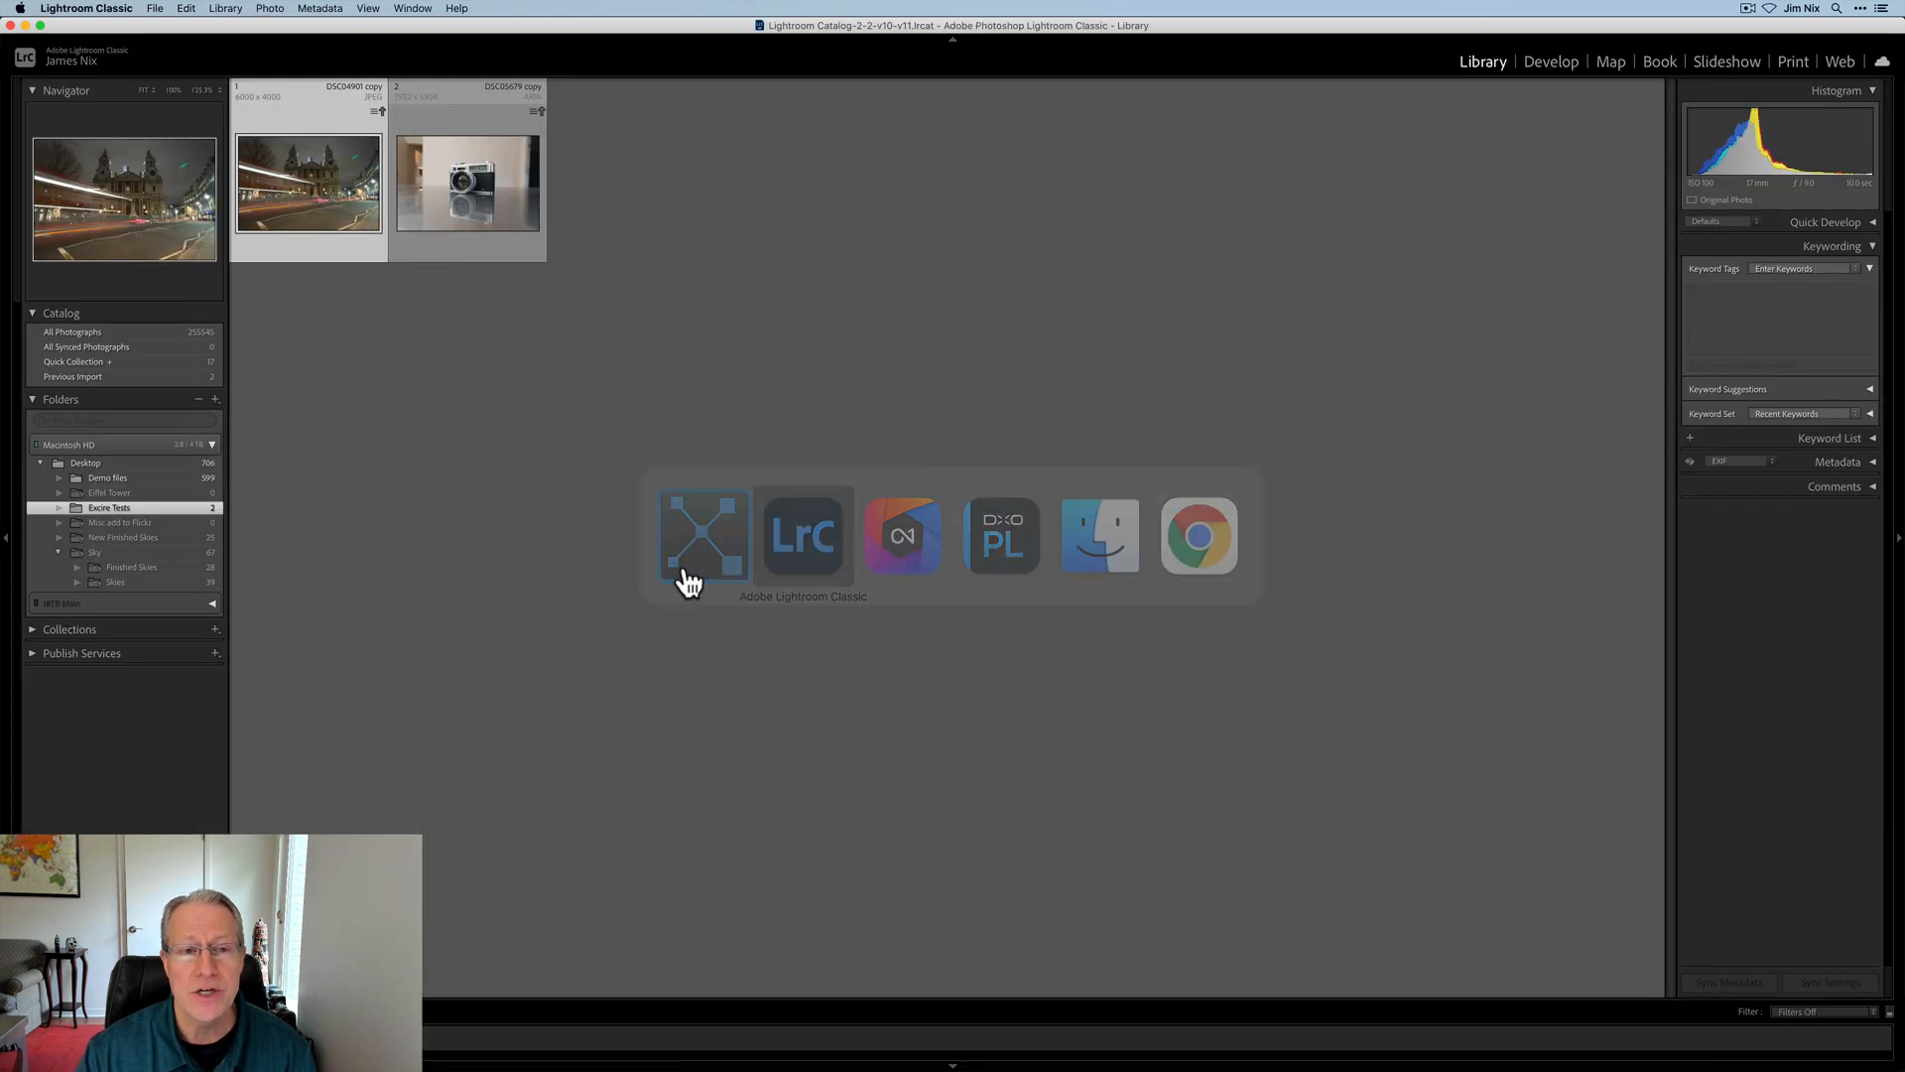
# Step: In Lightroom Classic, select the night street photo and confirm it has no keyword tags
pyautogui.click(310, 186)
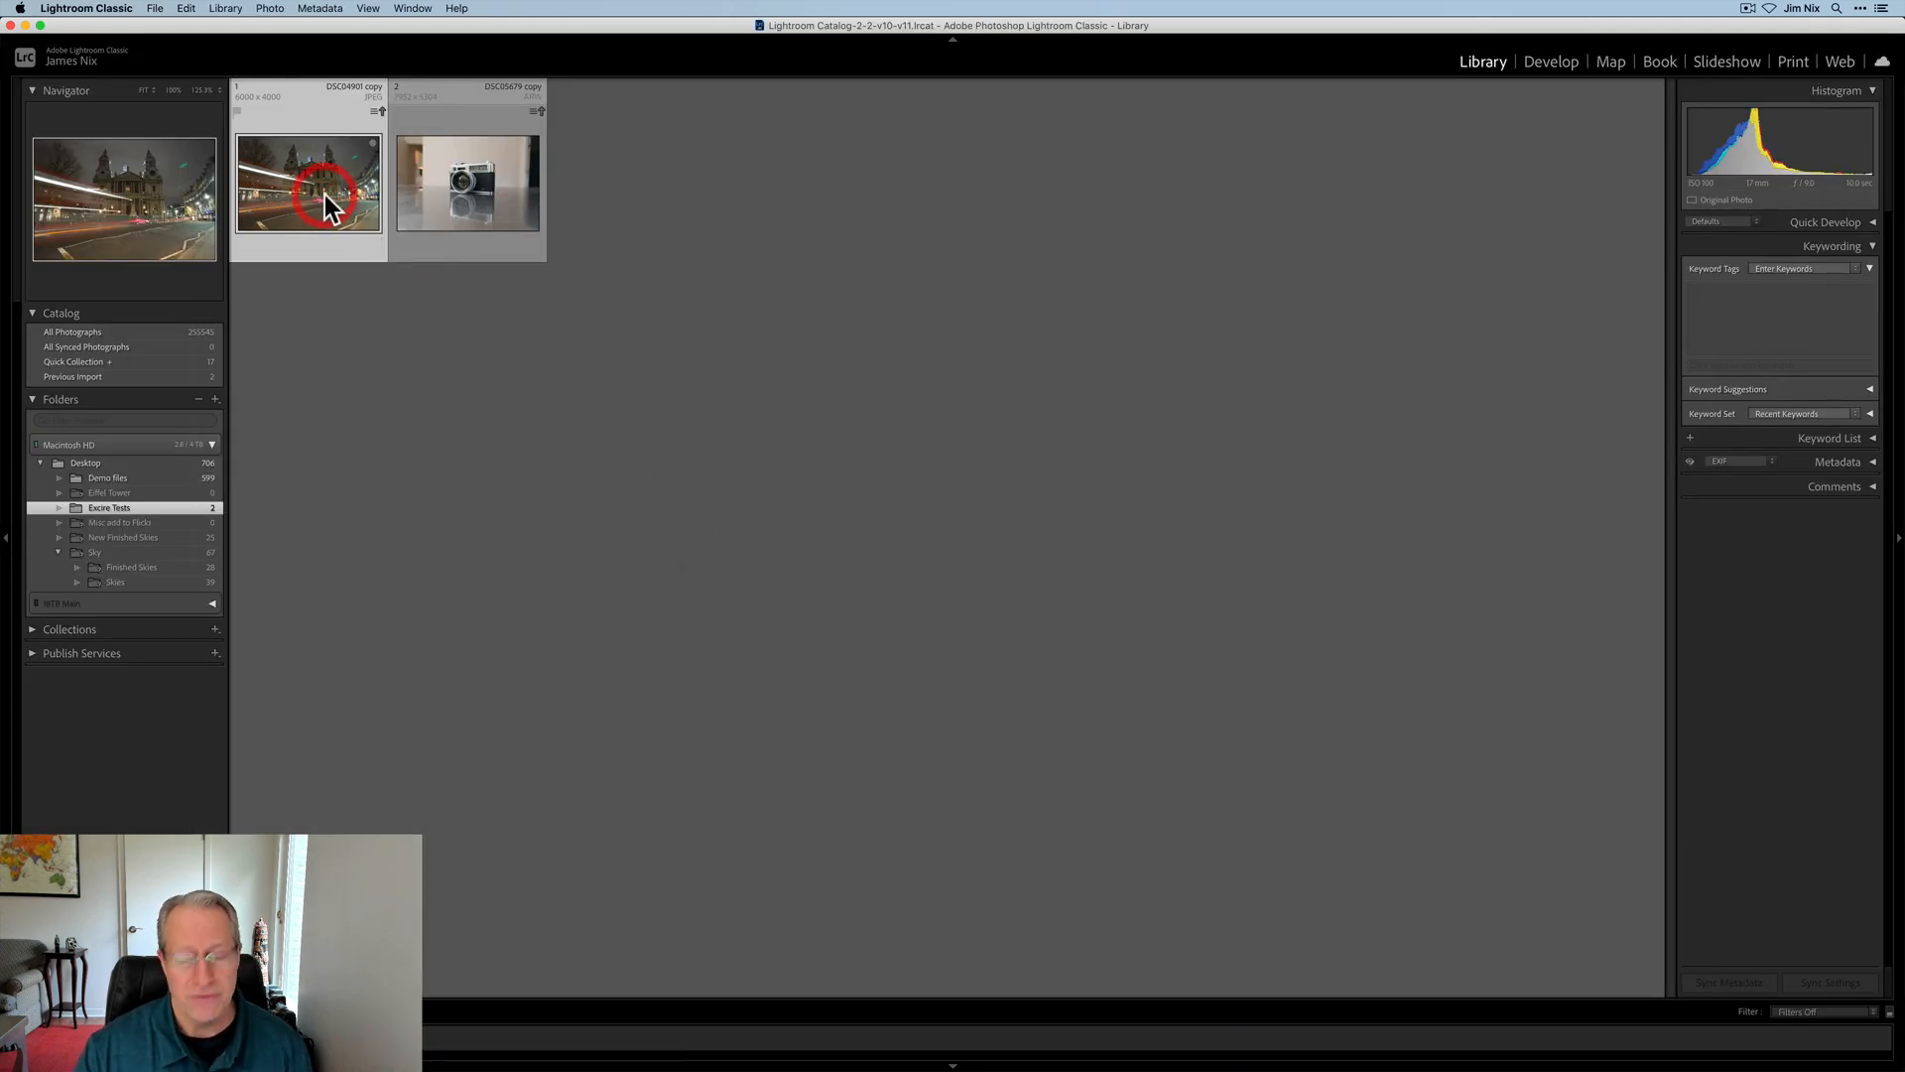
pyautogui.click(466, 185)
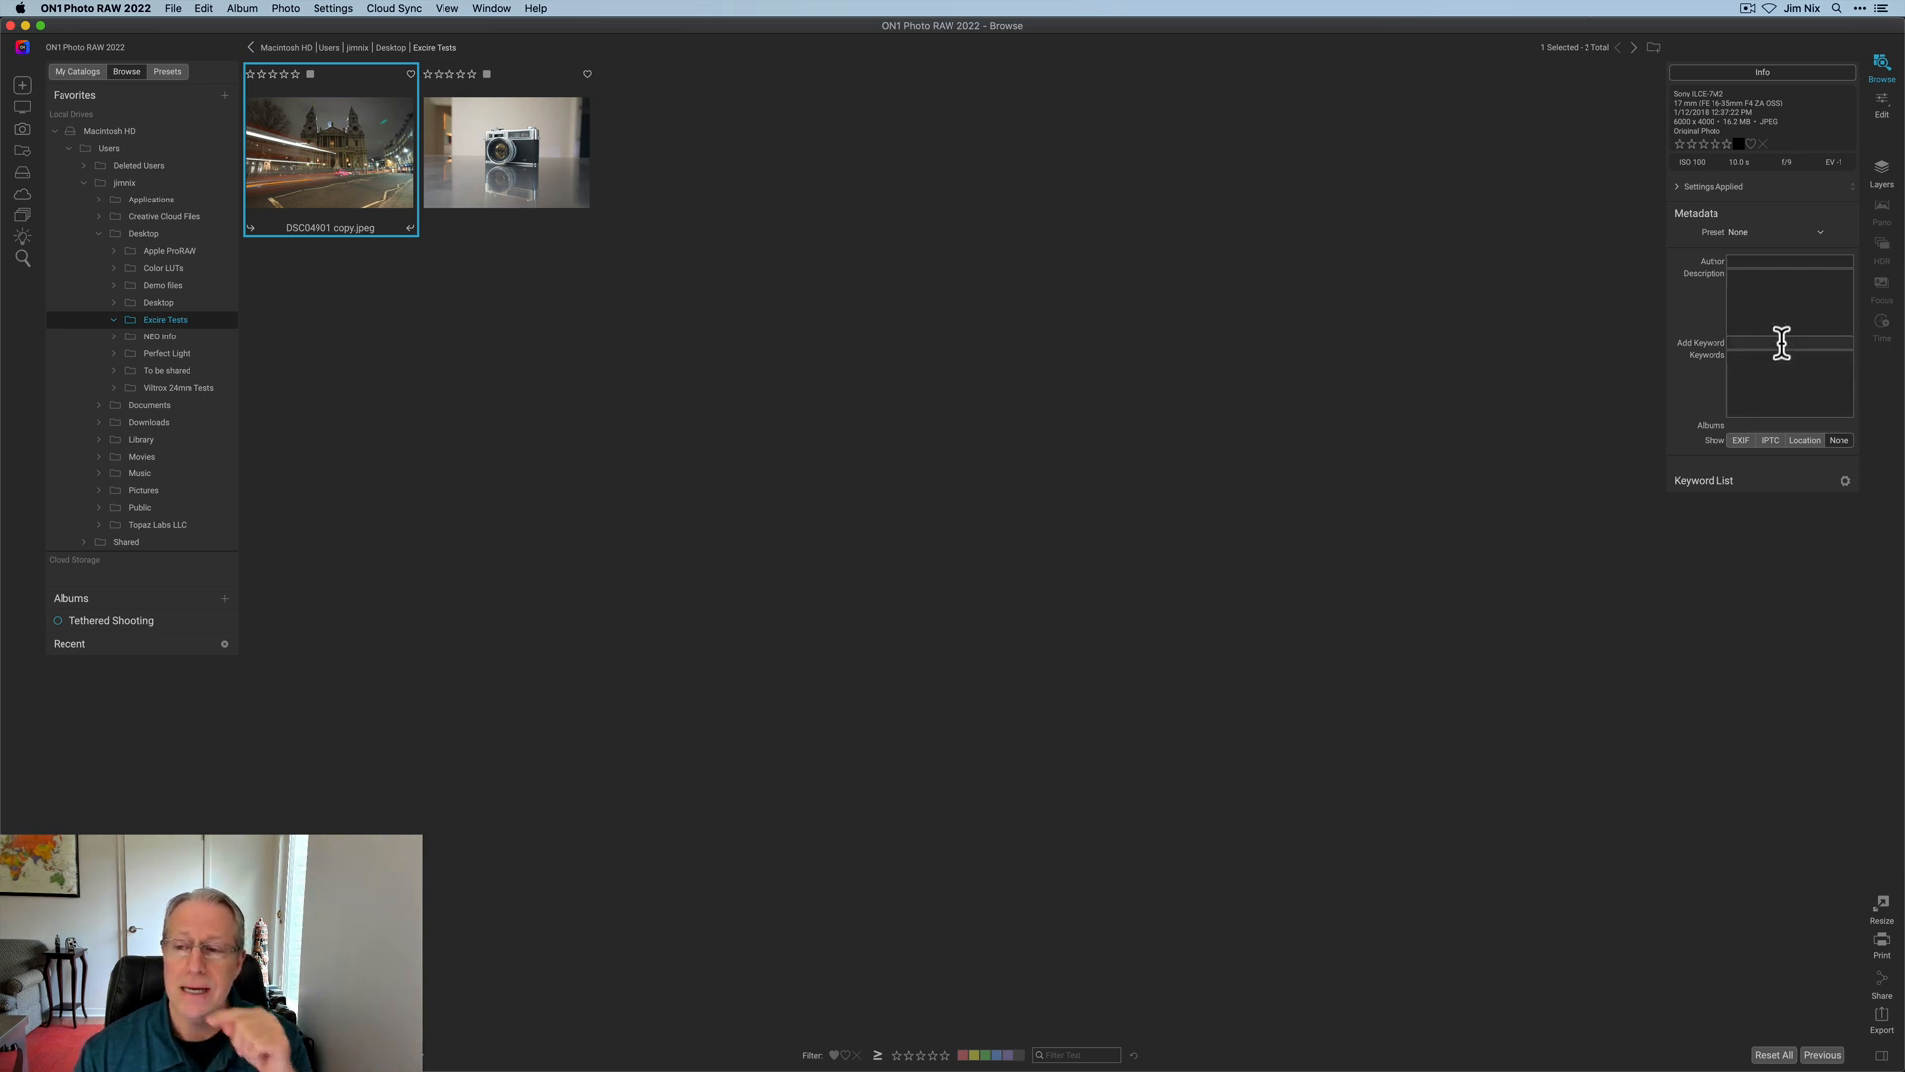
# Step: Check the camera photo shows no keywords in ON1 and DxO PhotoLab, then return to Excire Foto
pyautogui.click(504, 151)
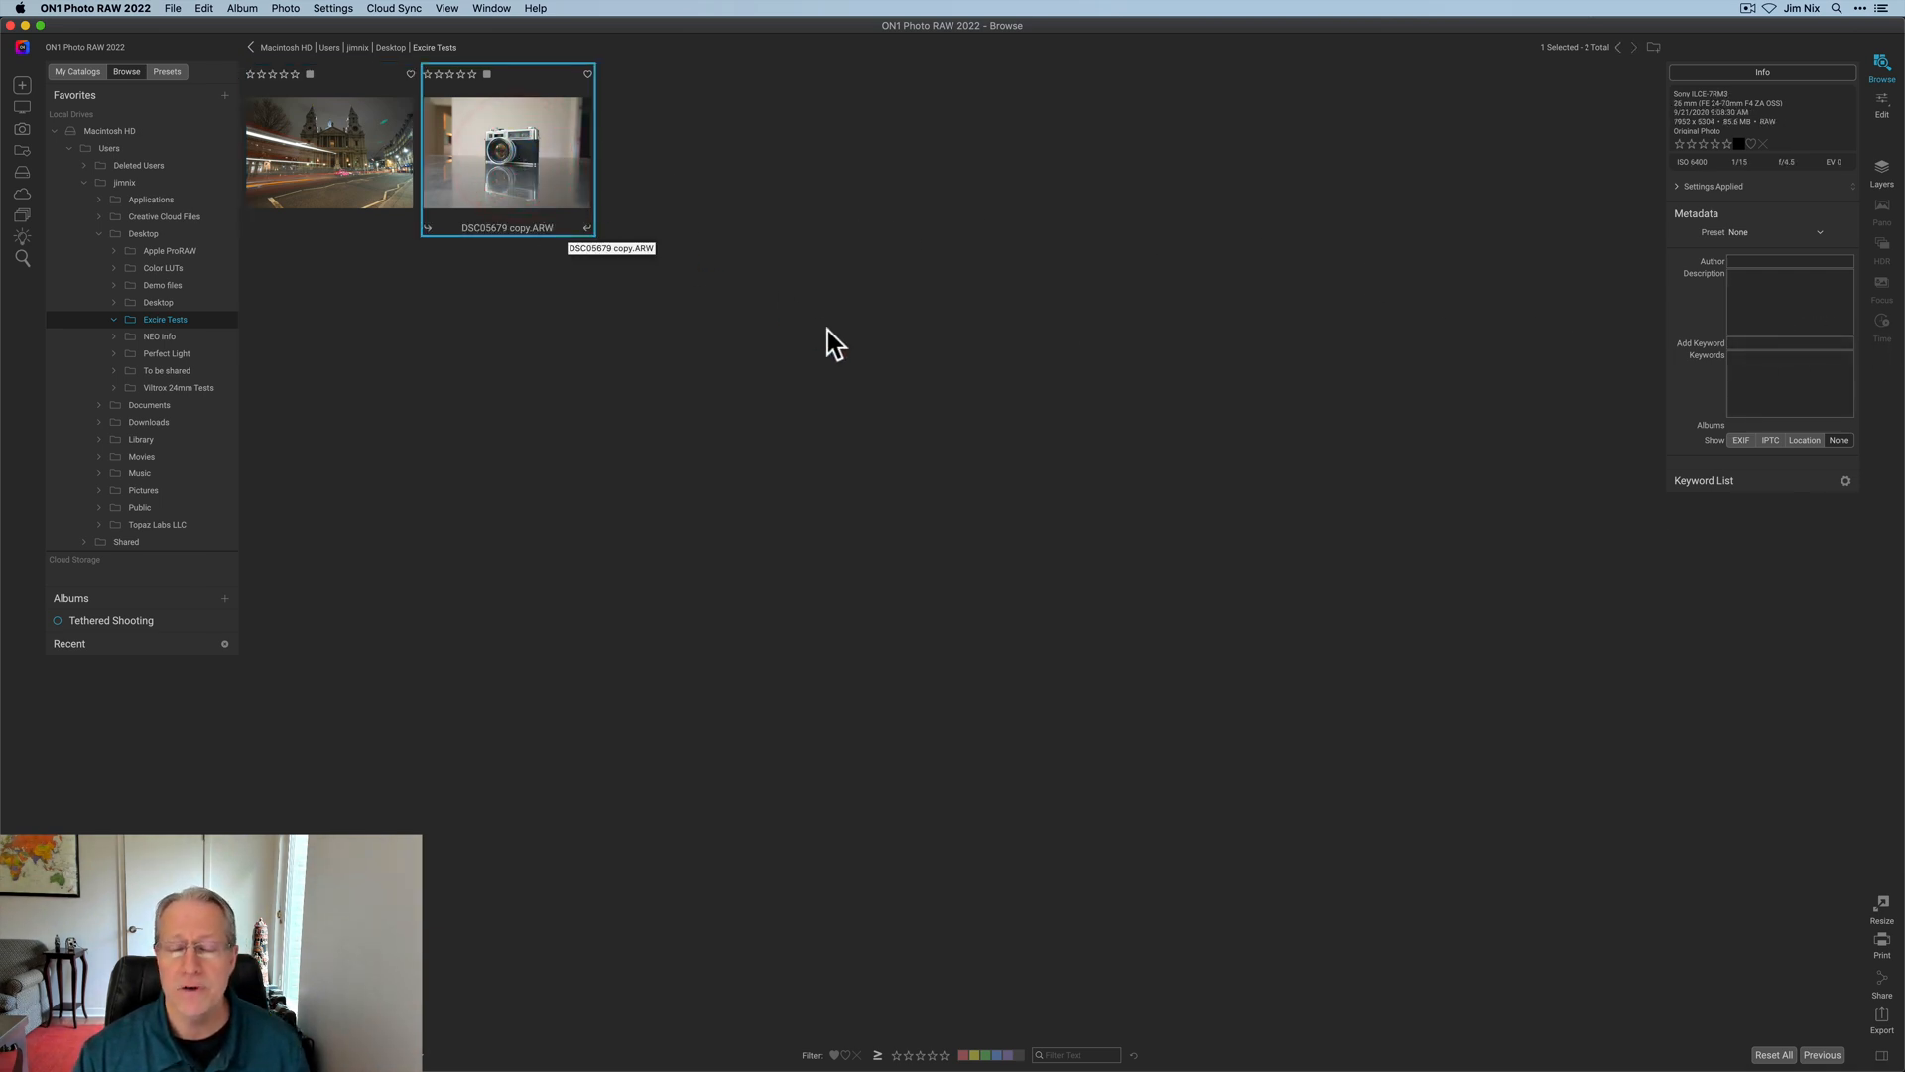
pyautogui.press('cmd+tab')
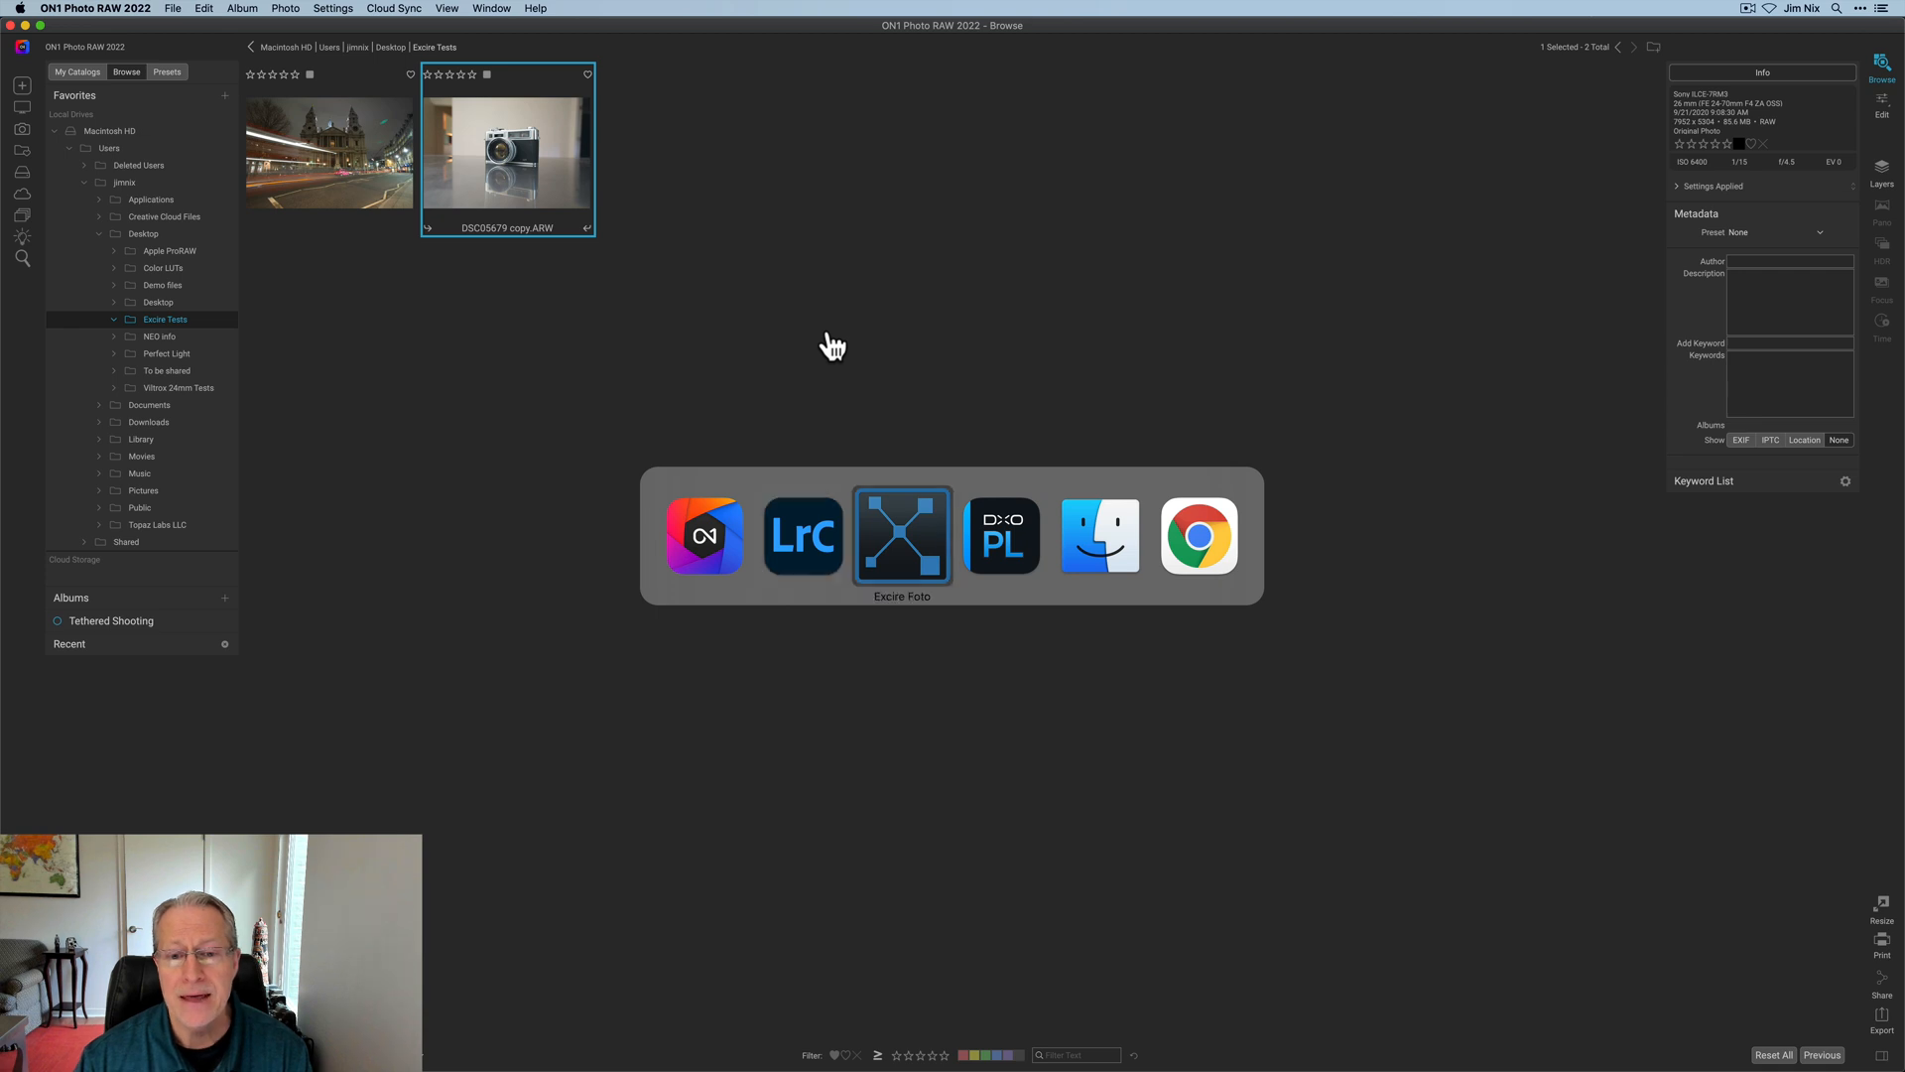
pyautogui.click(1000, 534)
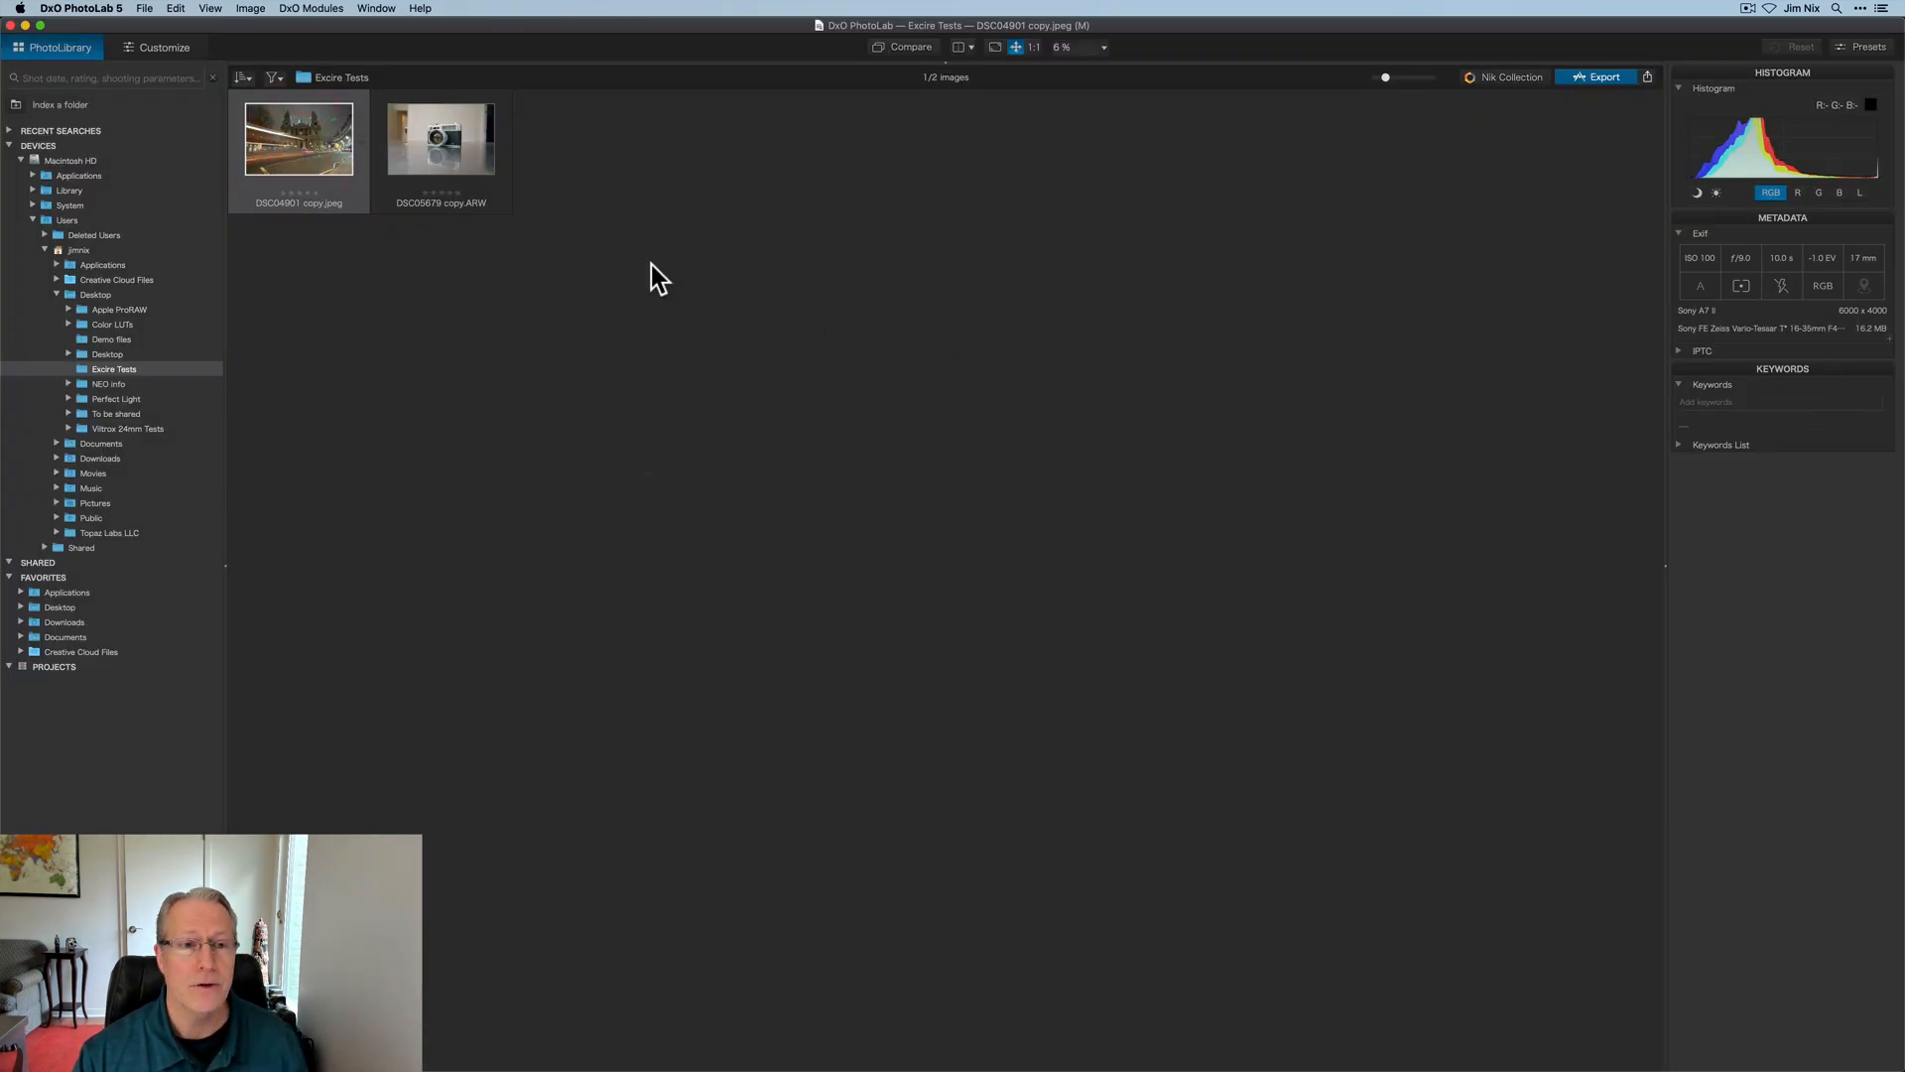
pyautogui.click(440, 137)
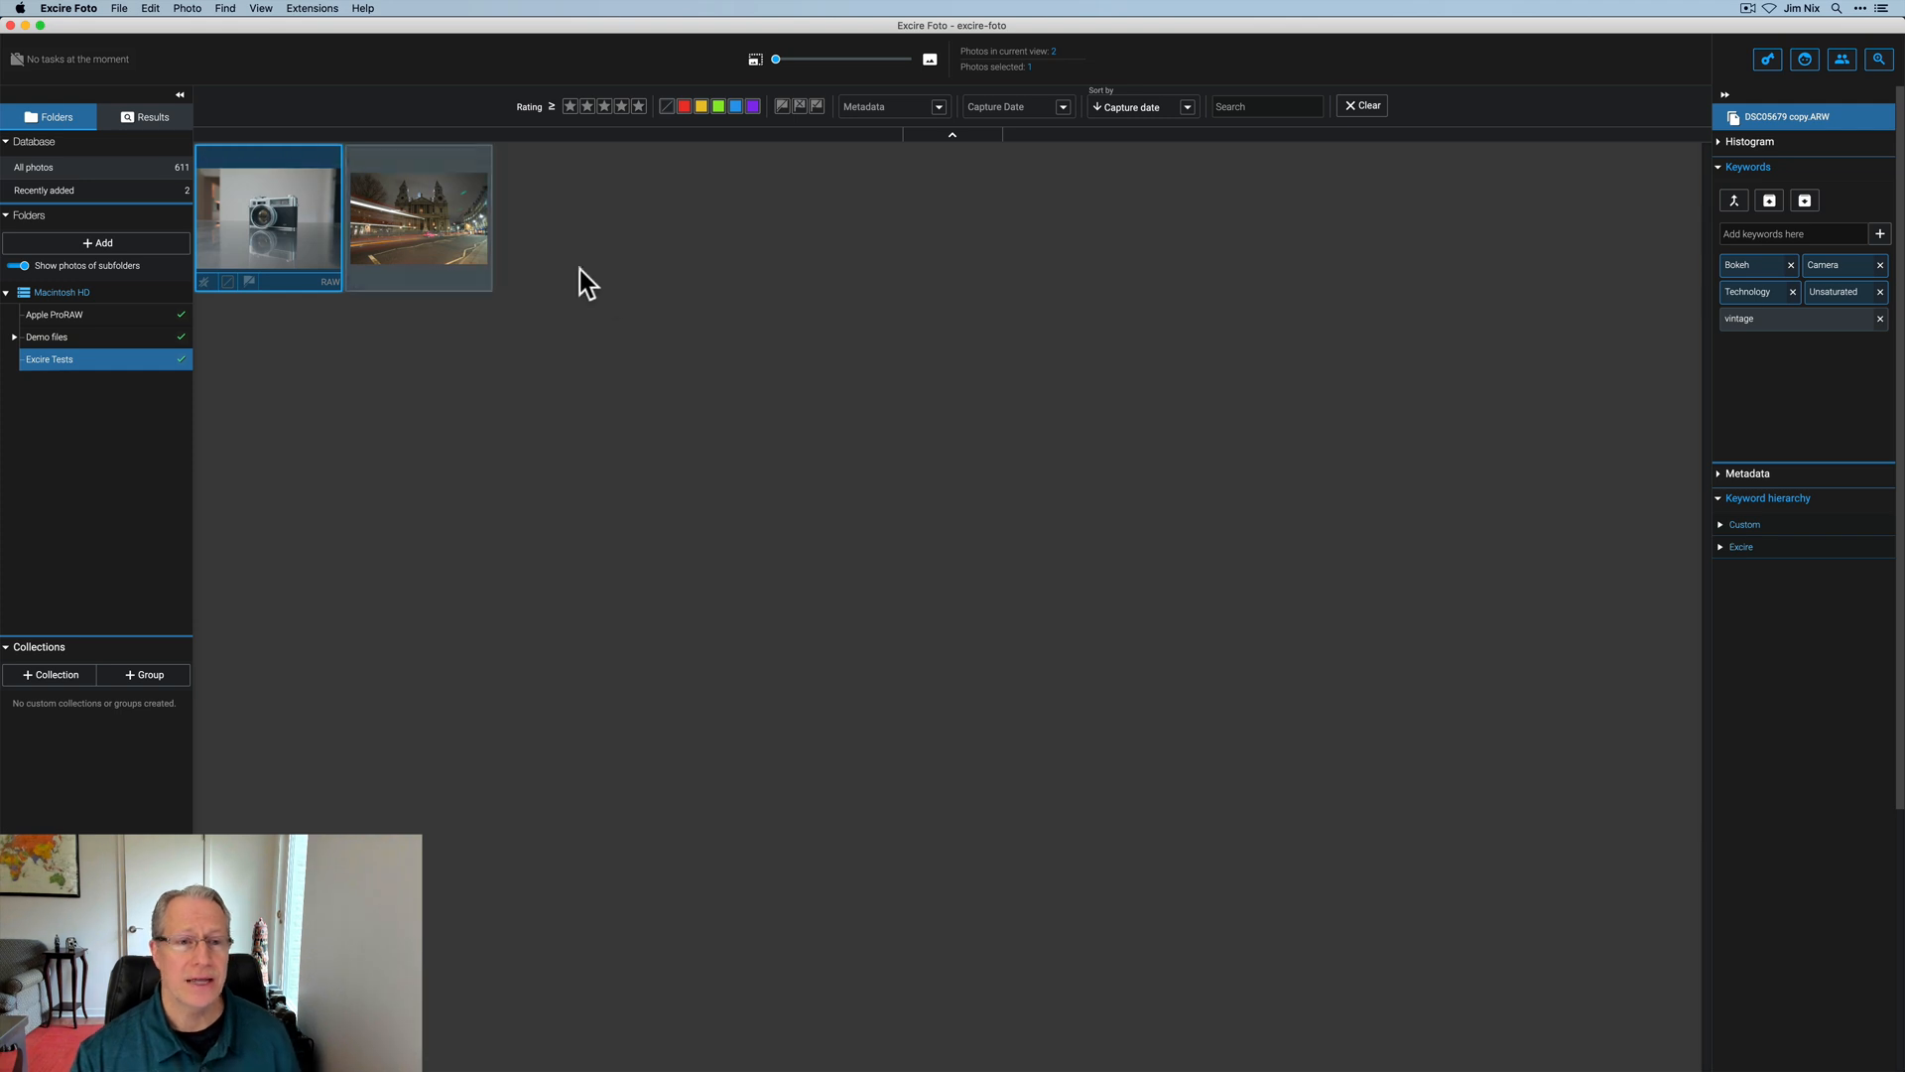
# Step: In Finder, confirm the Excire Tests folder holds only the JPEG and ARW photos, no sidecars
pyautogui.press('cmd+tab')
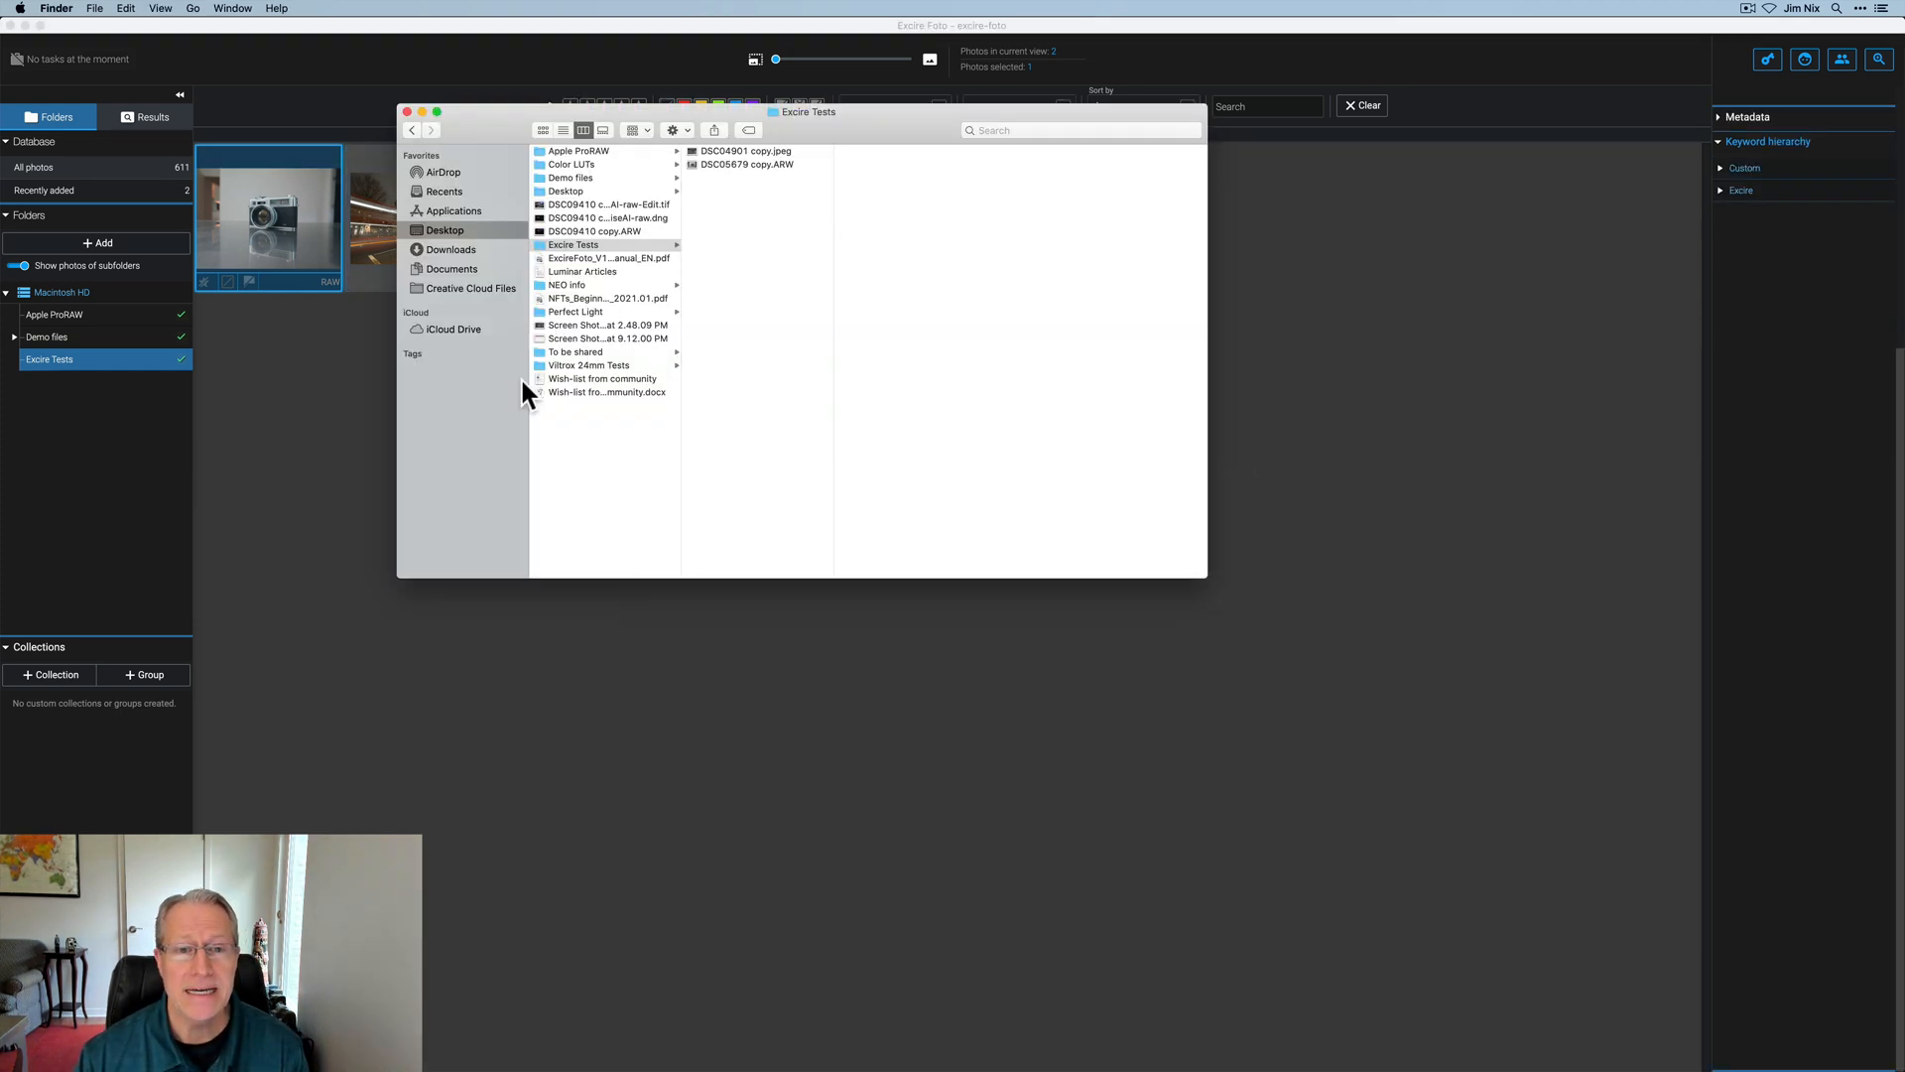
pyautogui.click(744, 151)
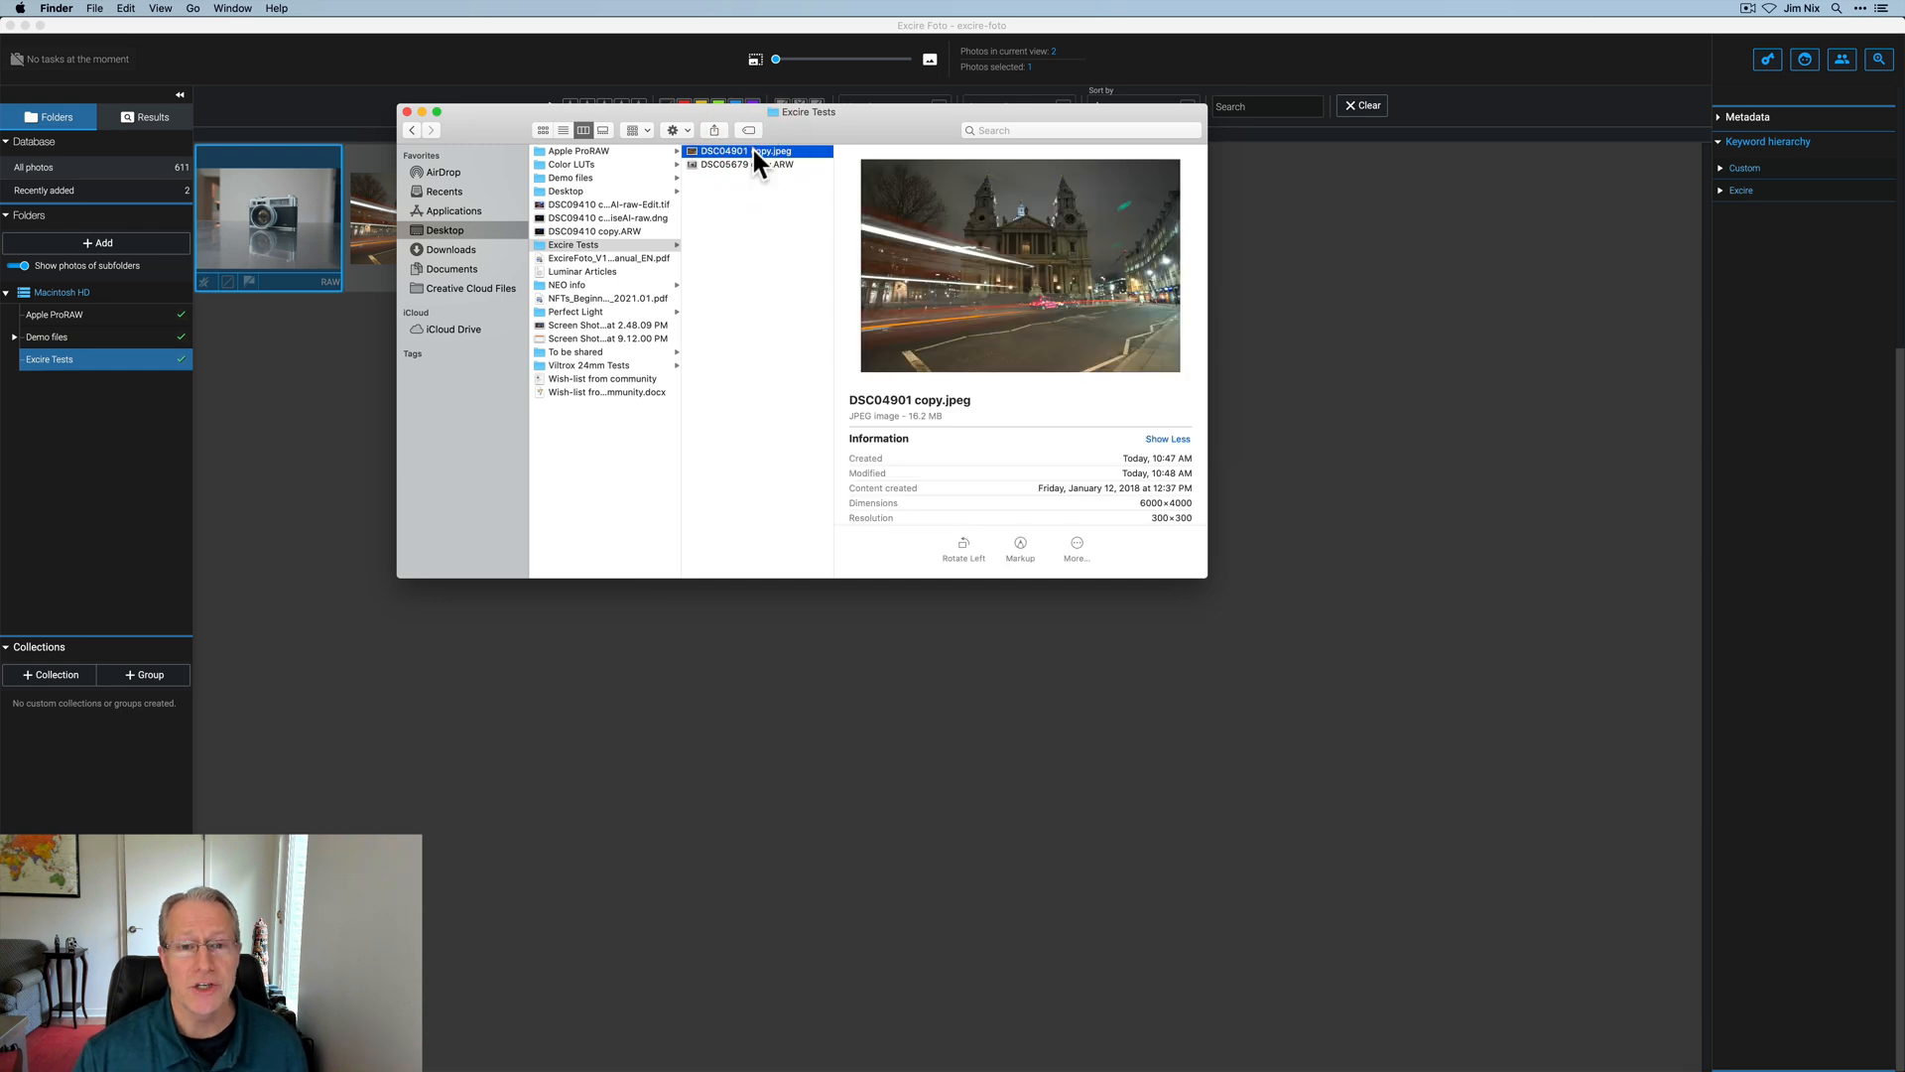
pyautogui.click(746, 165)
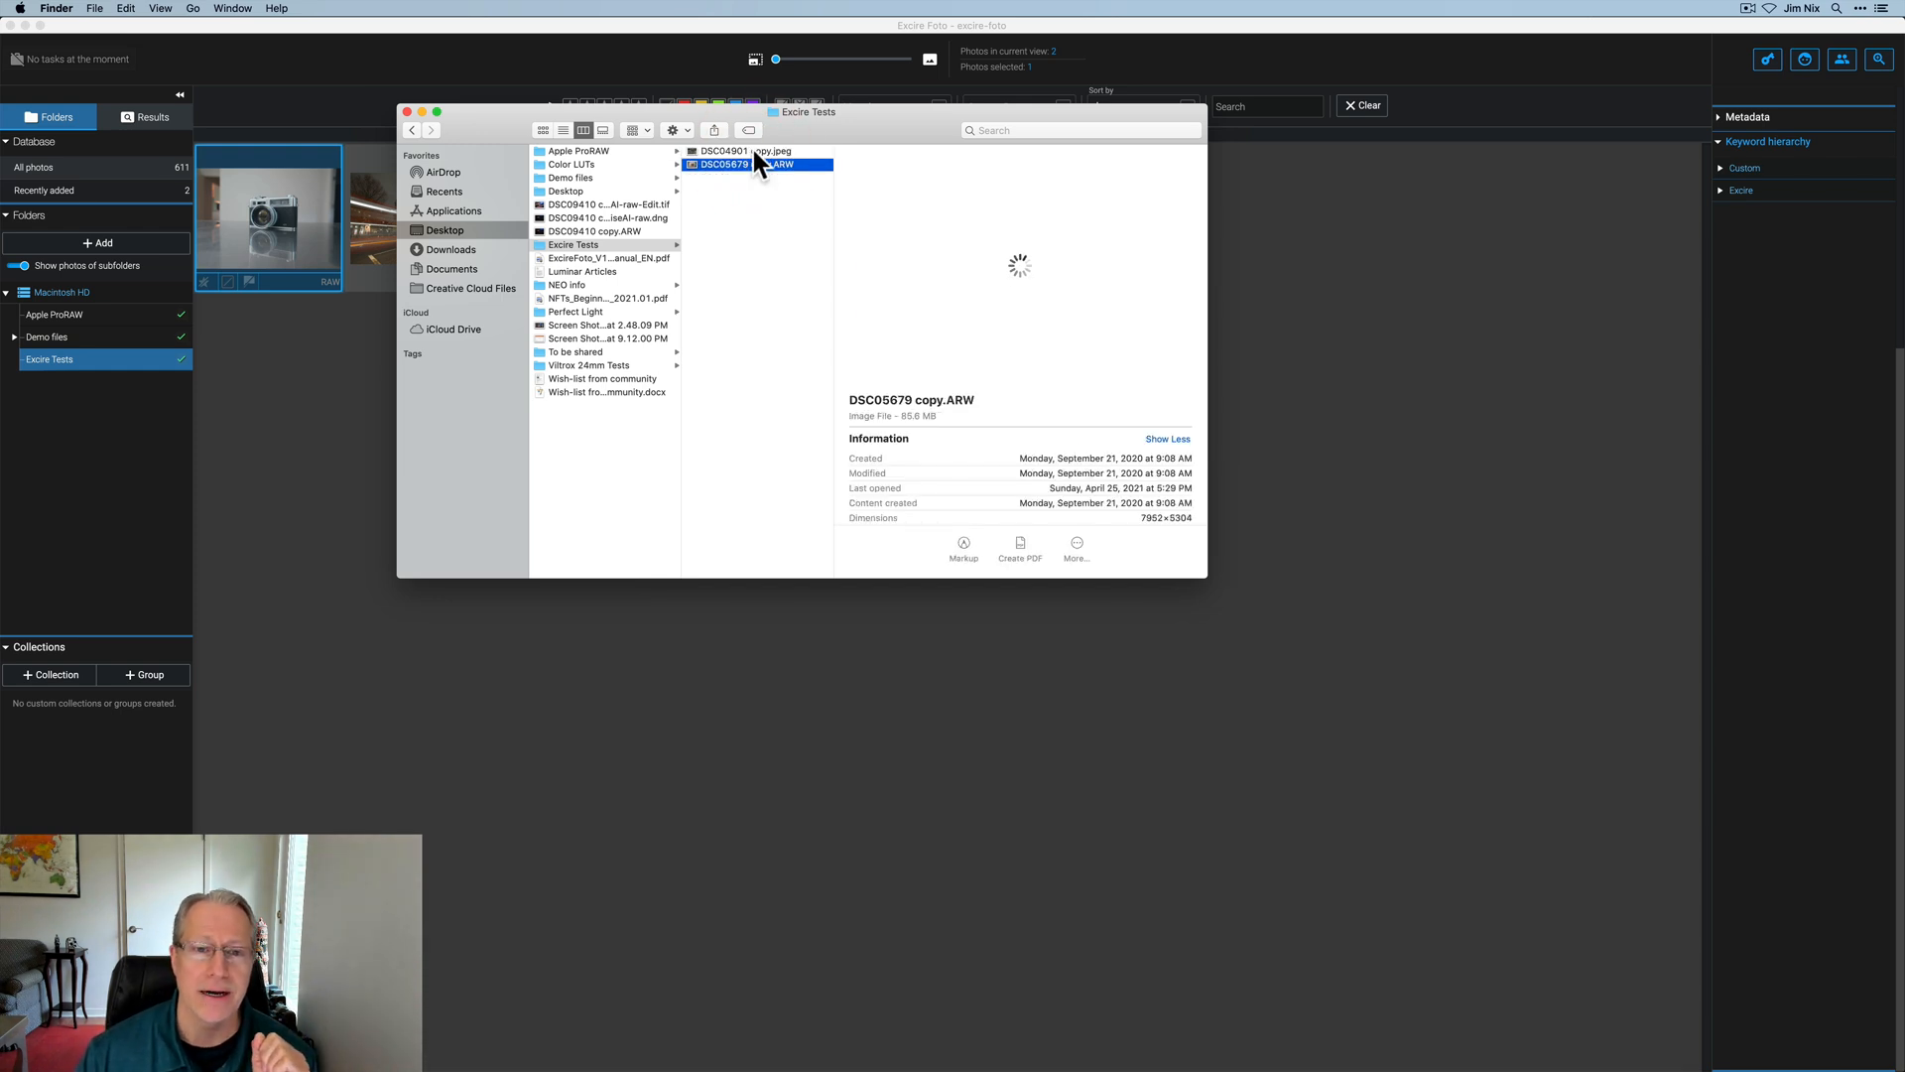
pyautogui.click(407, 111)
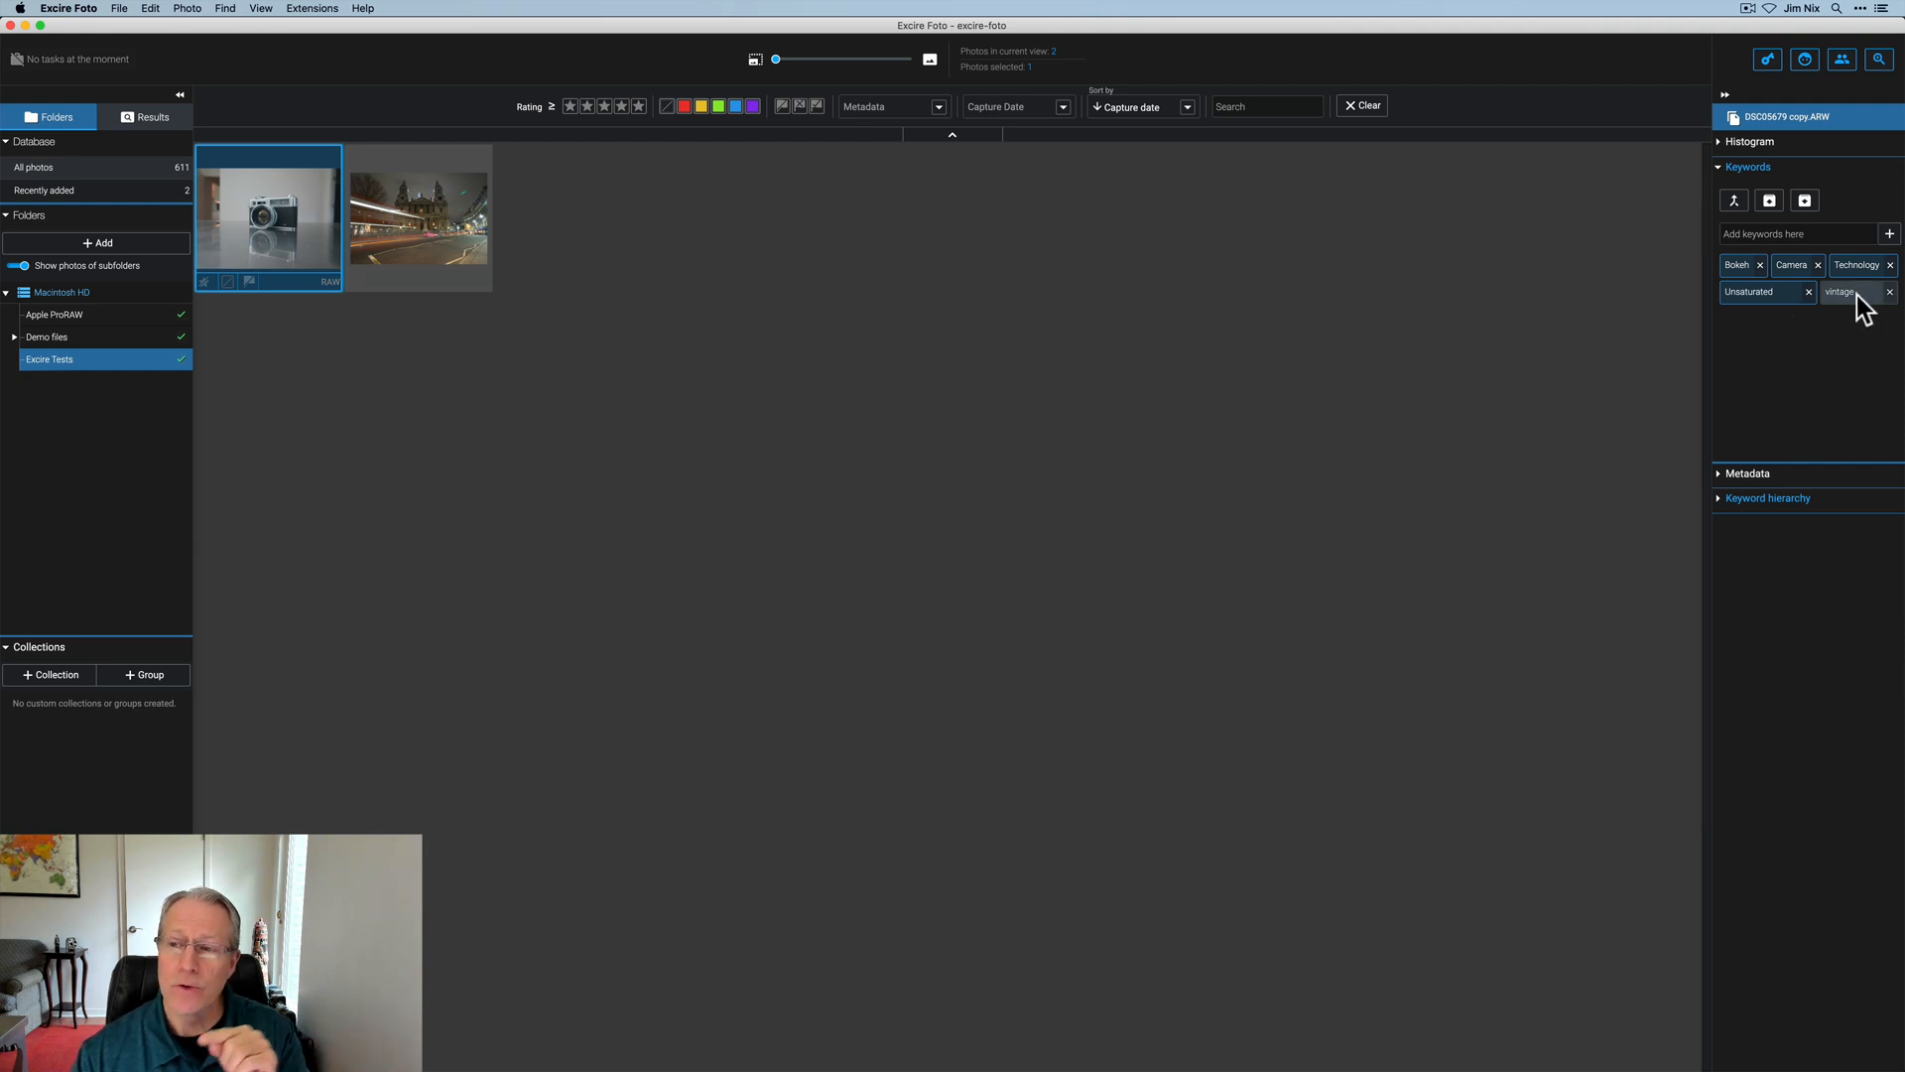
pyautogui.moveTo(419, 218)
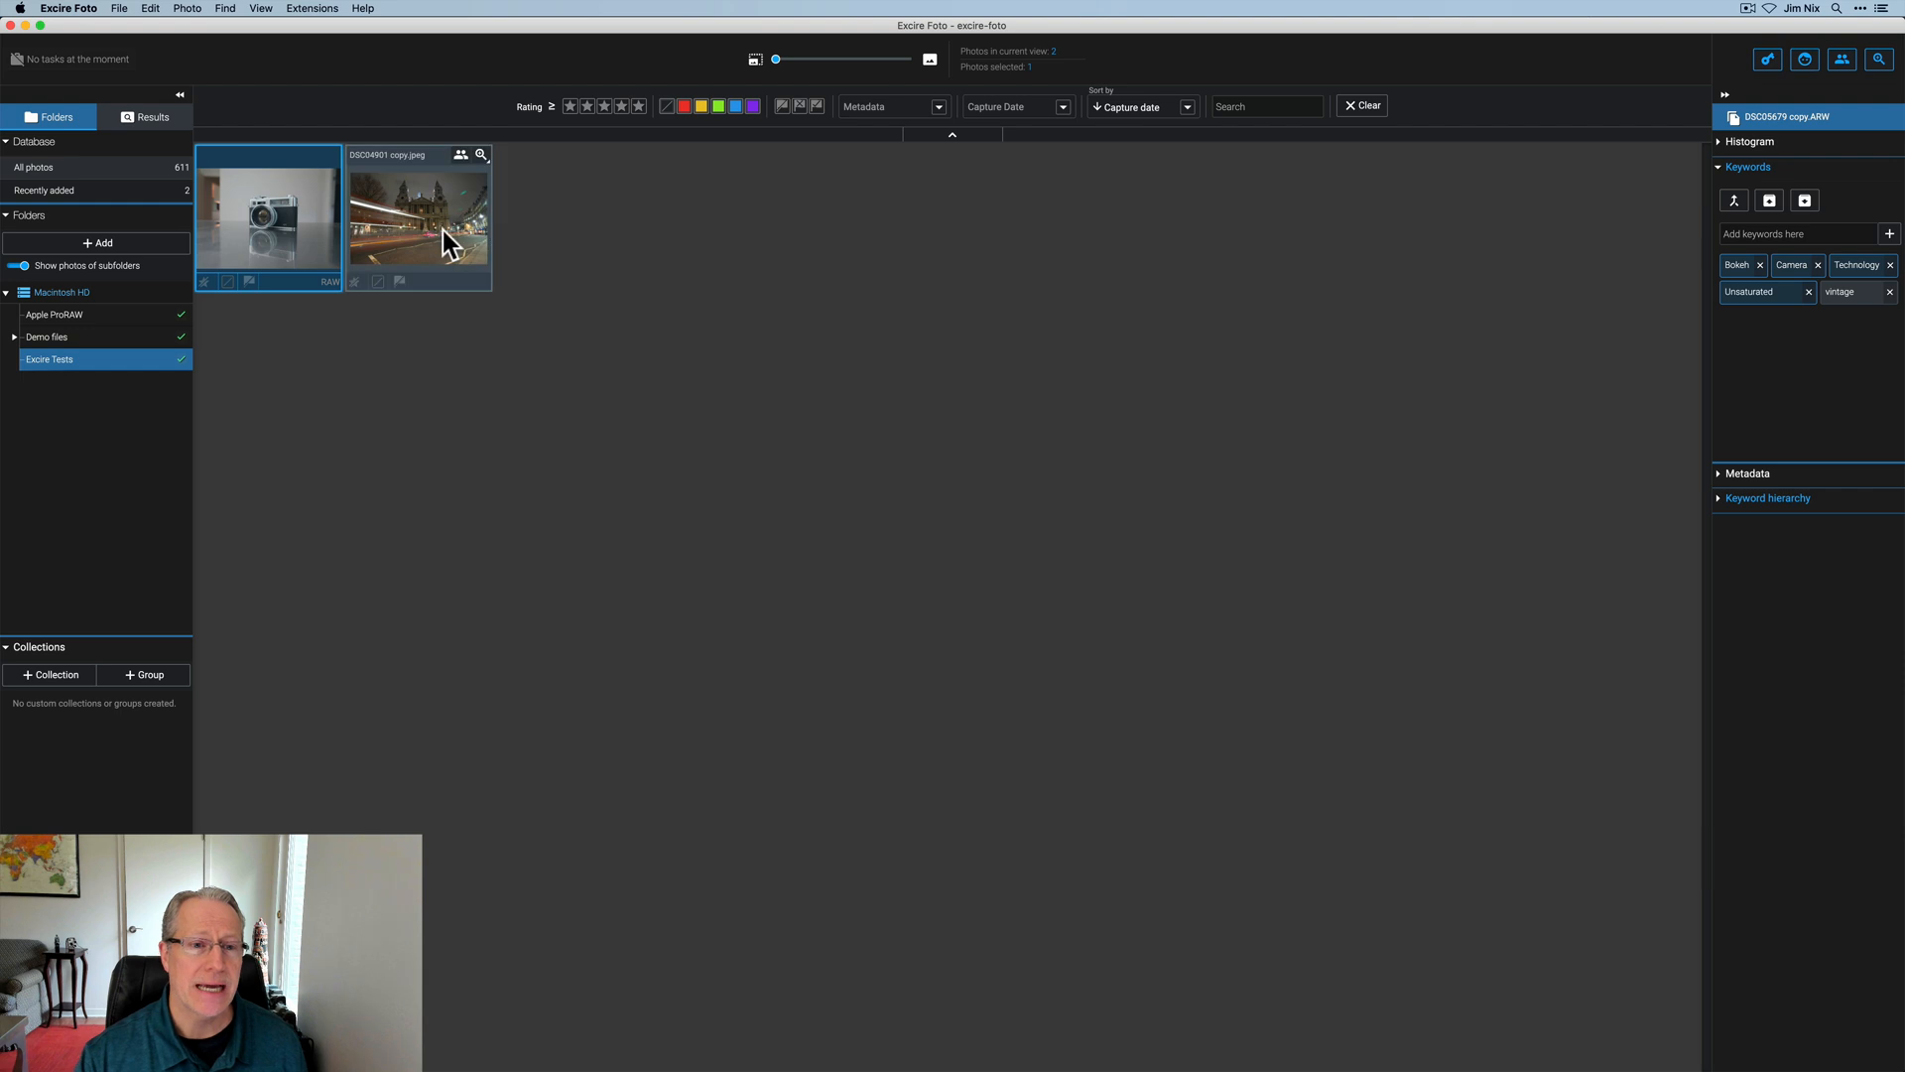
# Step: Select both photos and store their metadata to the files via Photo > Store metadata, confirming Yes
pyautogui.click(418, 218)
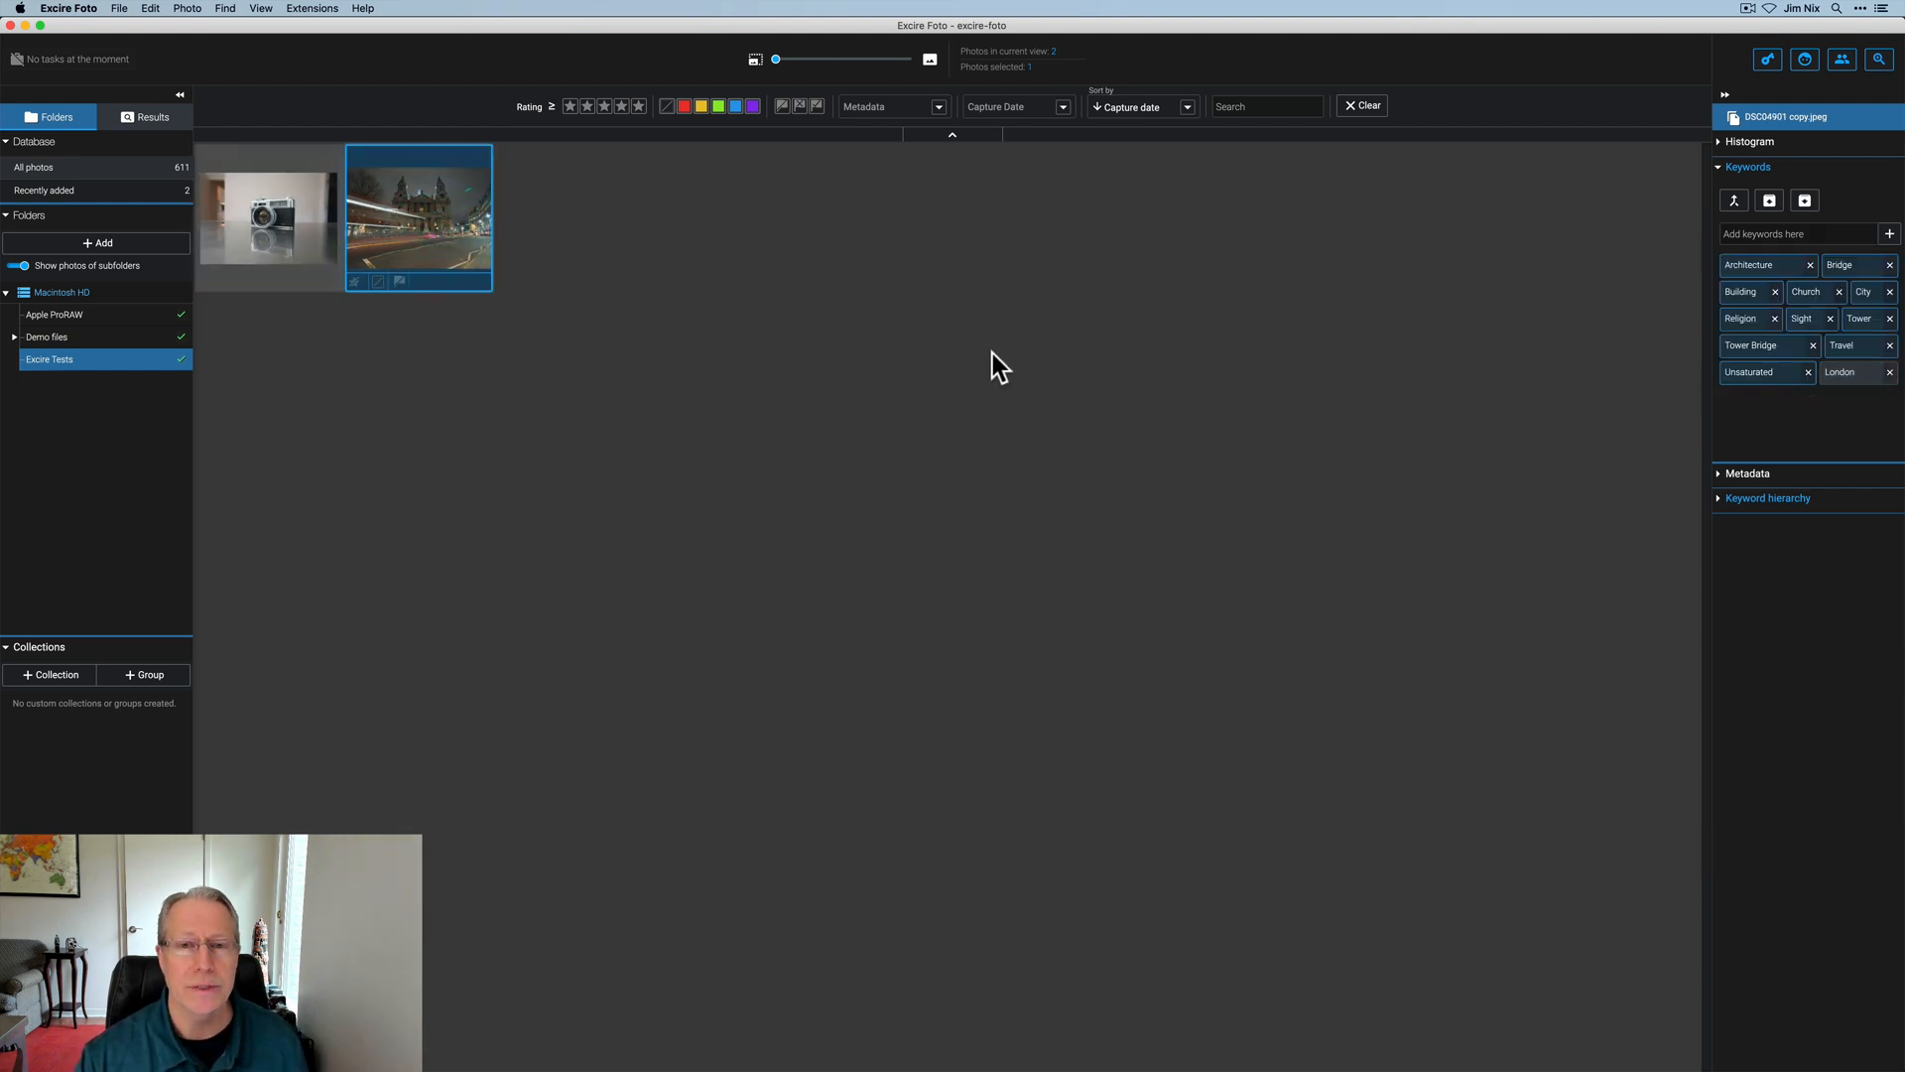
pyautogui.click(268, 218)
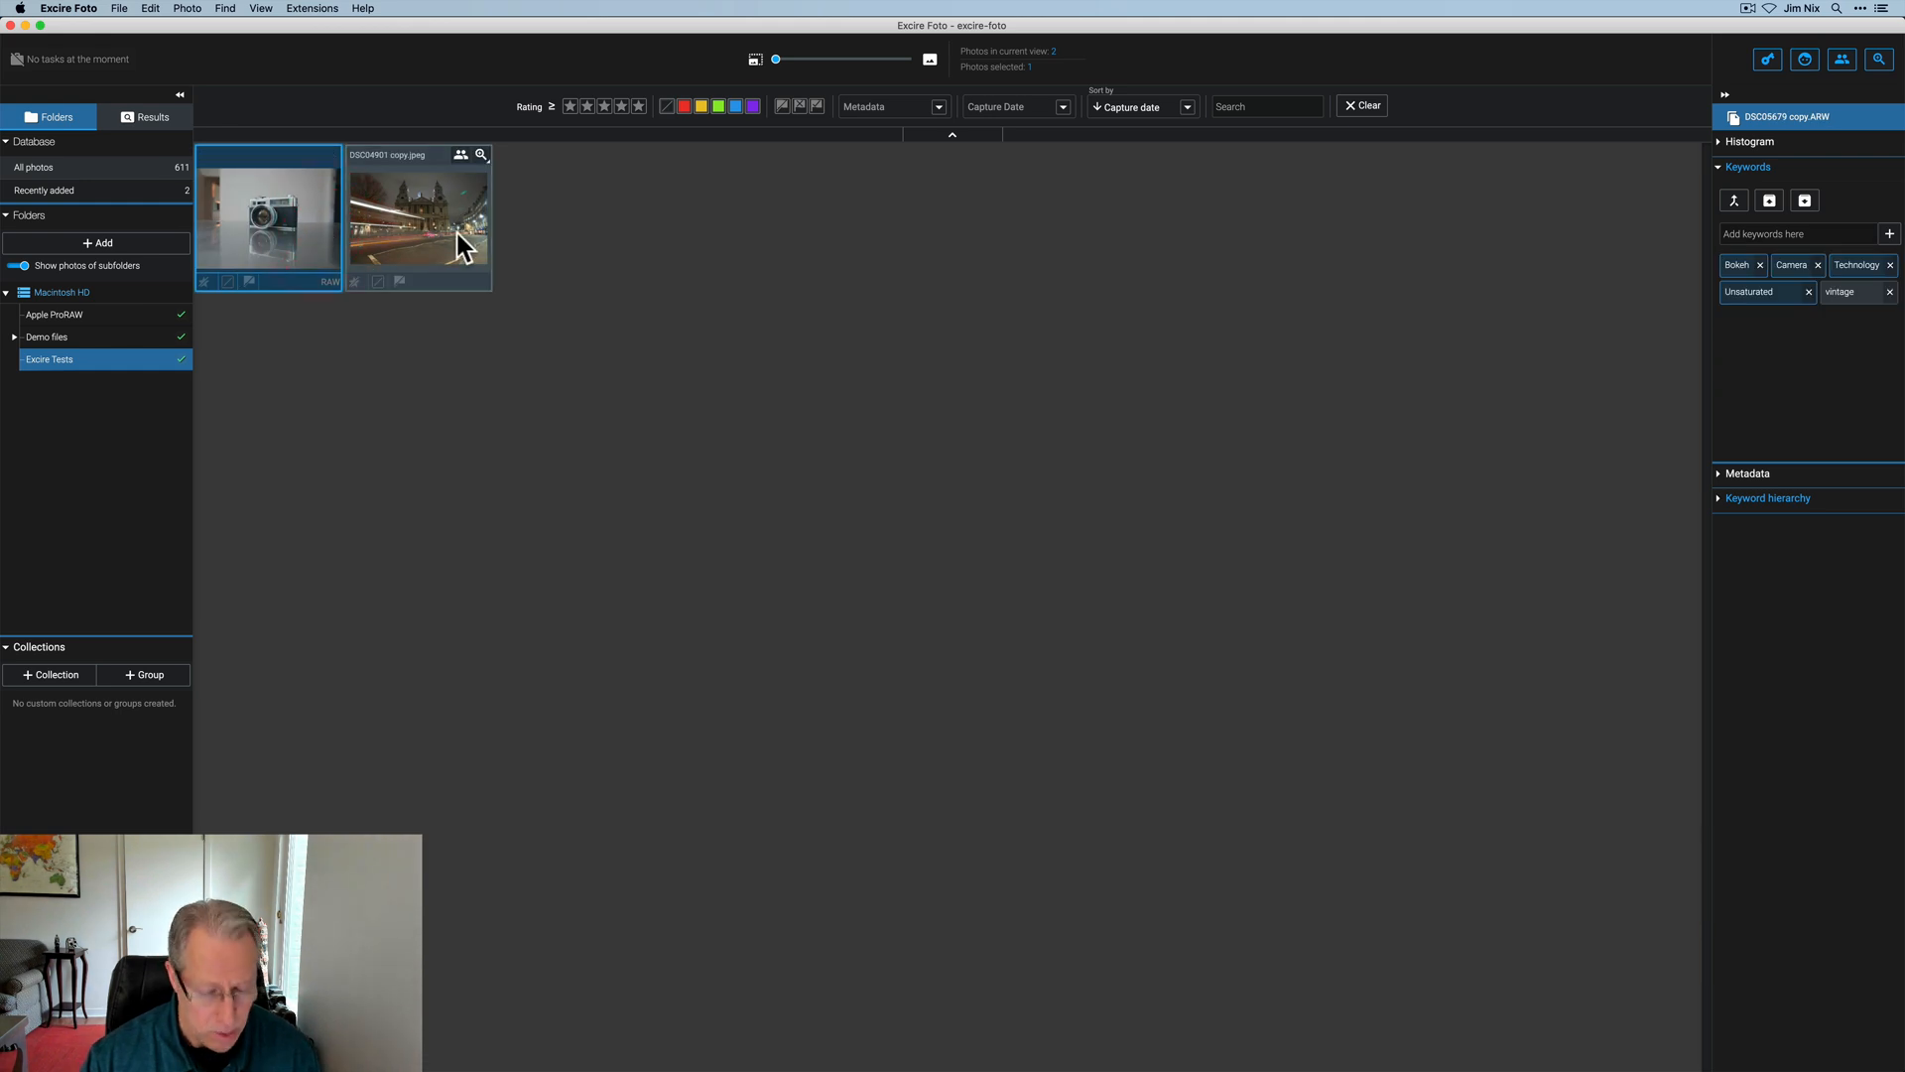
pyautogui.click(184, 8)
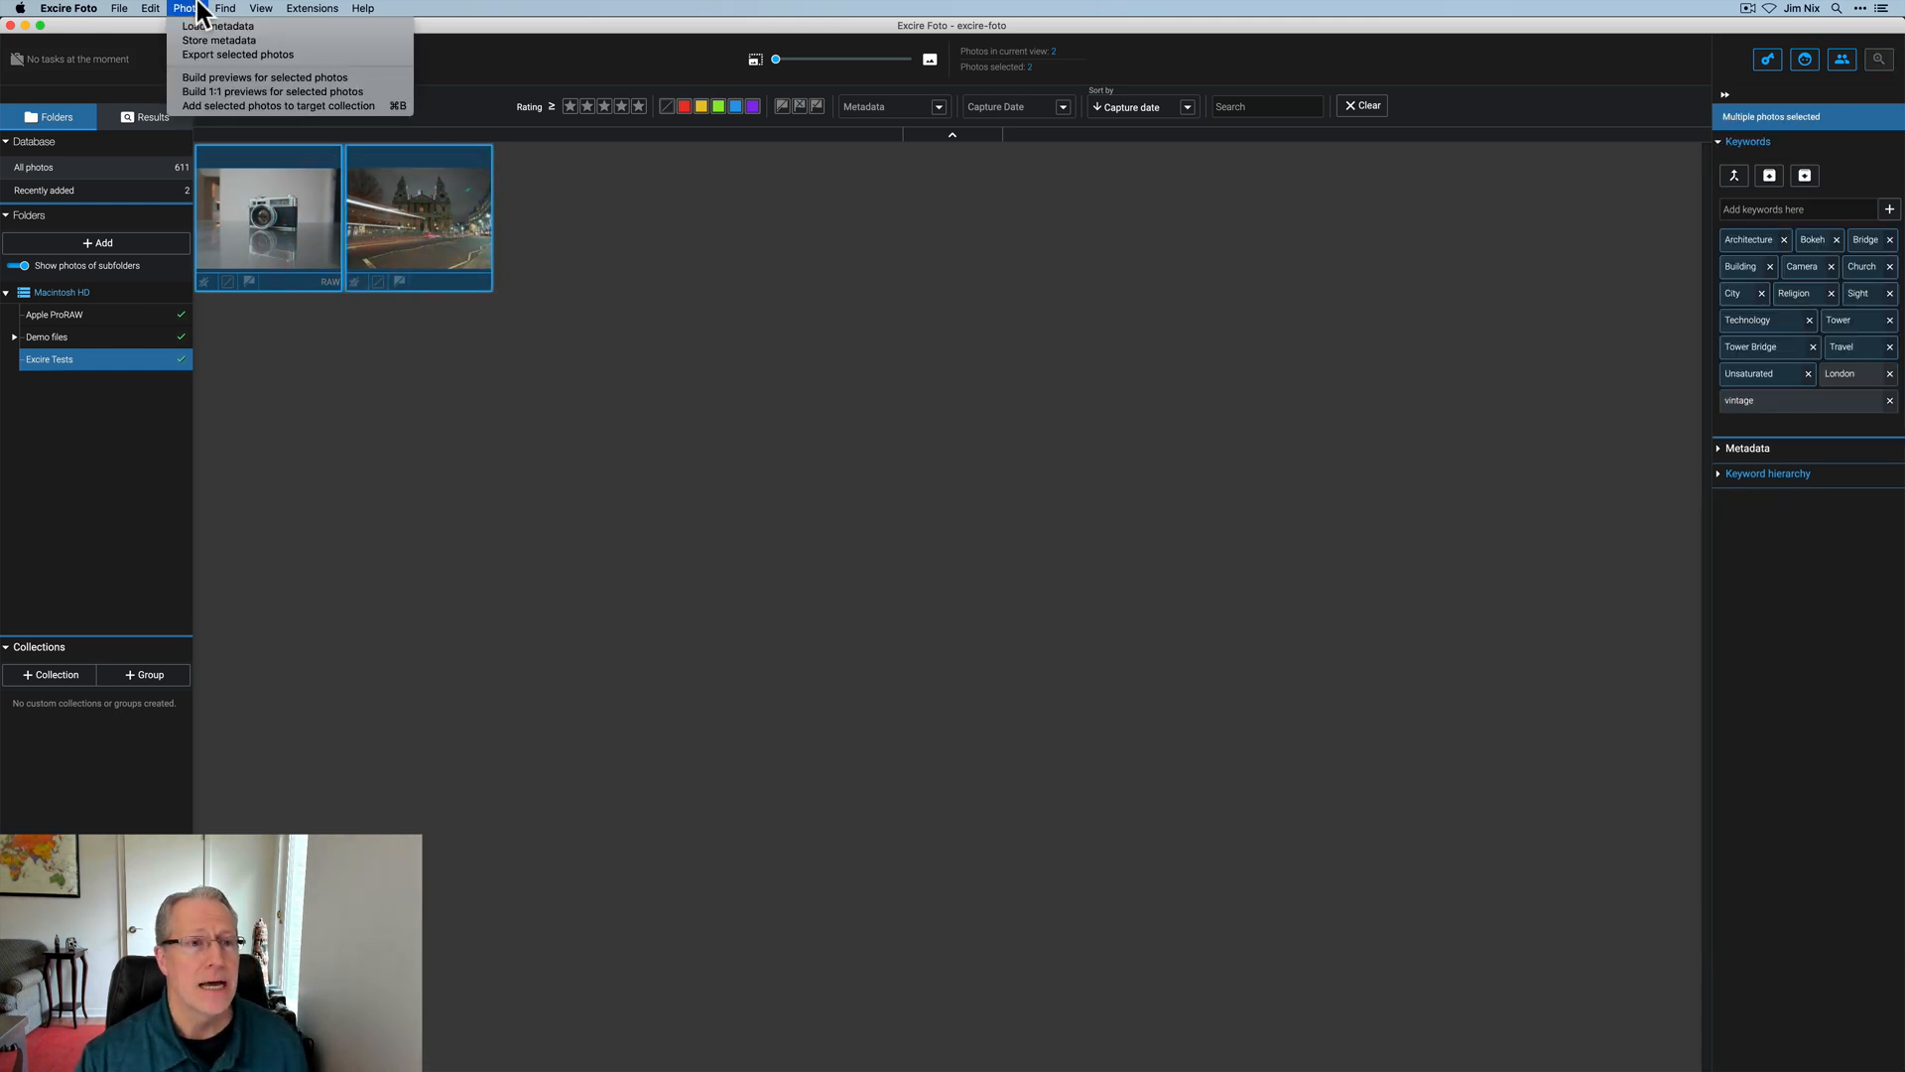
pyautogui.click(218, 40)
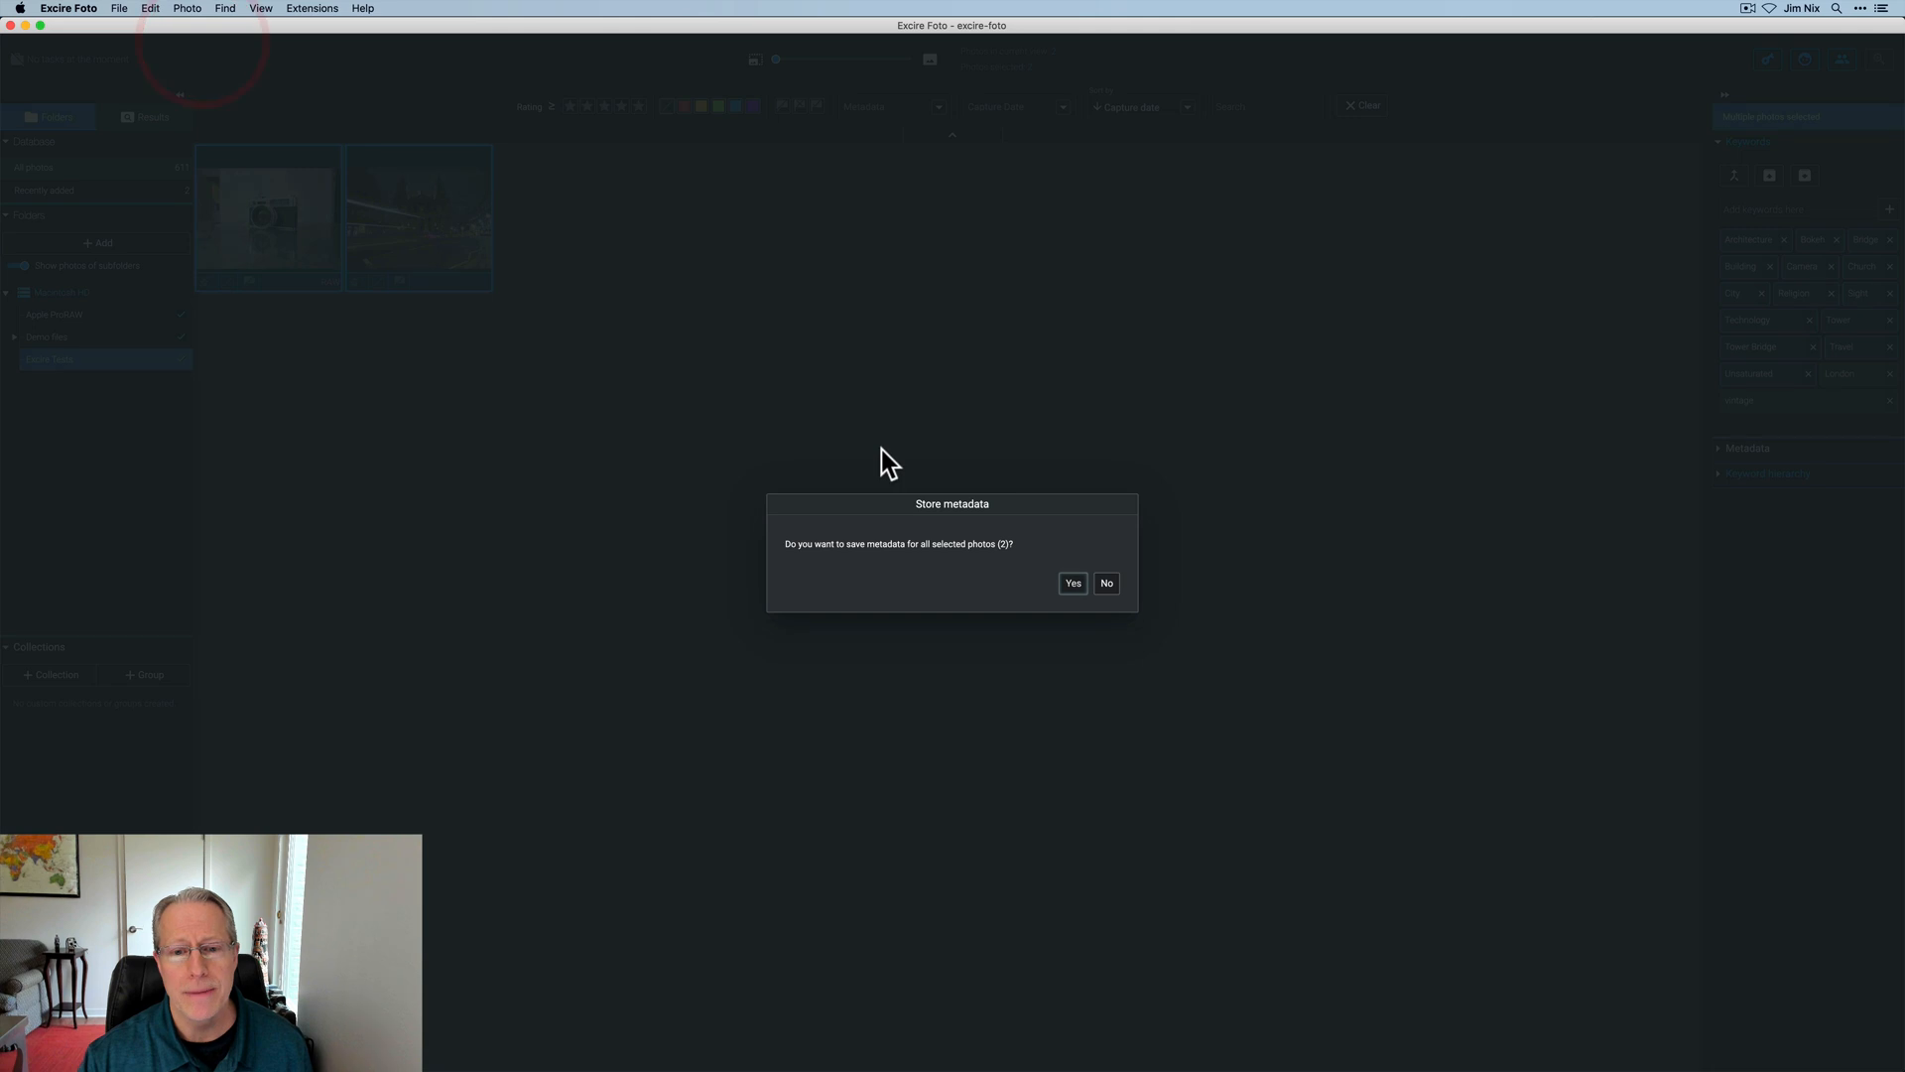
pyautogui.click(1072, 581)
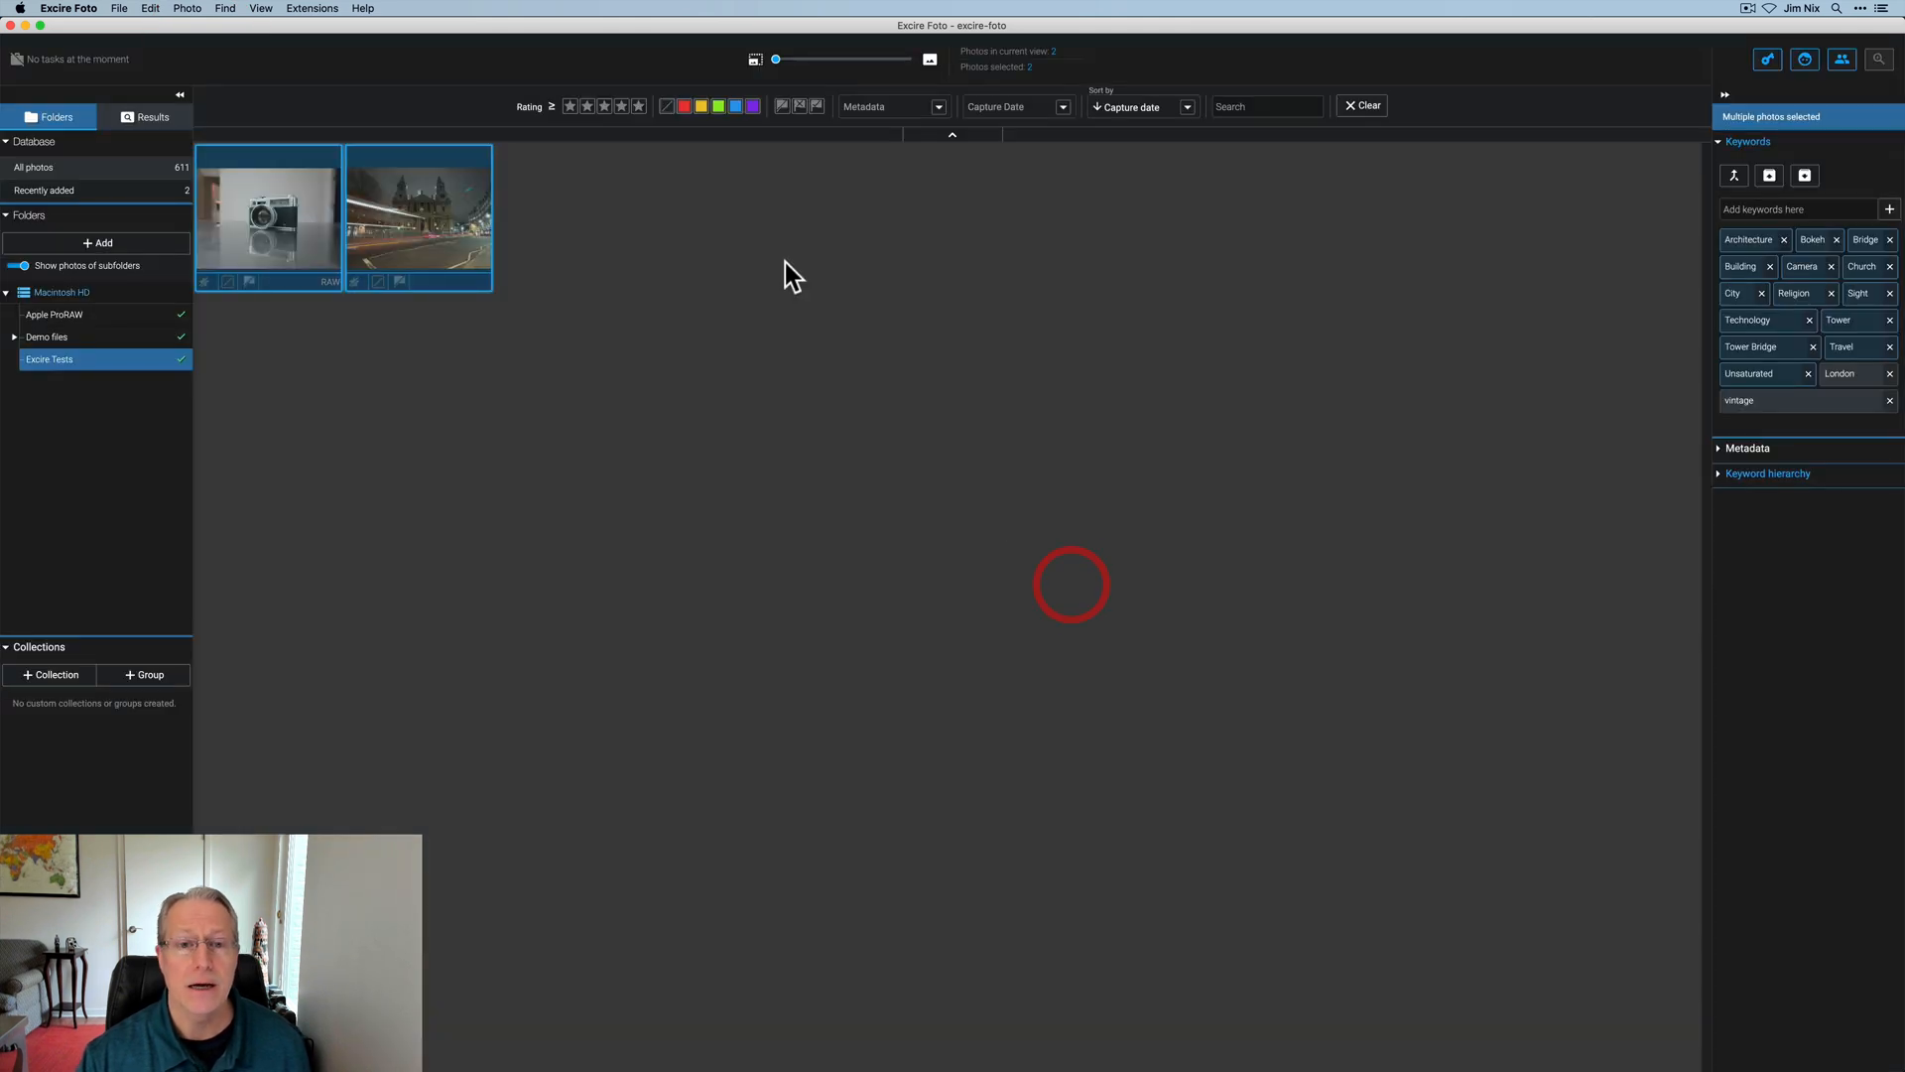
pyautogui.press('cmd+tab')
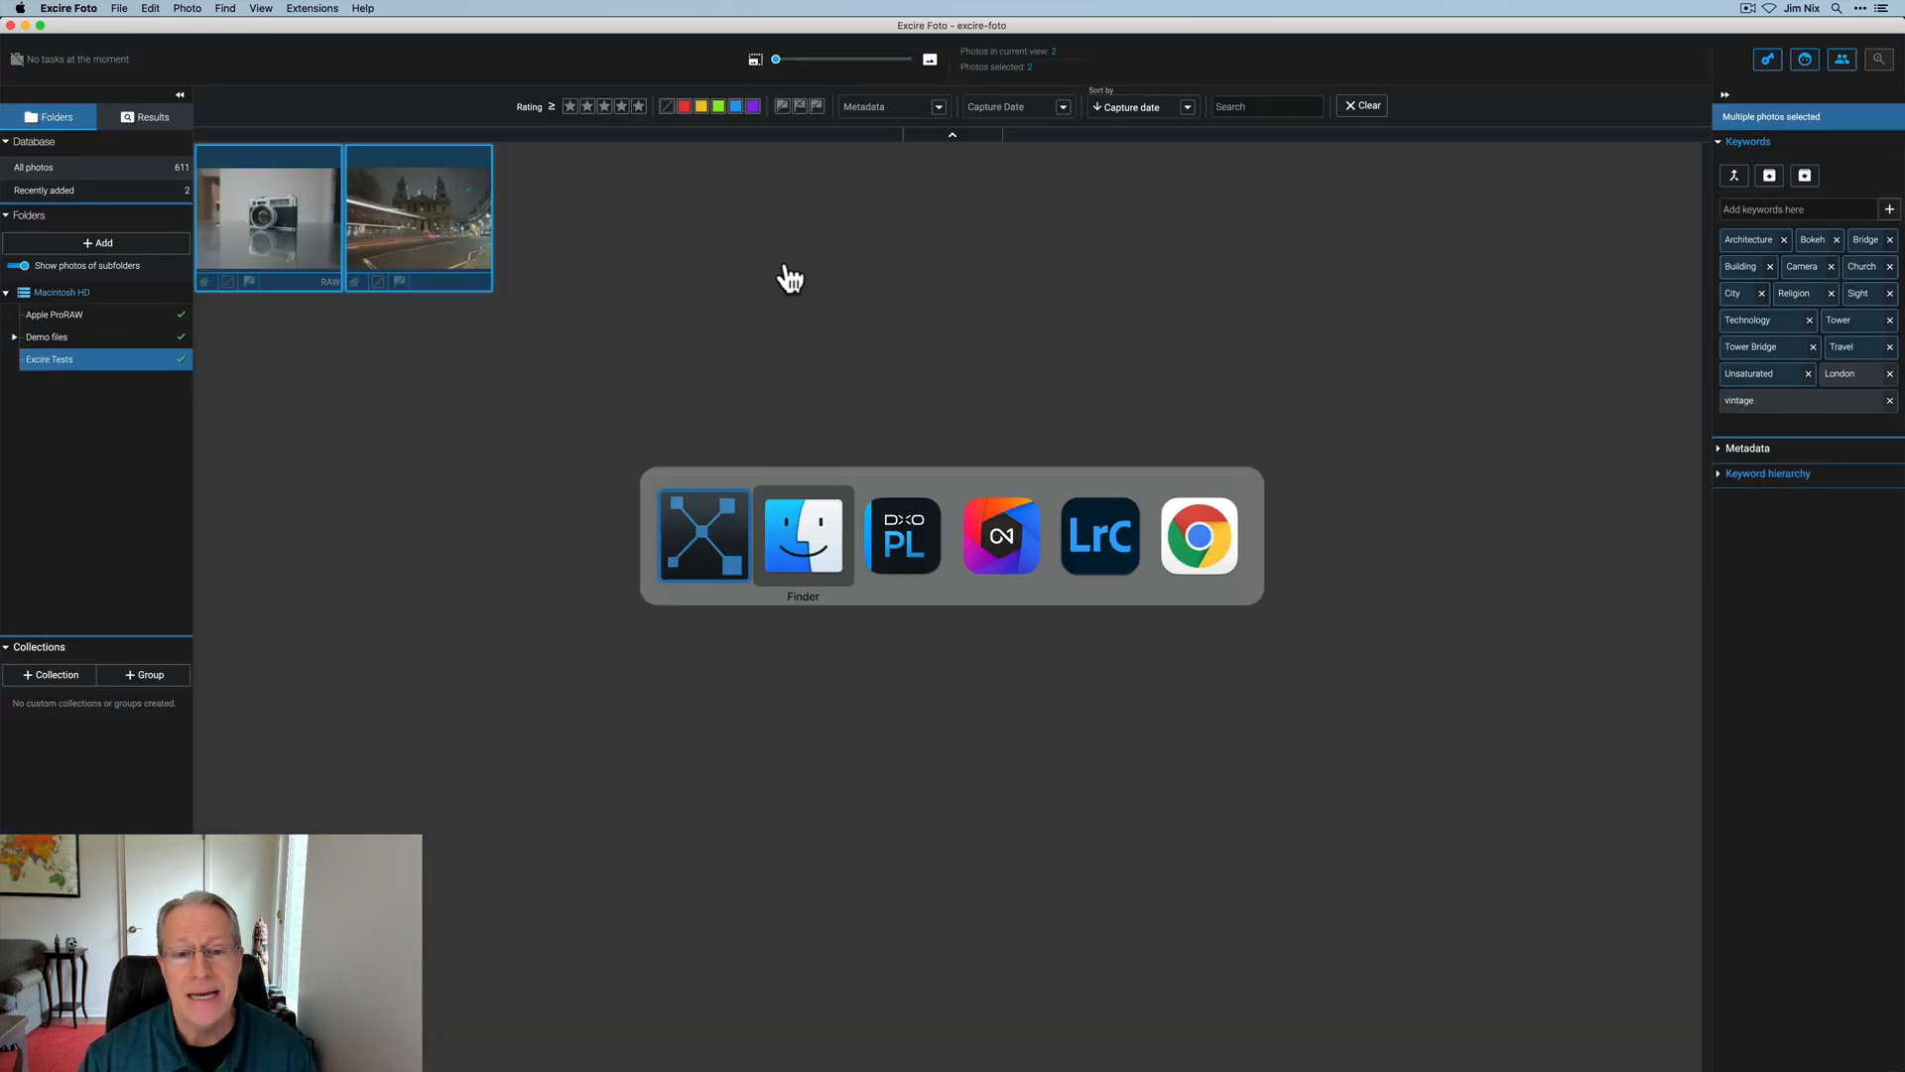
# Step: In Finder, select the new DSC05679 copy.xmp sidecar beside the camera ARW photo
pyautogui.click(802, 534)
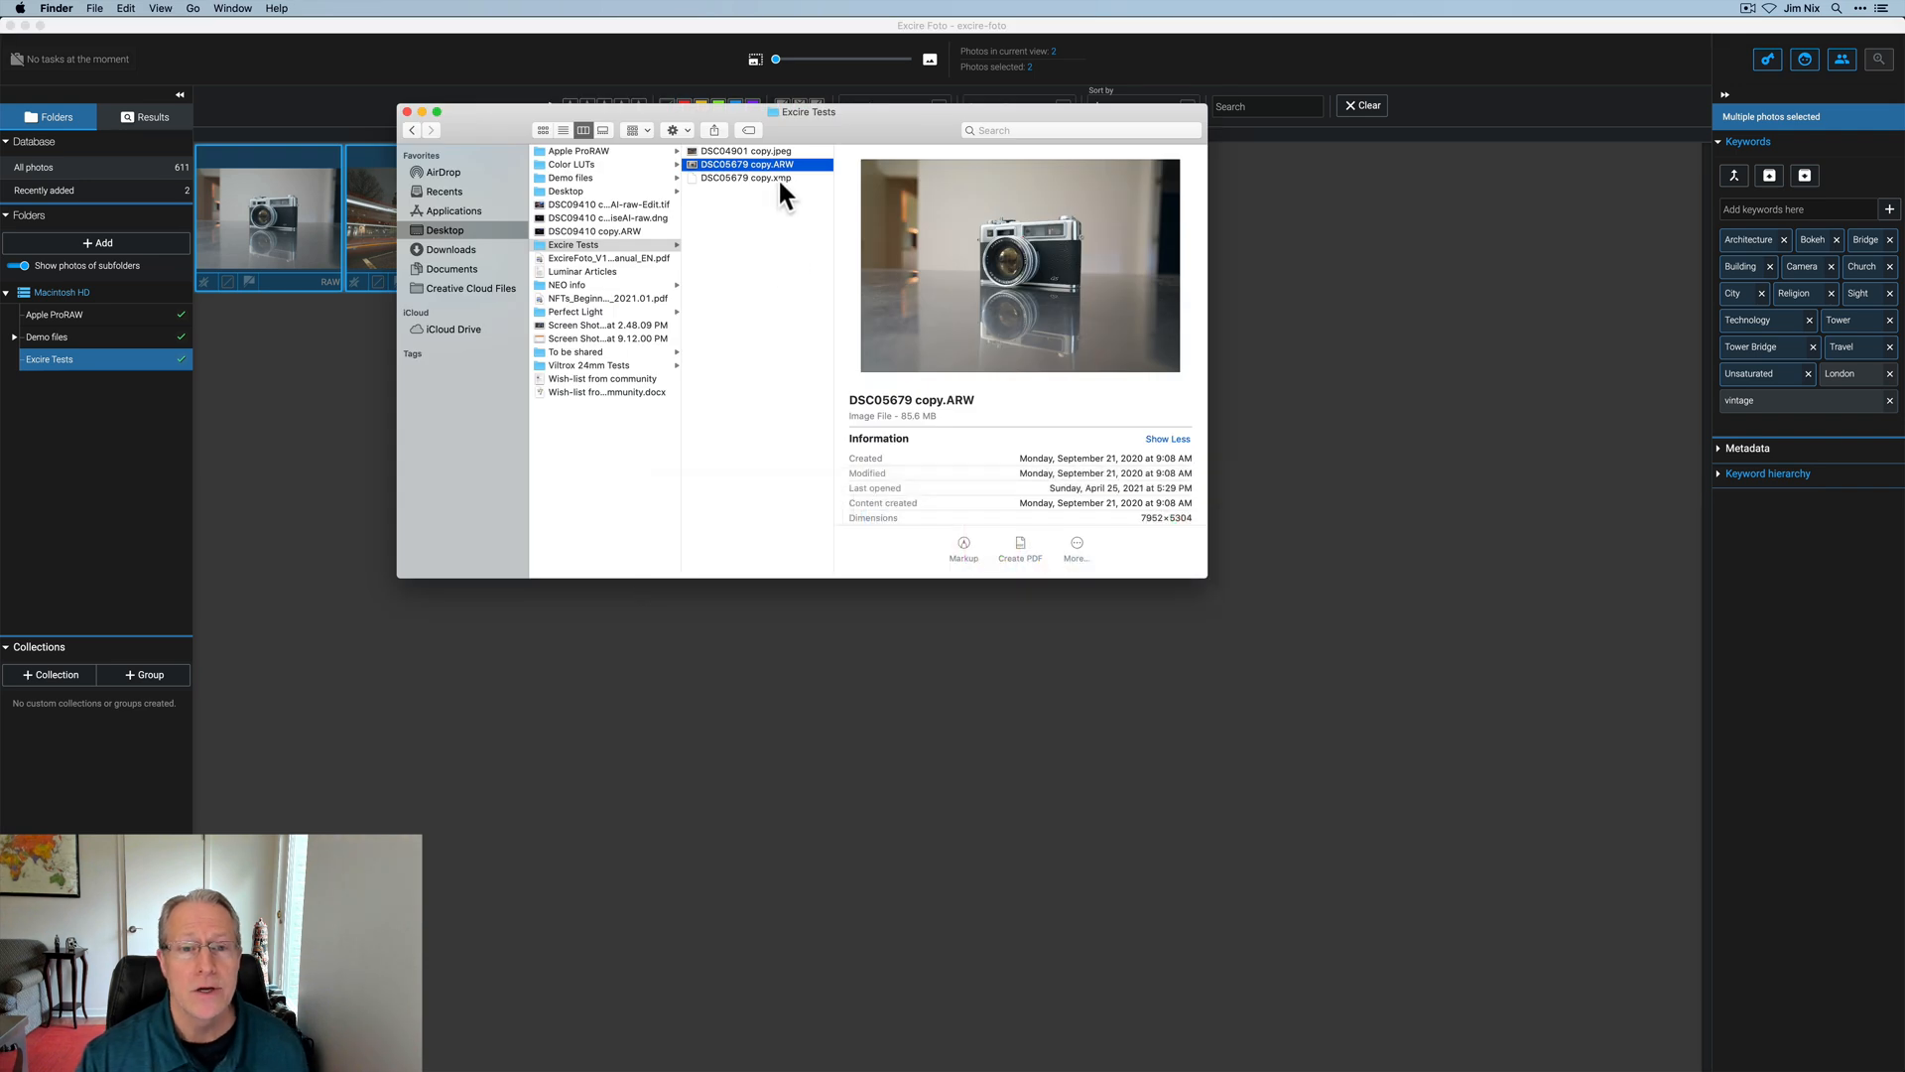
pyautogui.click(744, 176)
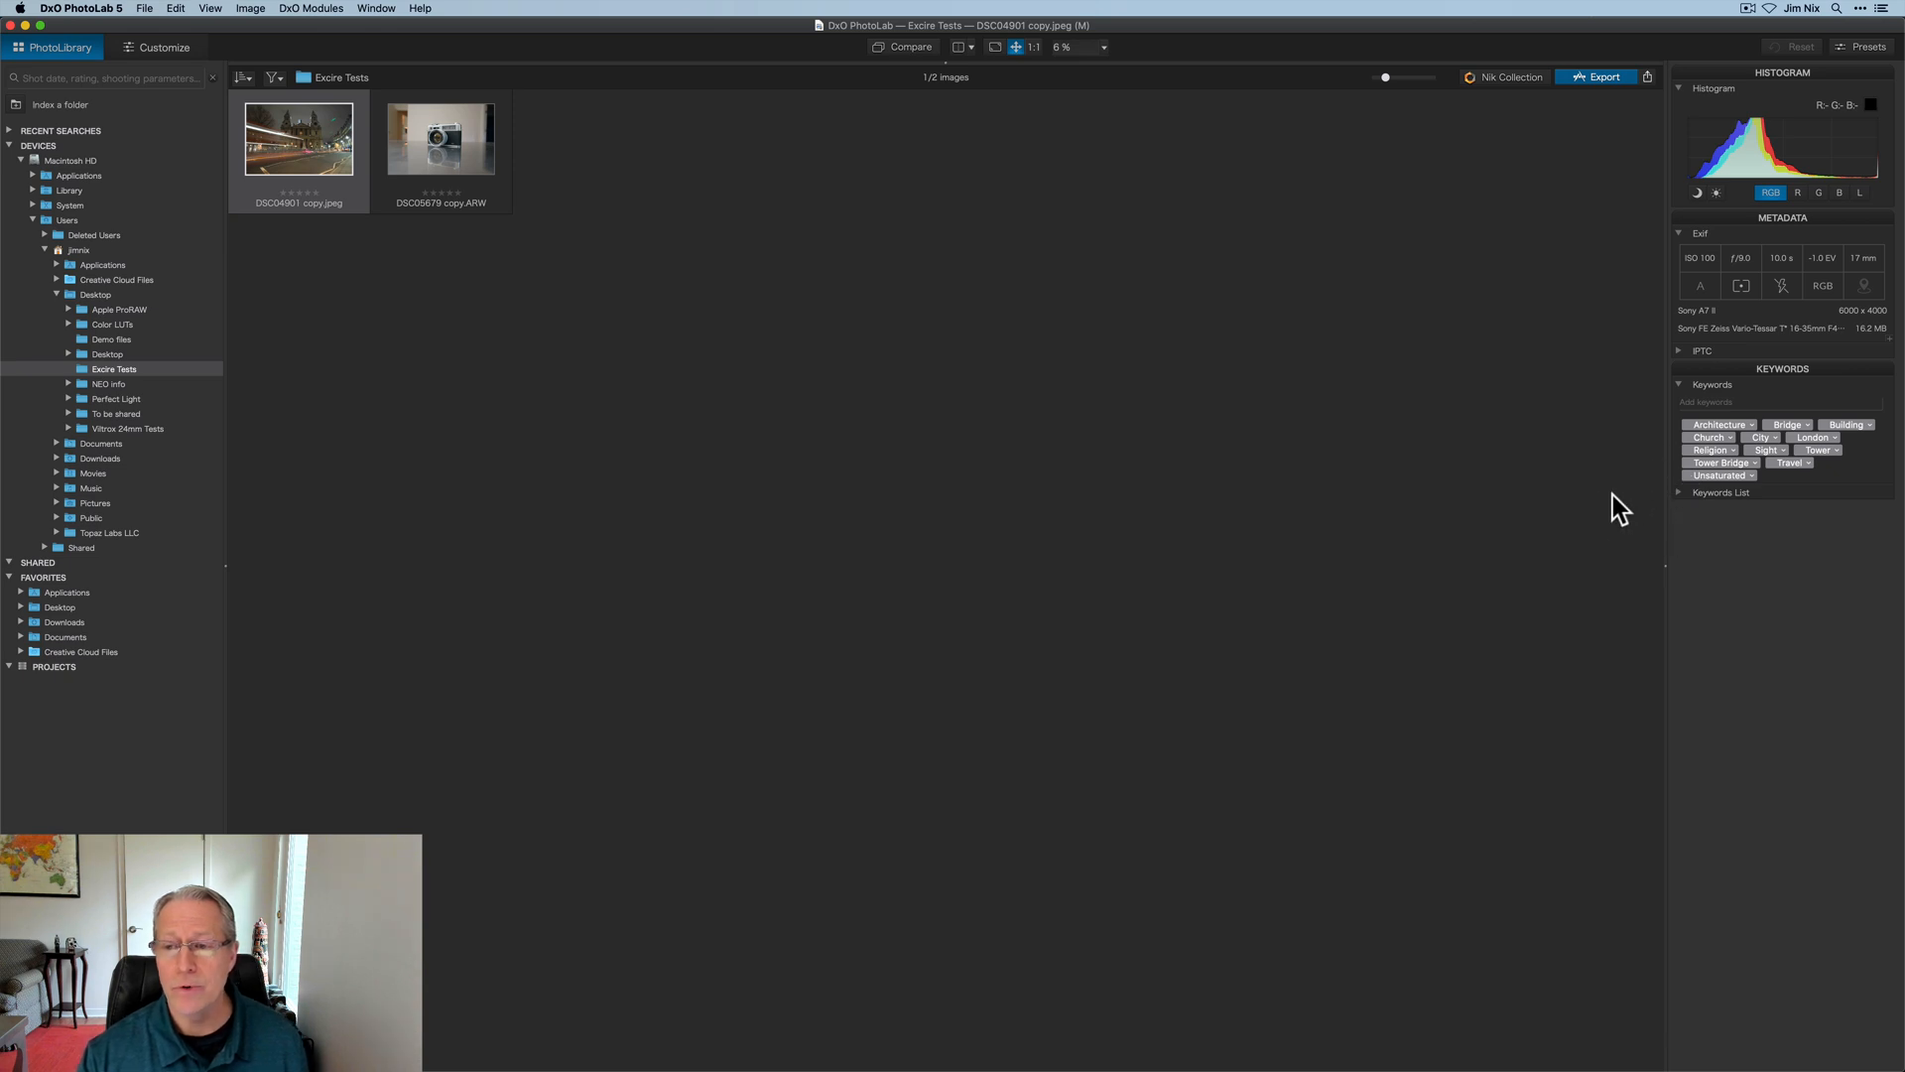
# Step: Verify keywords on the camera shot (Bokeh–vintage) and bridge shot (Architecture–Tower Bridge) in DxO PhotoLab
pyautogui.click(440, 137)
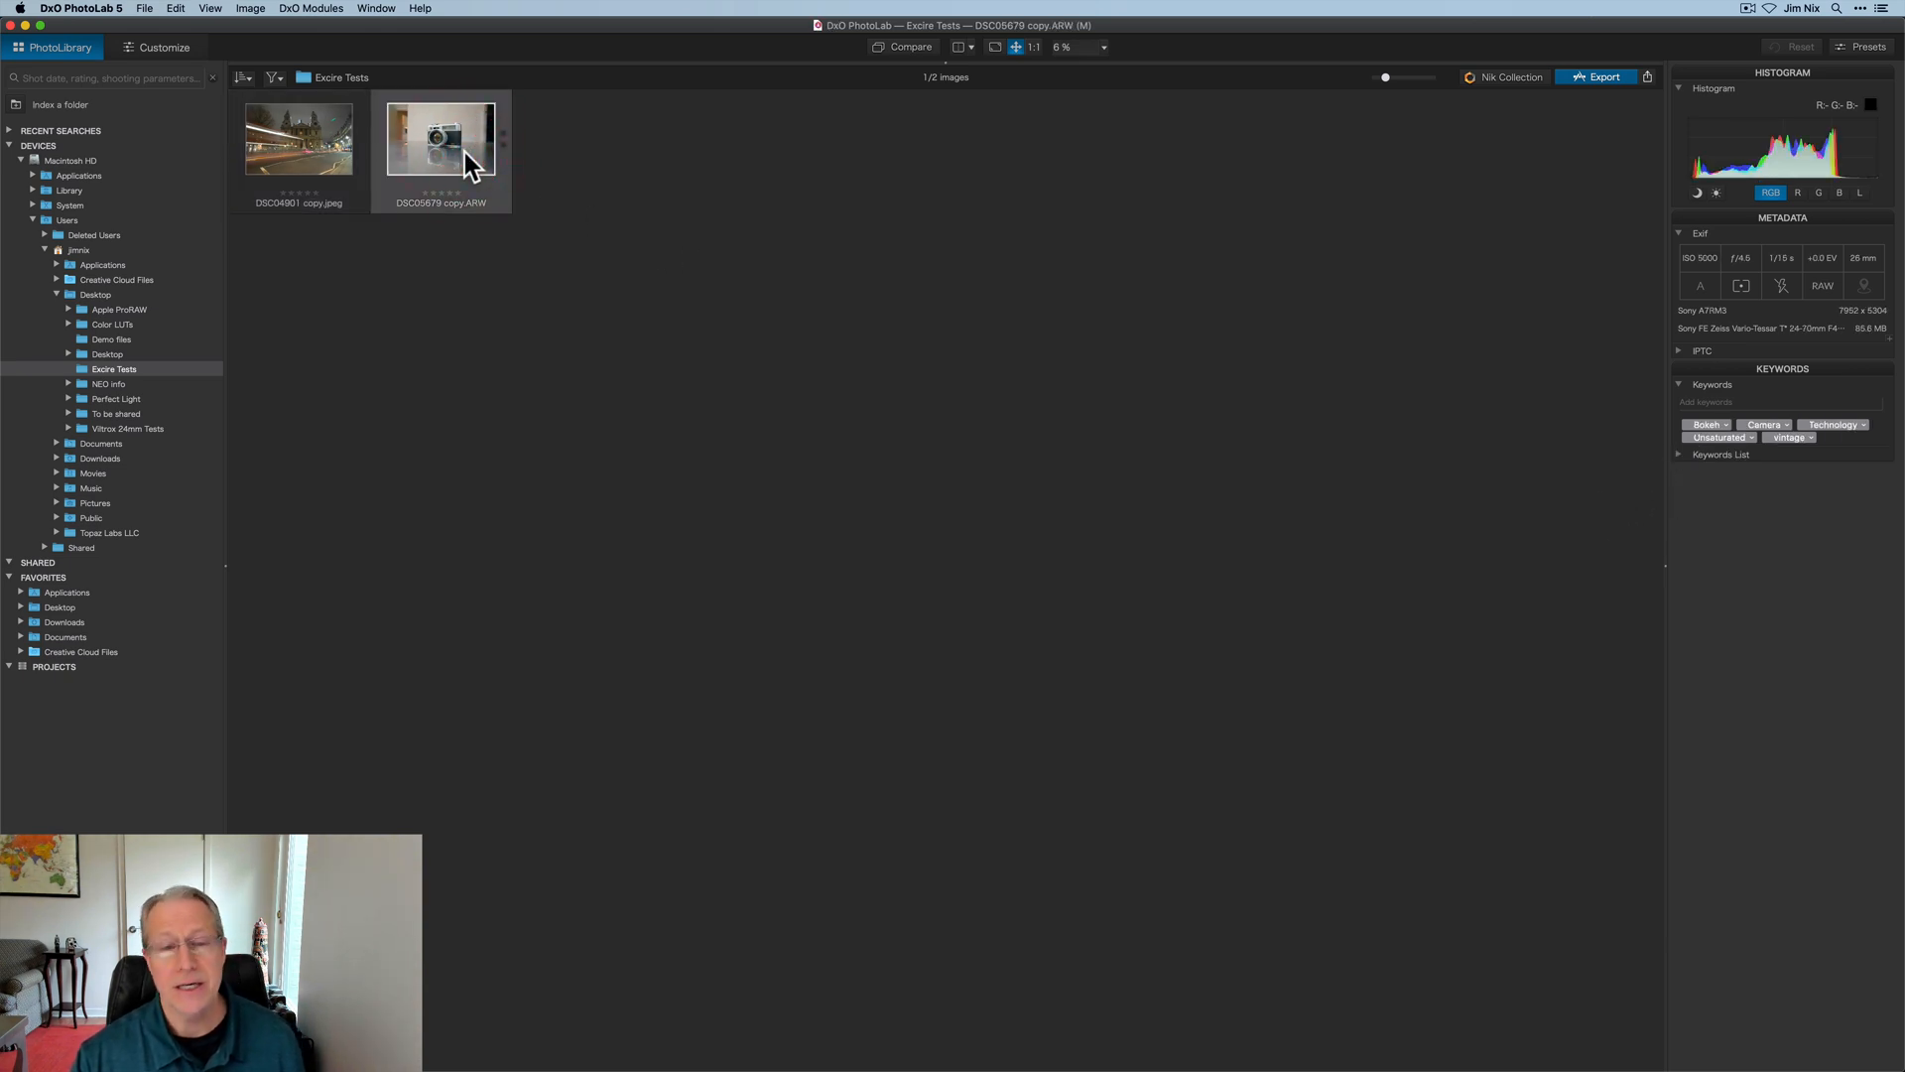
pyautogui.moveTo(401, 343)
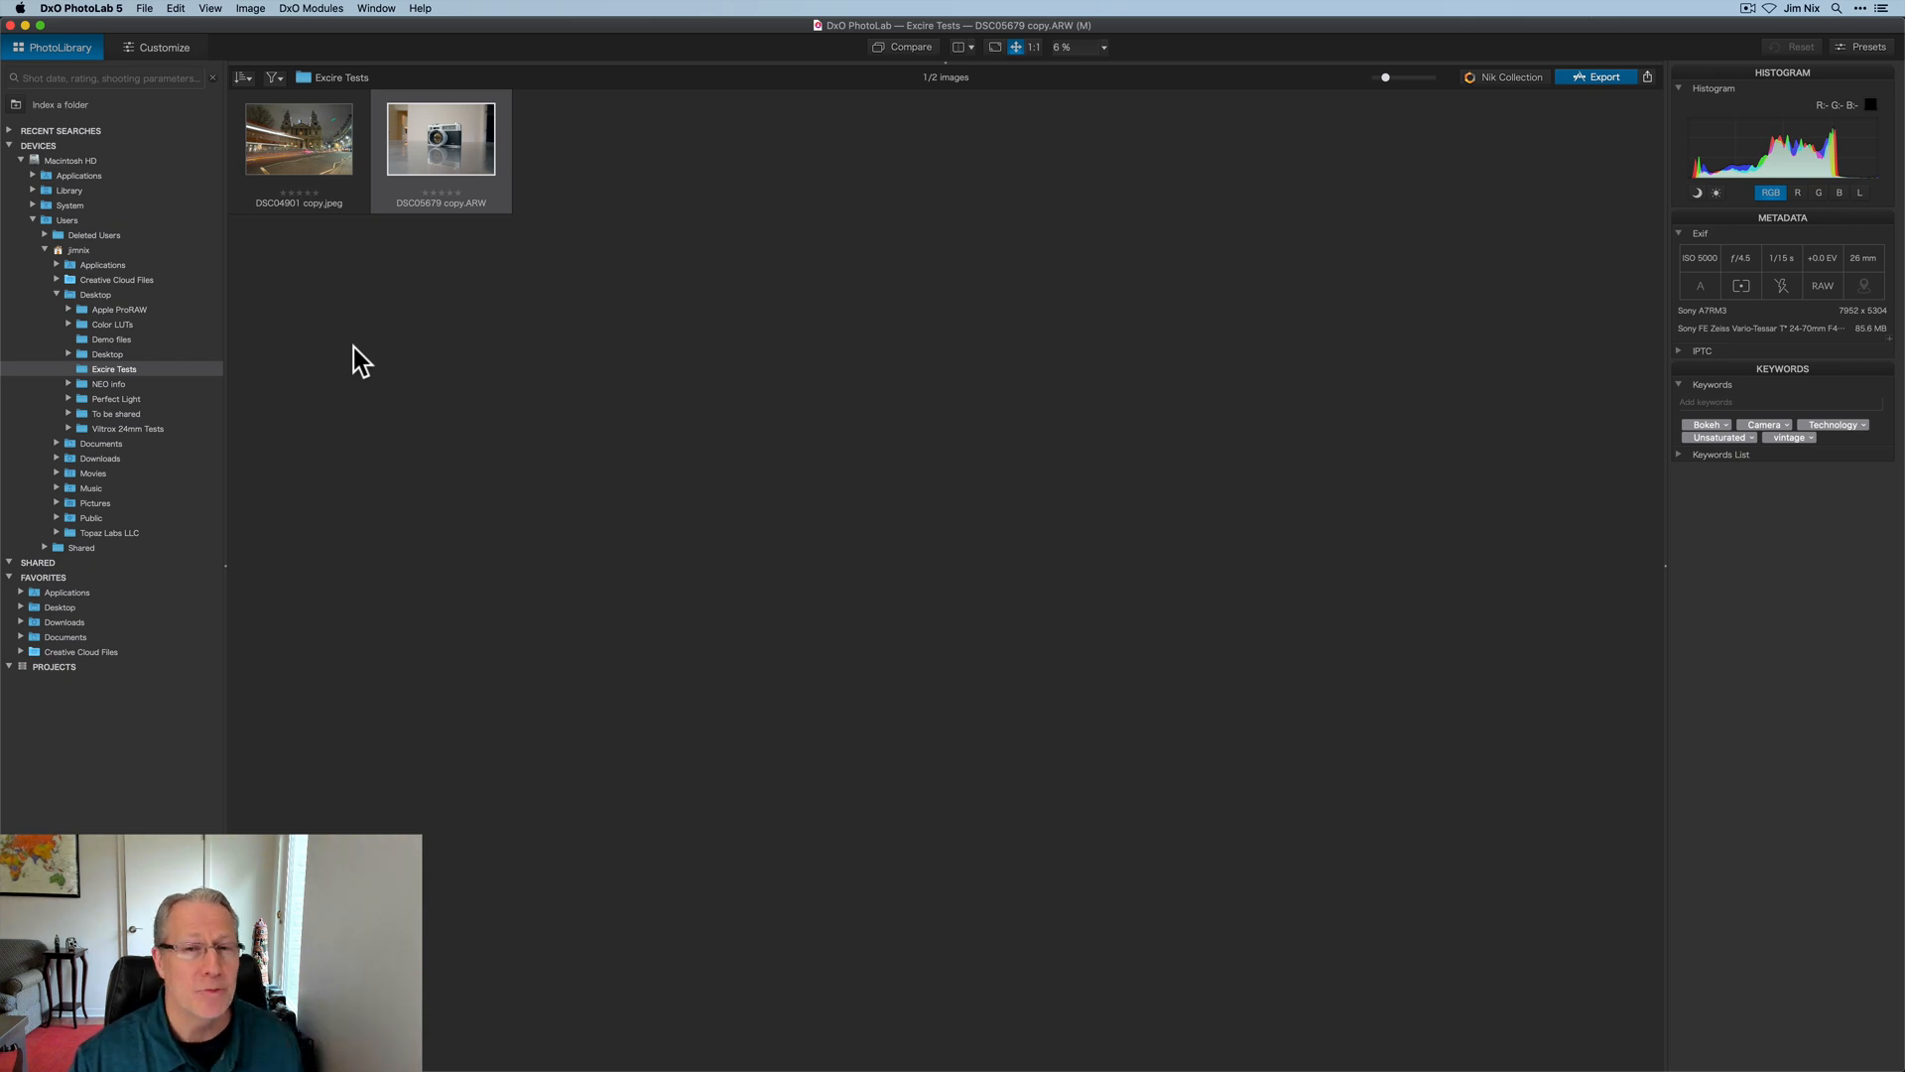
pyautogui.moveTo(299, 137)
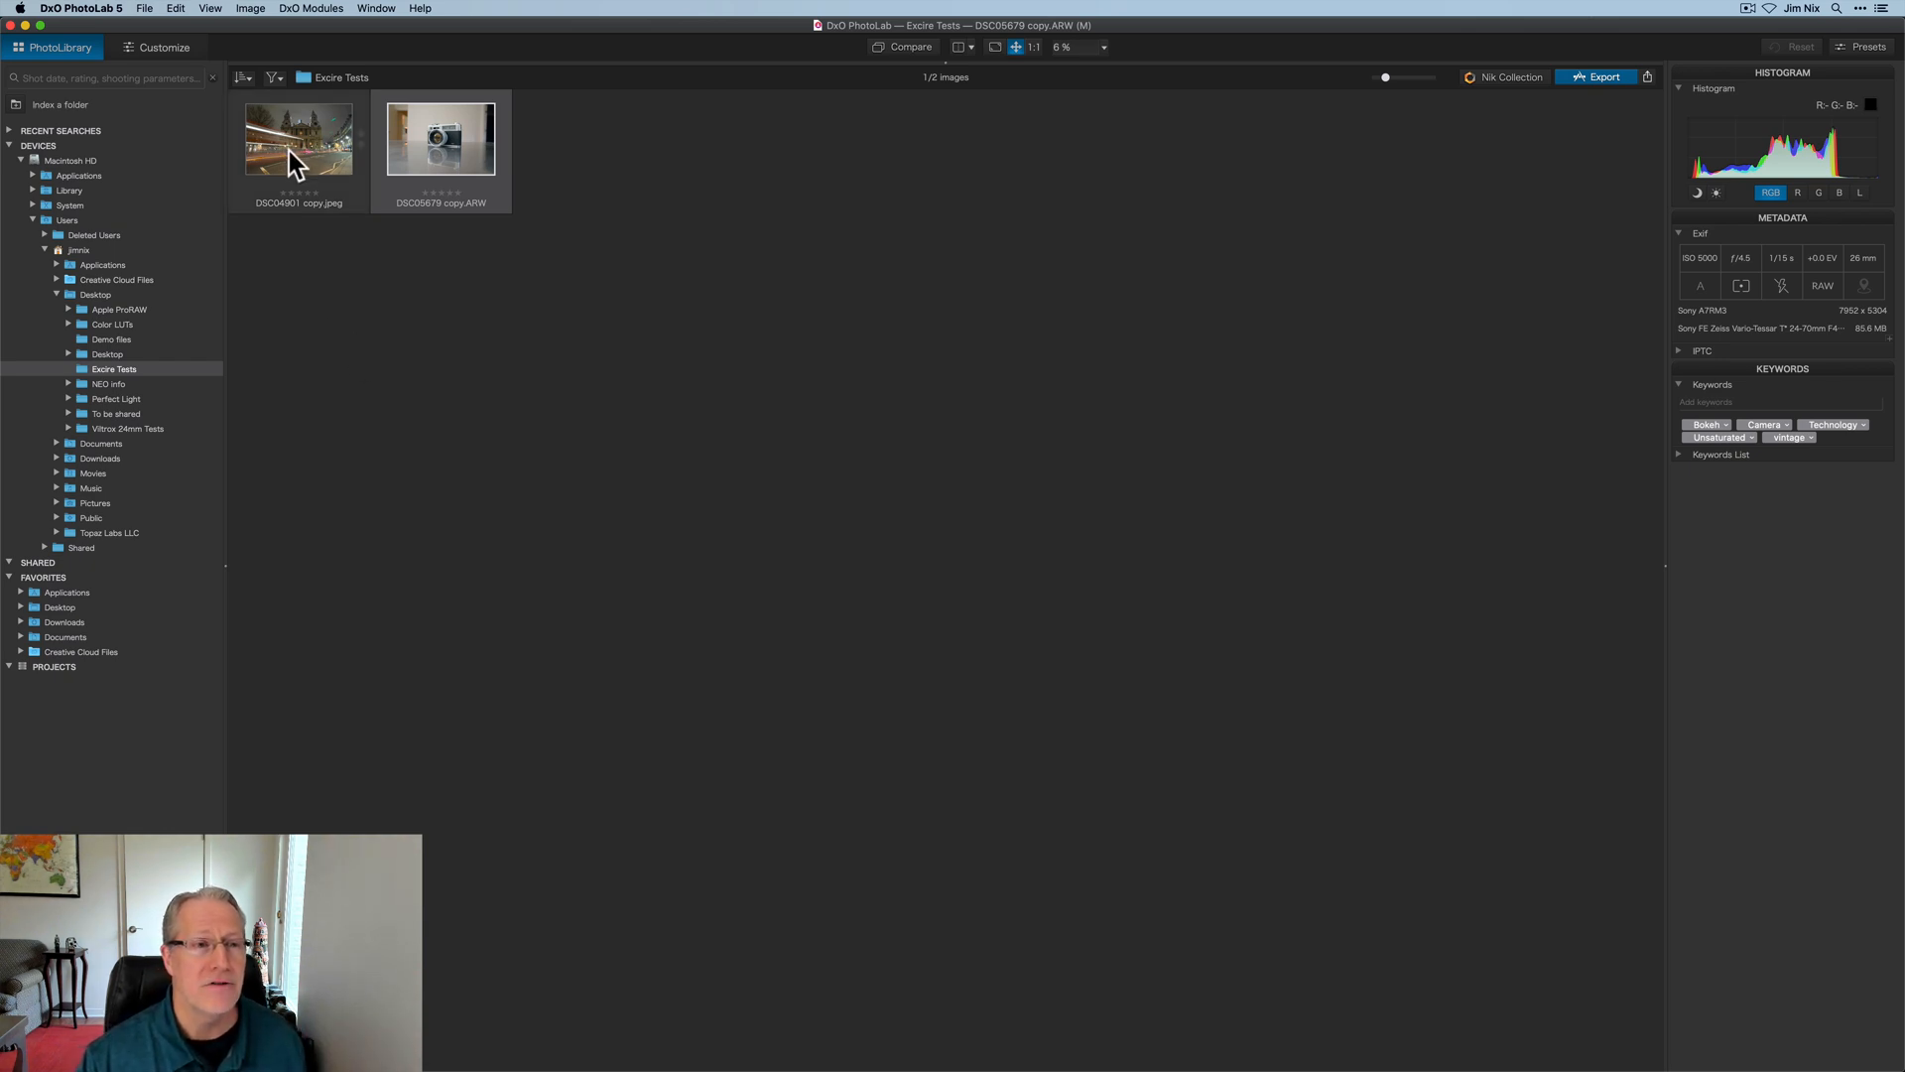
pyautogui.click(297, 136)
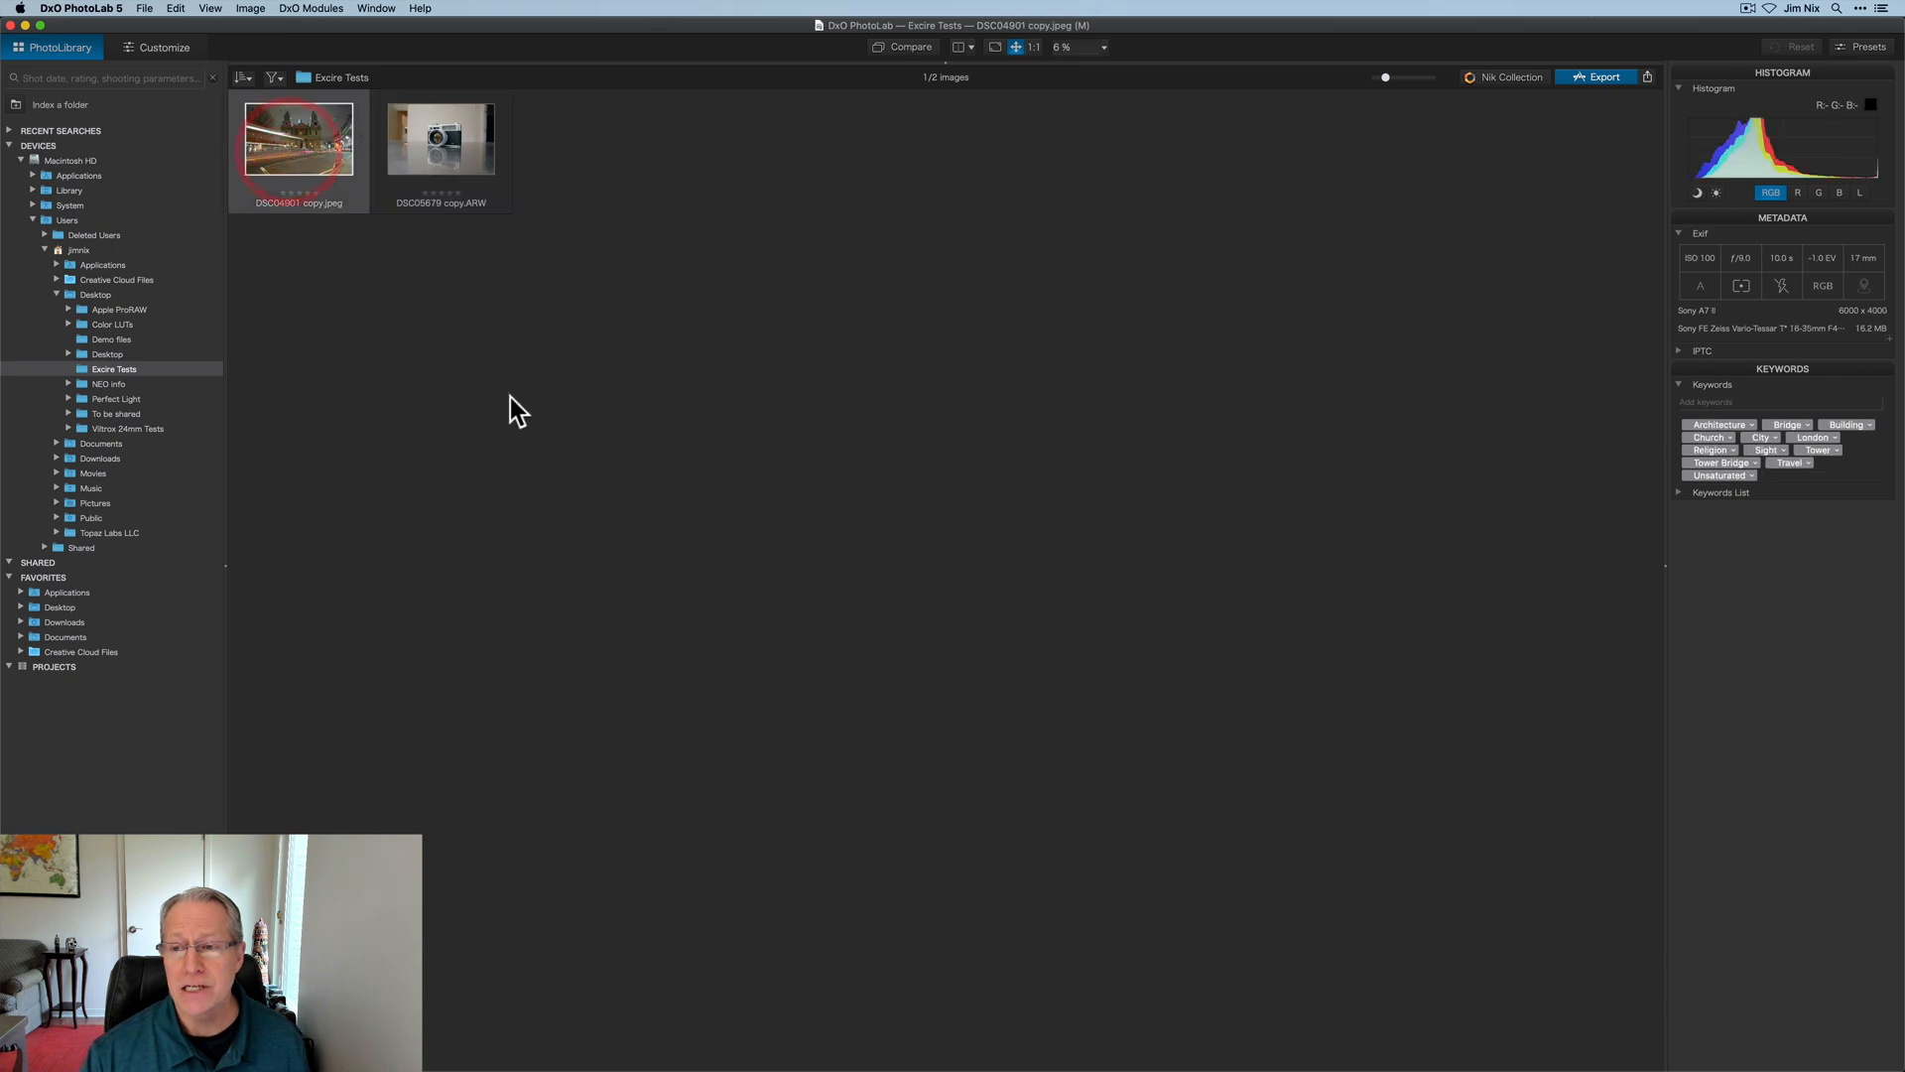
pyautogui.click(440, 138)
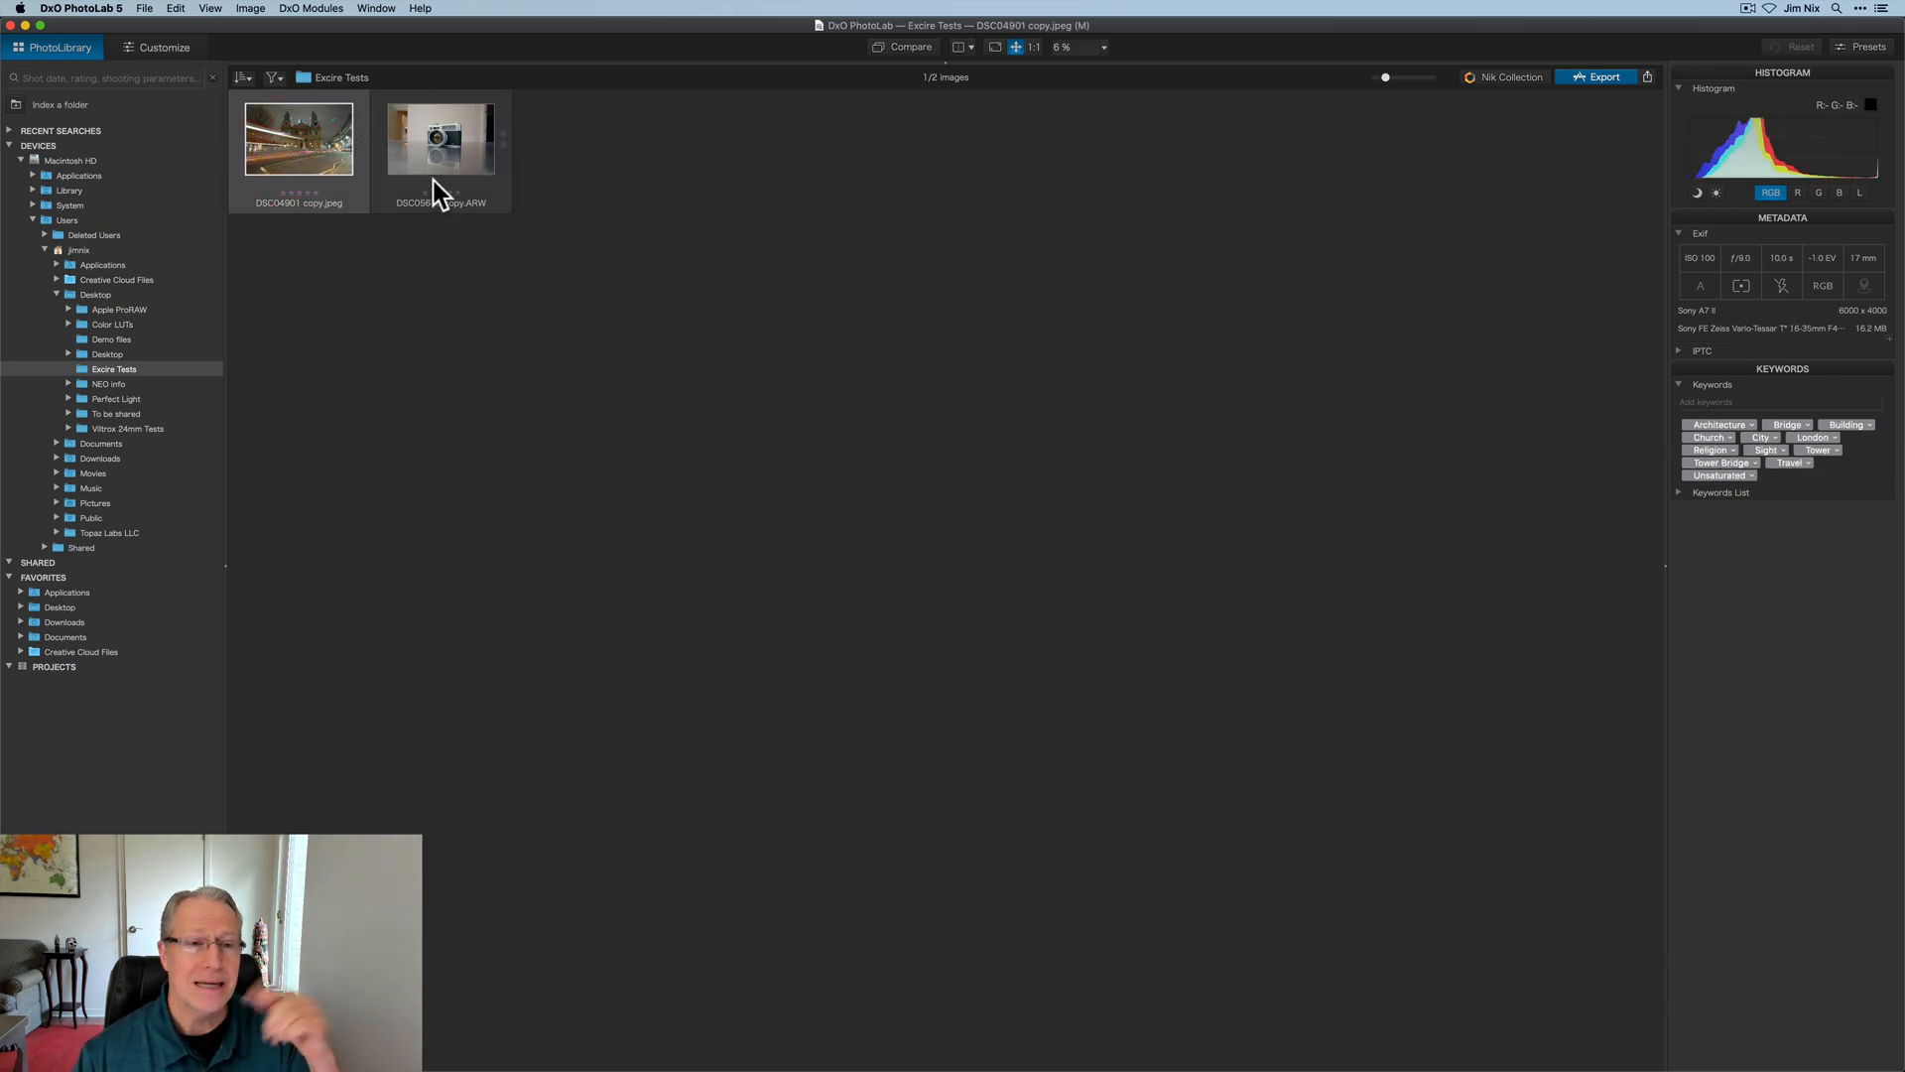
pyautogui.click(440, 137)
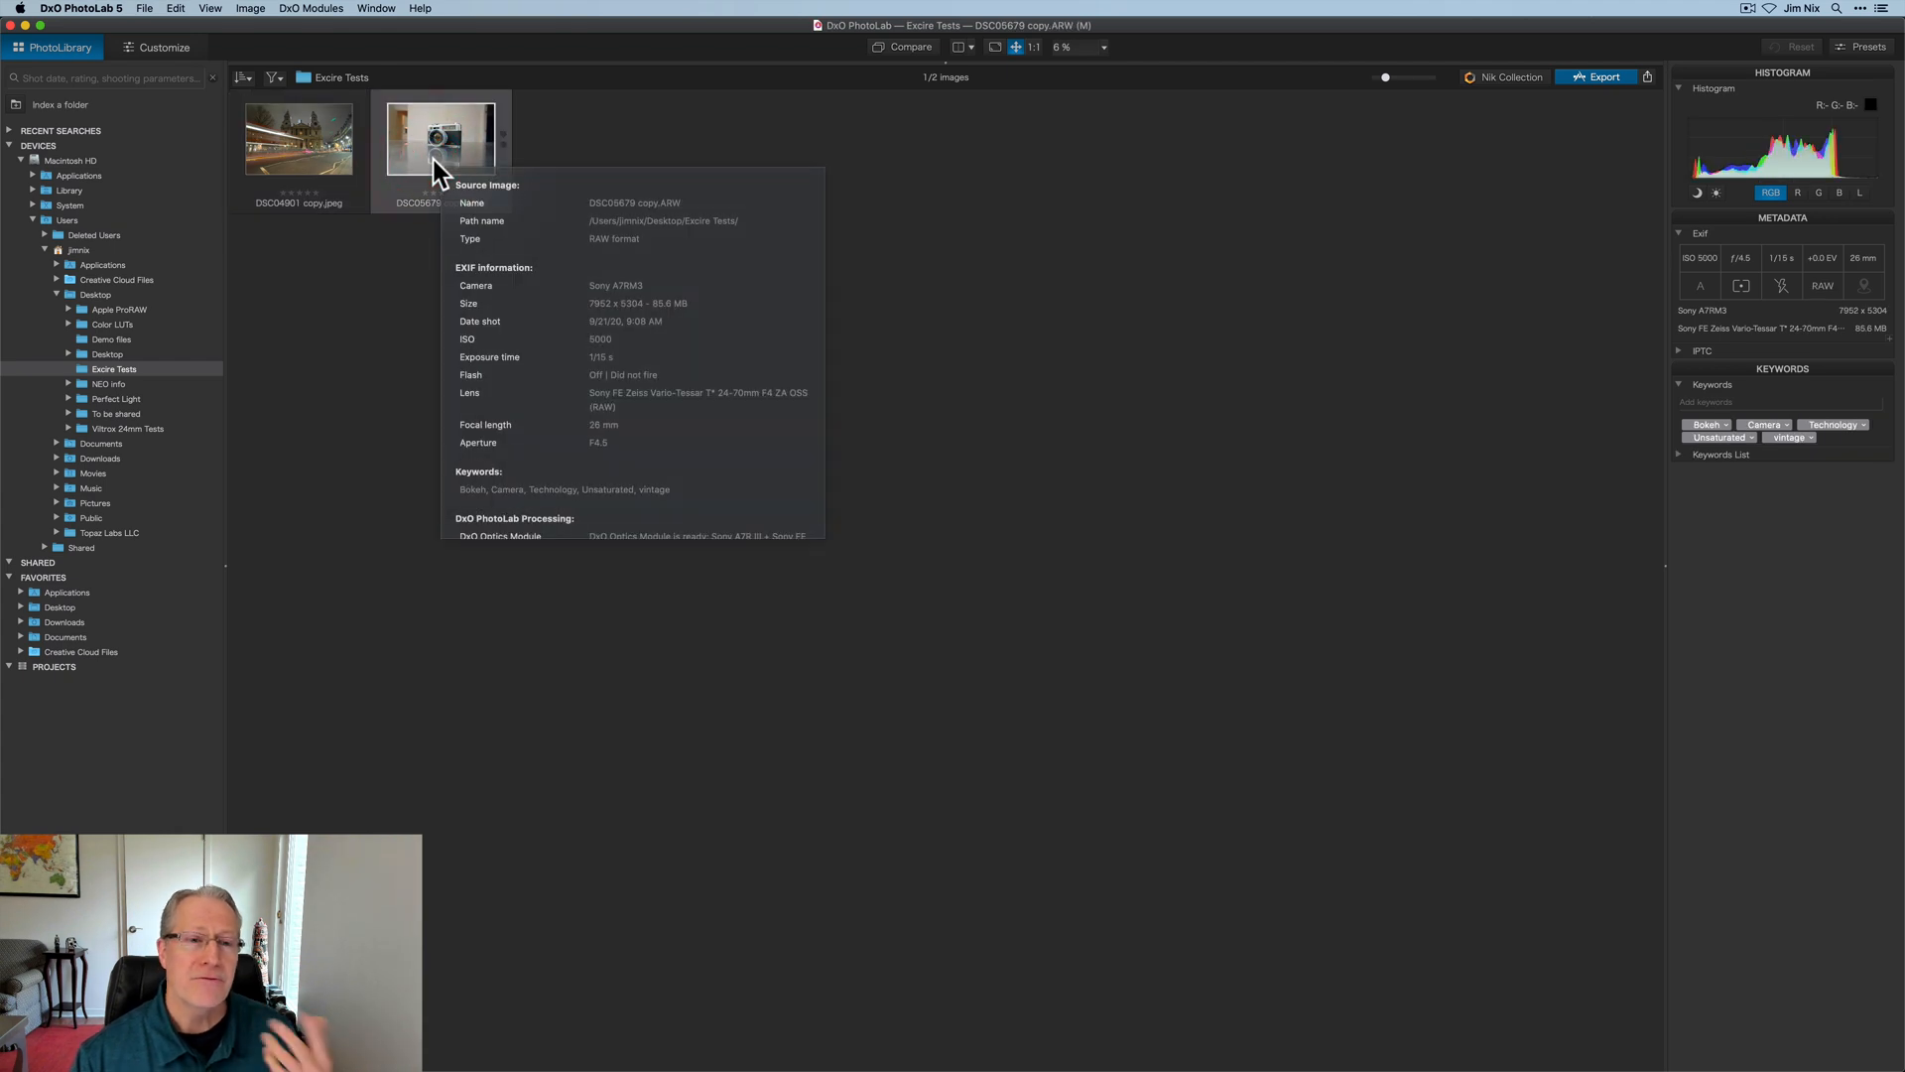
pyautogui.click(145, 8)
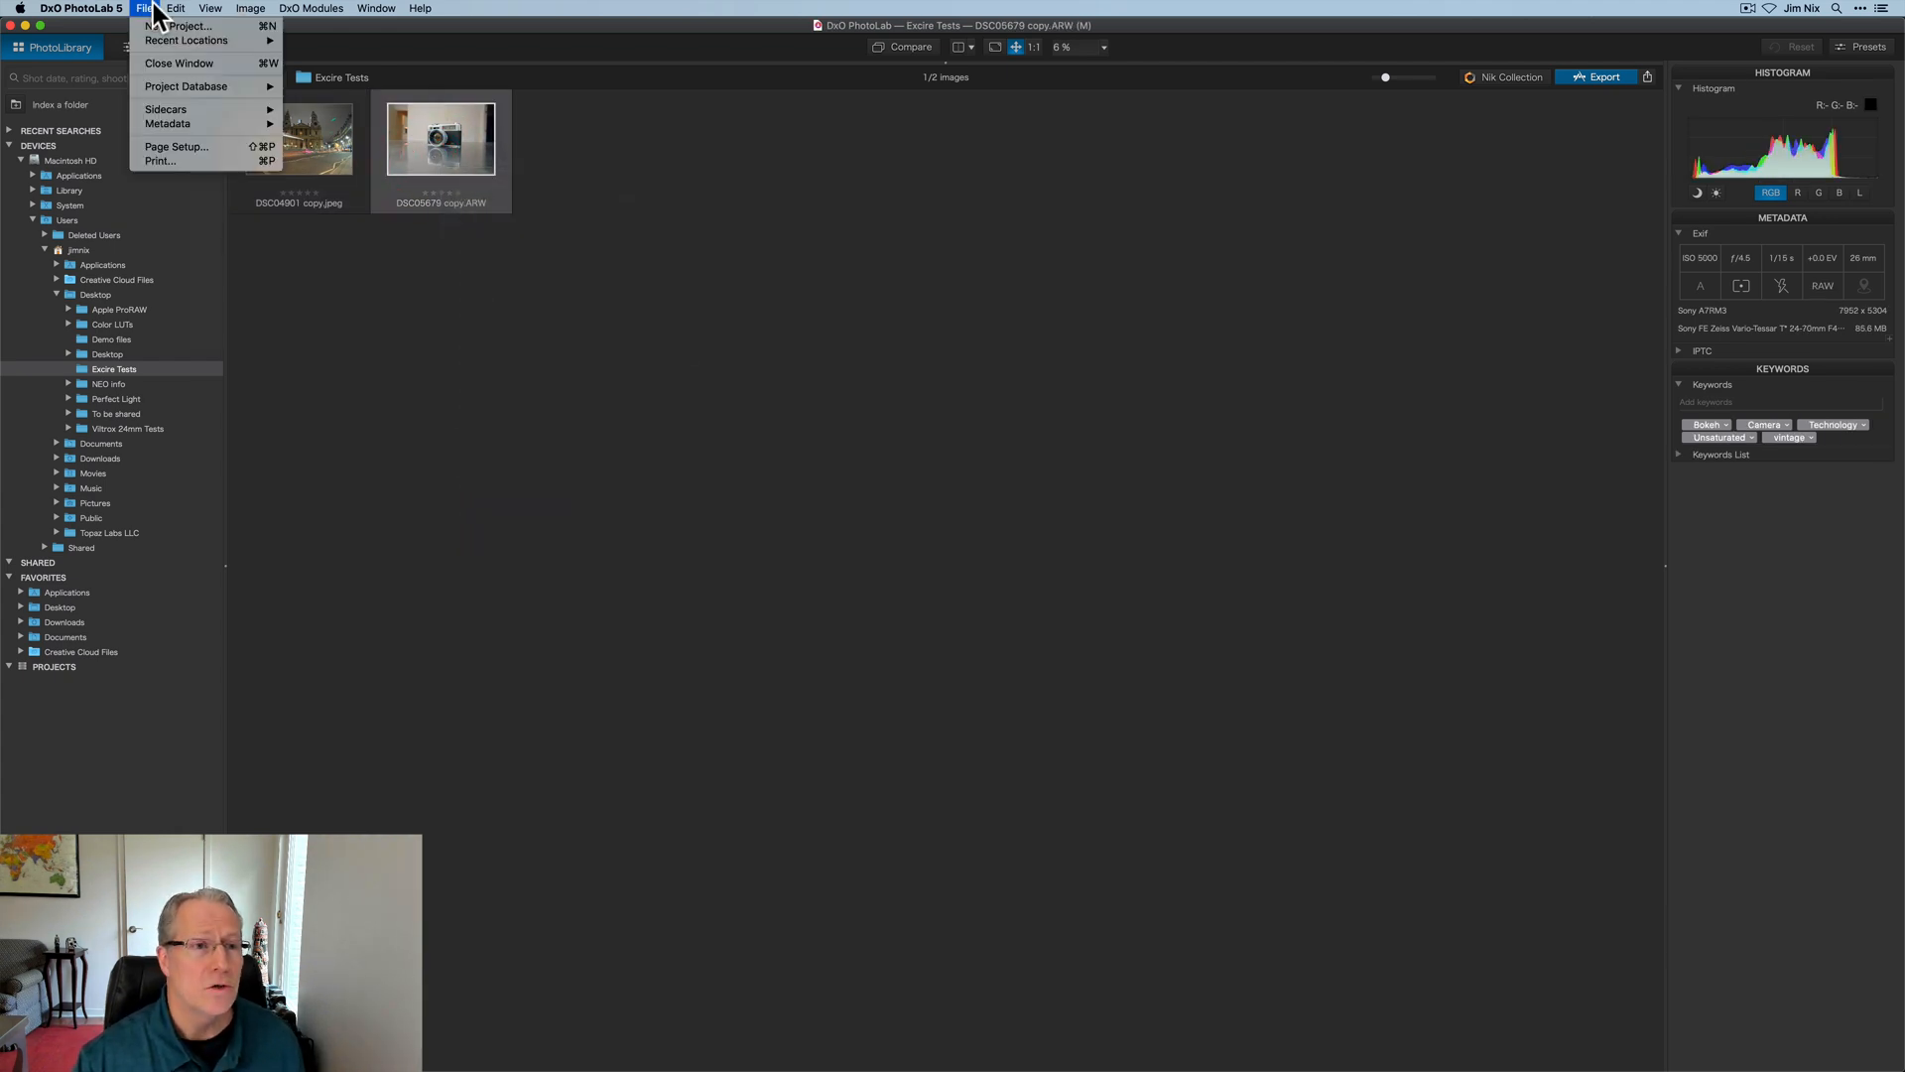
pyautogui.moveTo(165, 110)
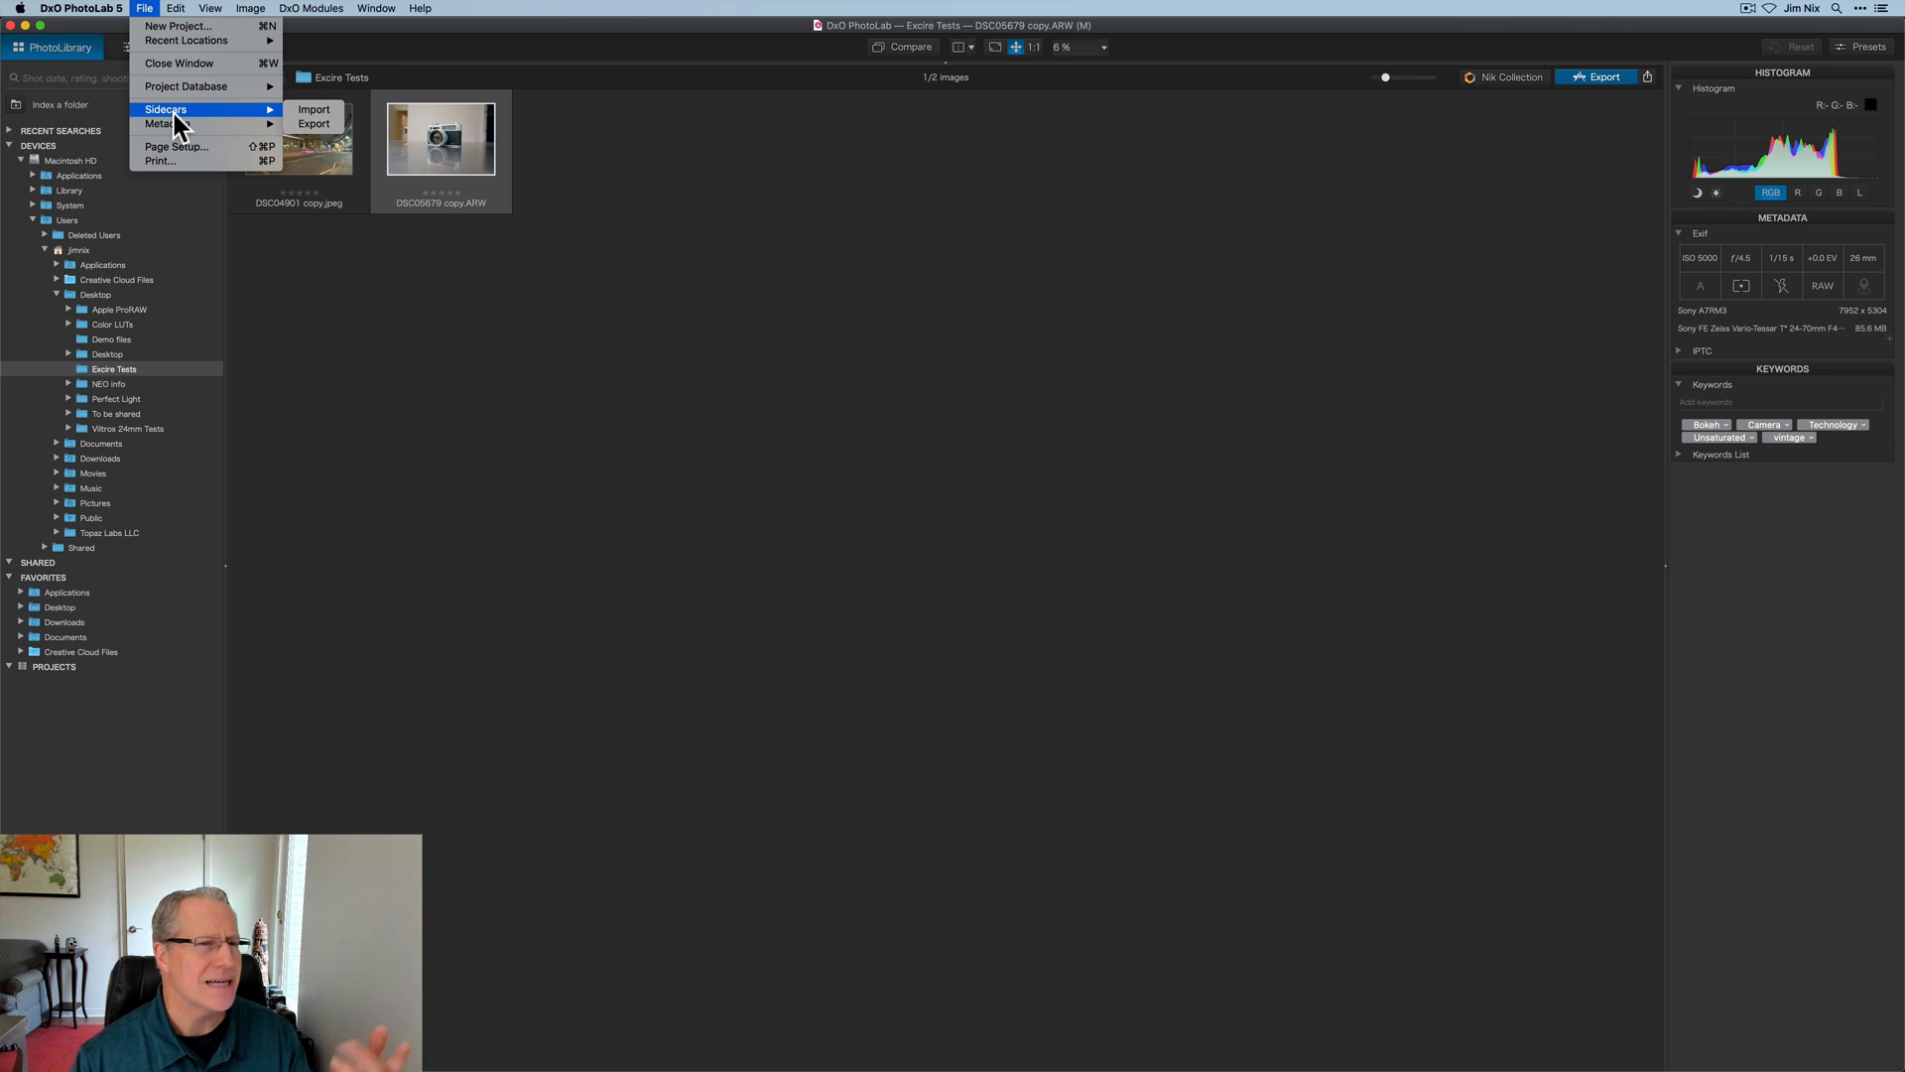
pyautogui.moveTo(166, 123)
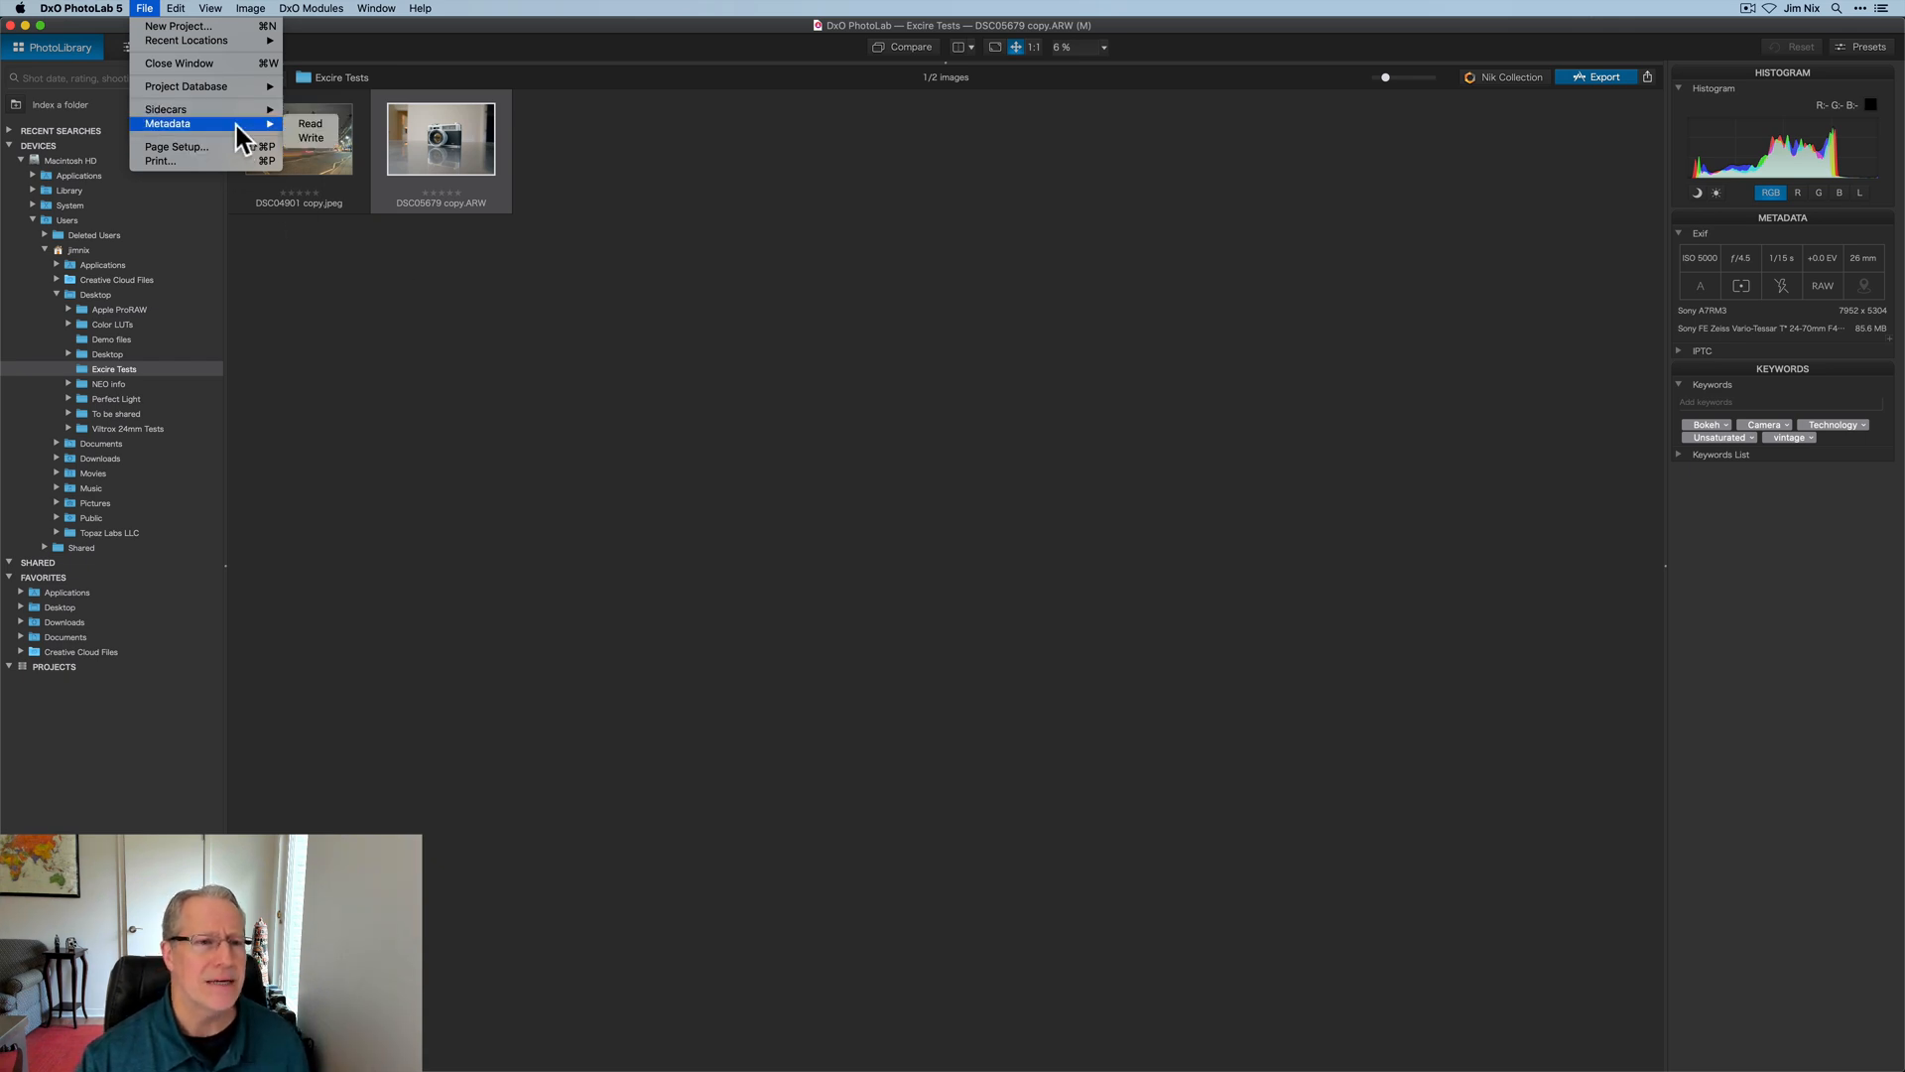
# Step: Reread the camera photo's metadata from its file via File > Metadata > Read
pyautogui.click(409, 308)
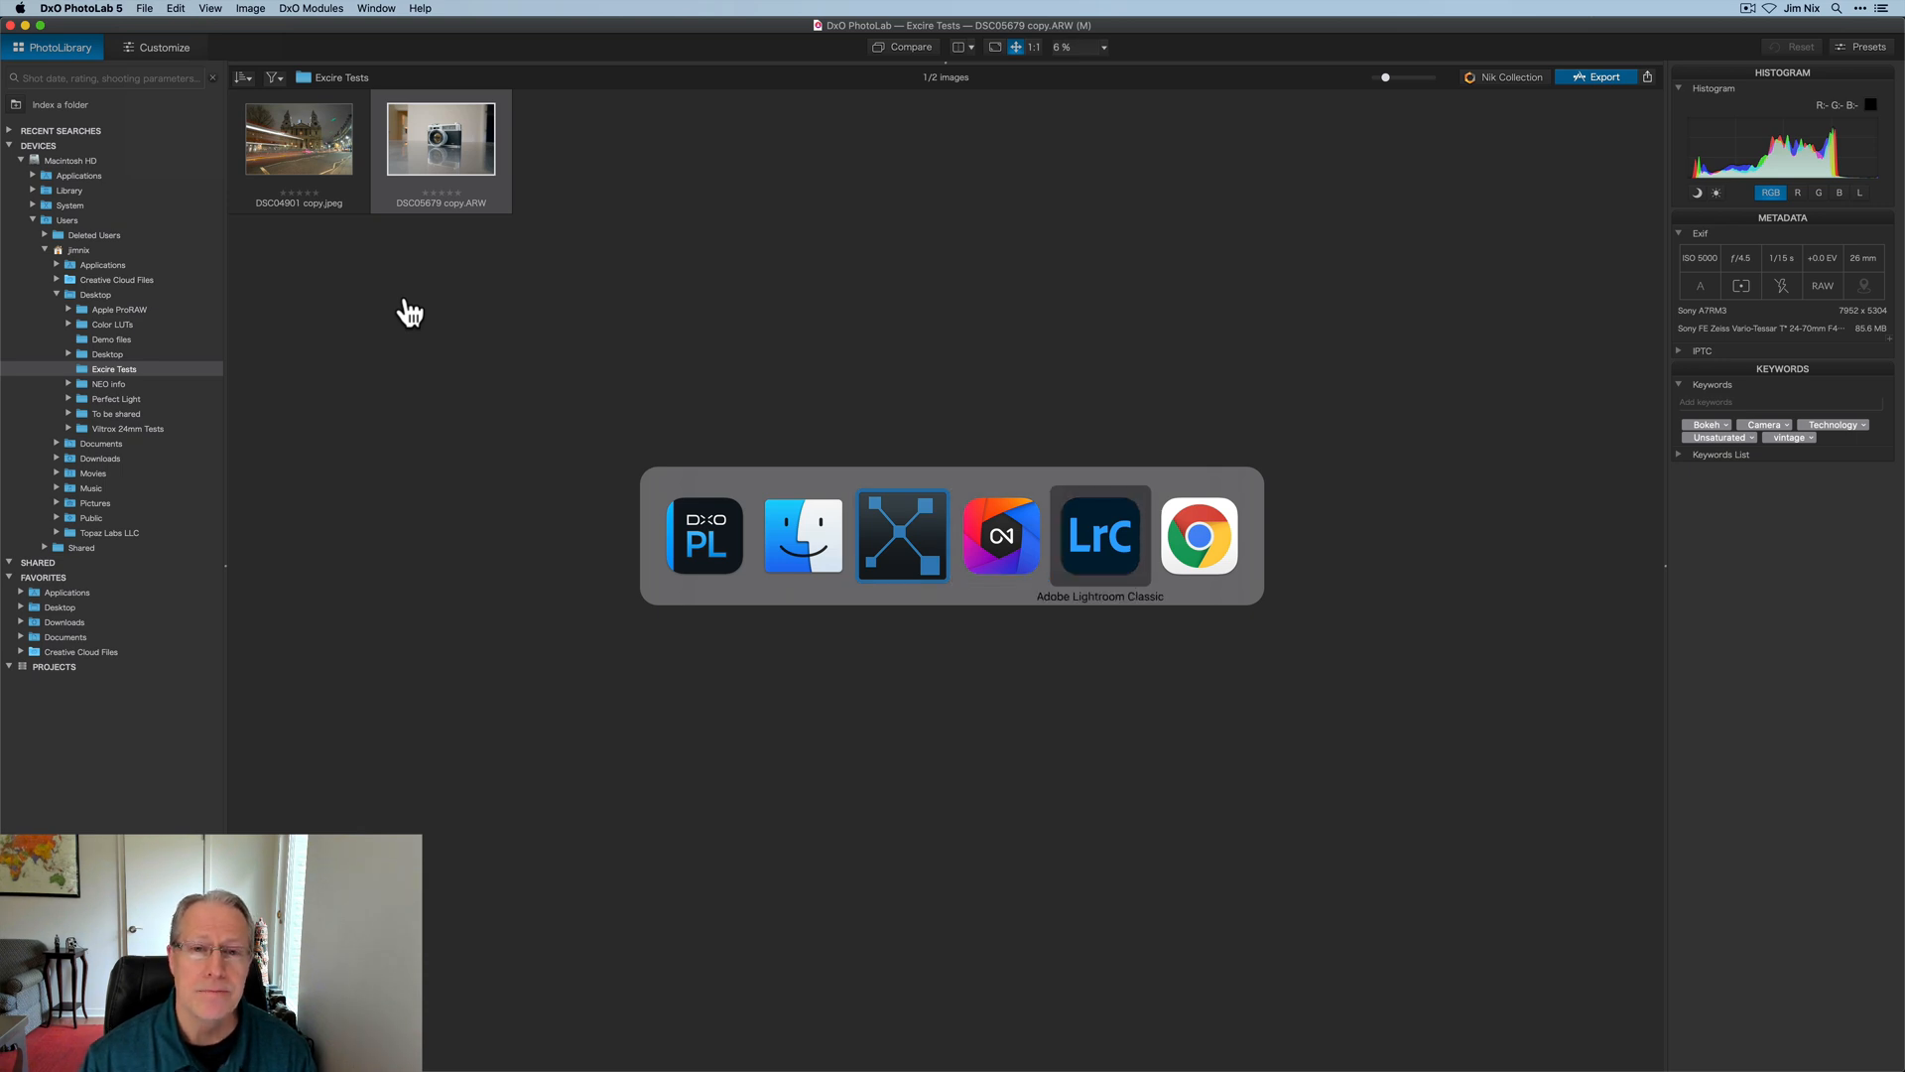
# Step: In Lightroom Classic, read metadata from both files and confirm the bridge and camera keywords appear
pyautogui.click(1098, 533)
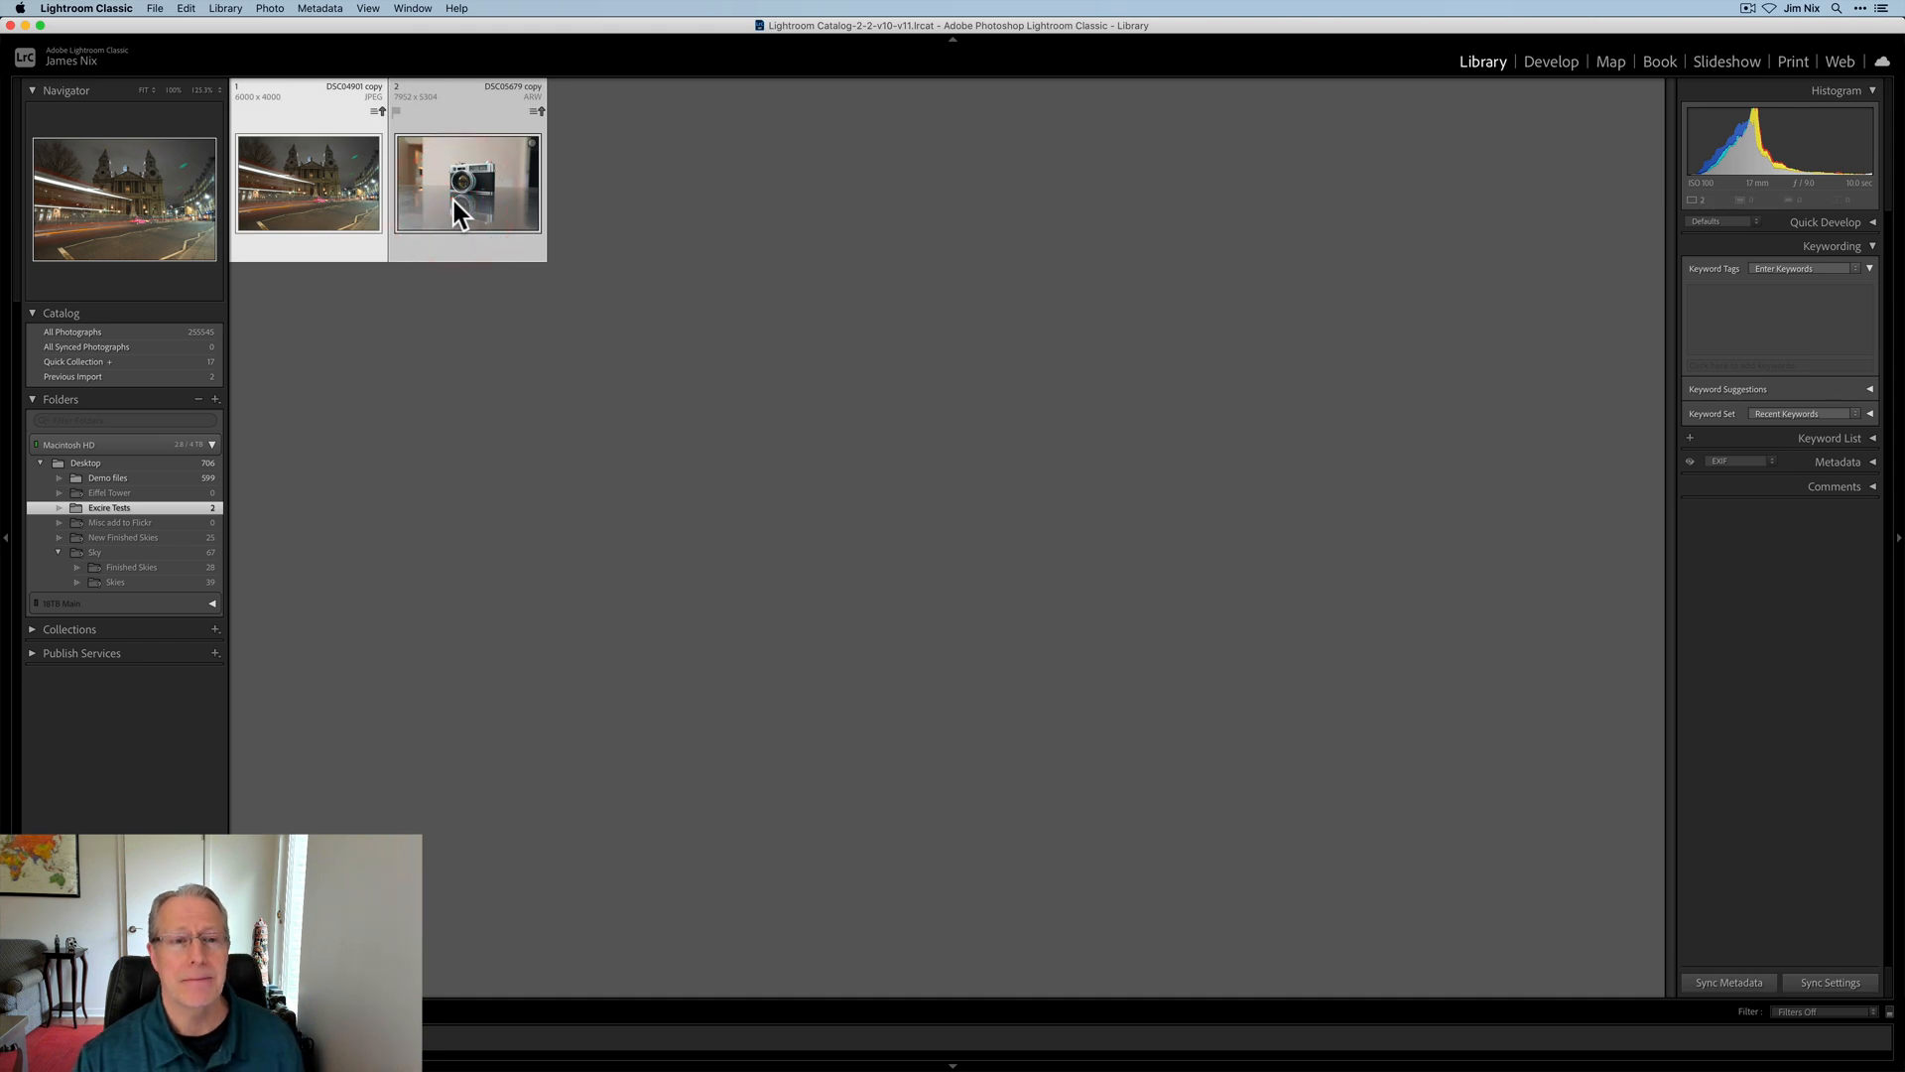
pyautogui.click(318, 8)
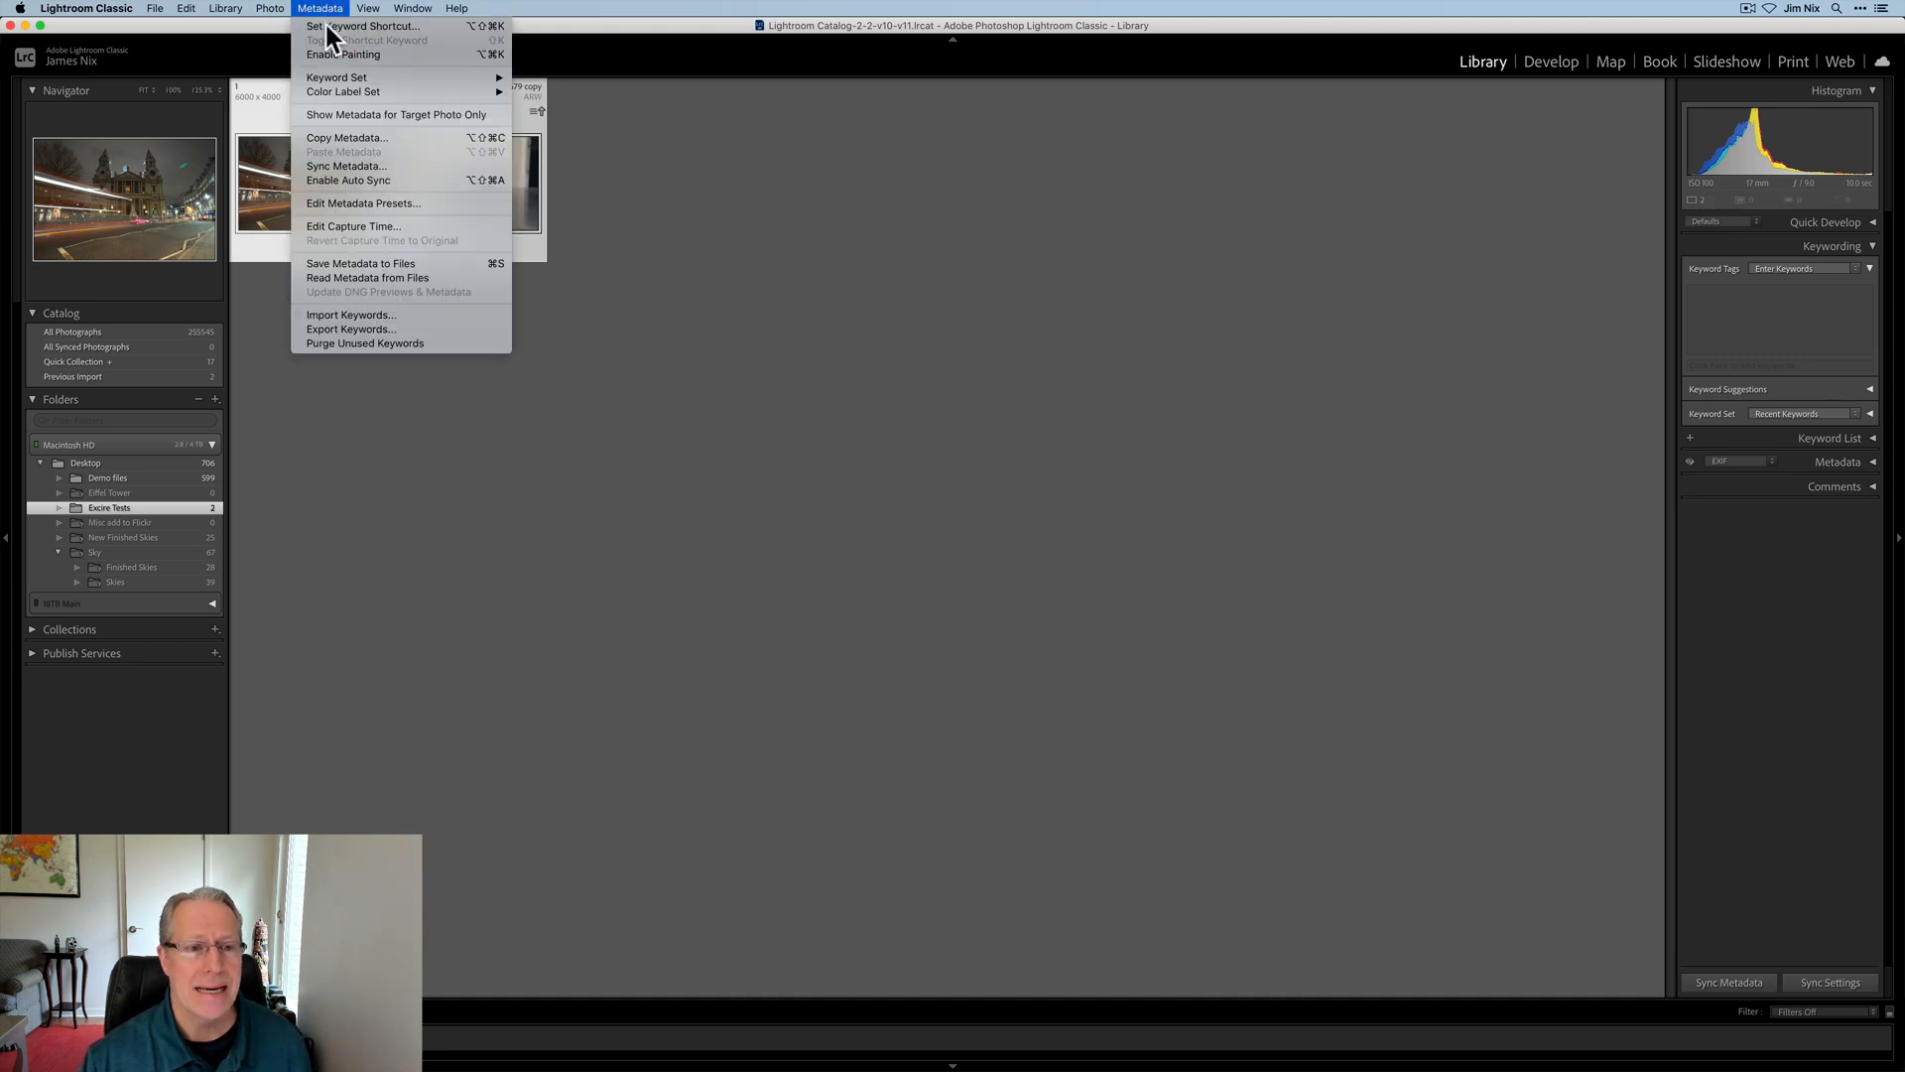
pyautogui.moveTo(367, 278)
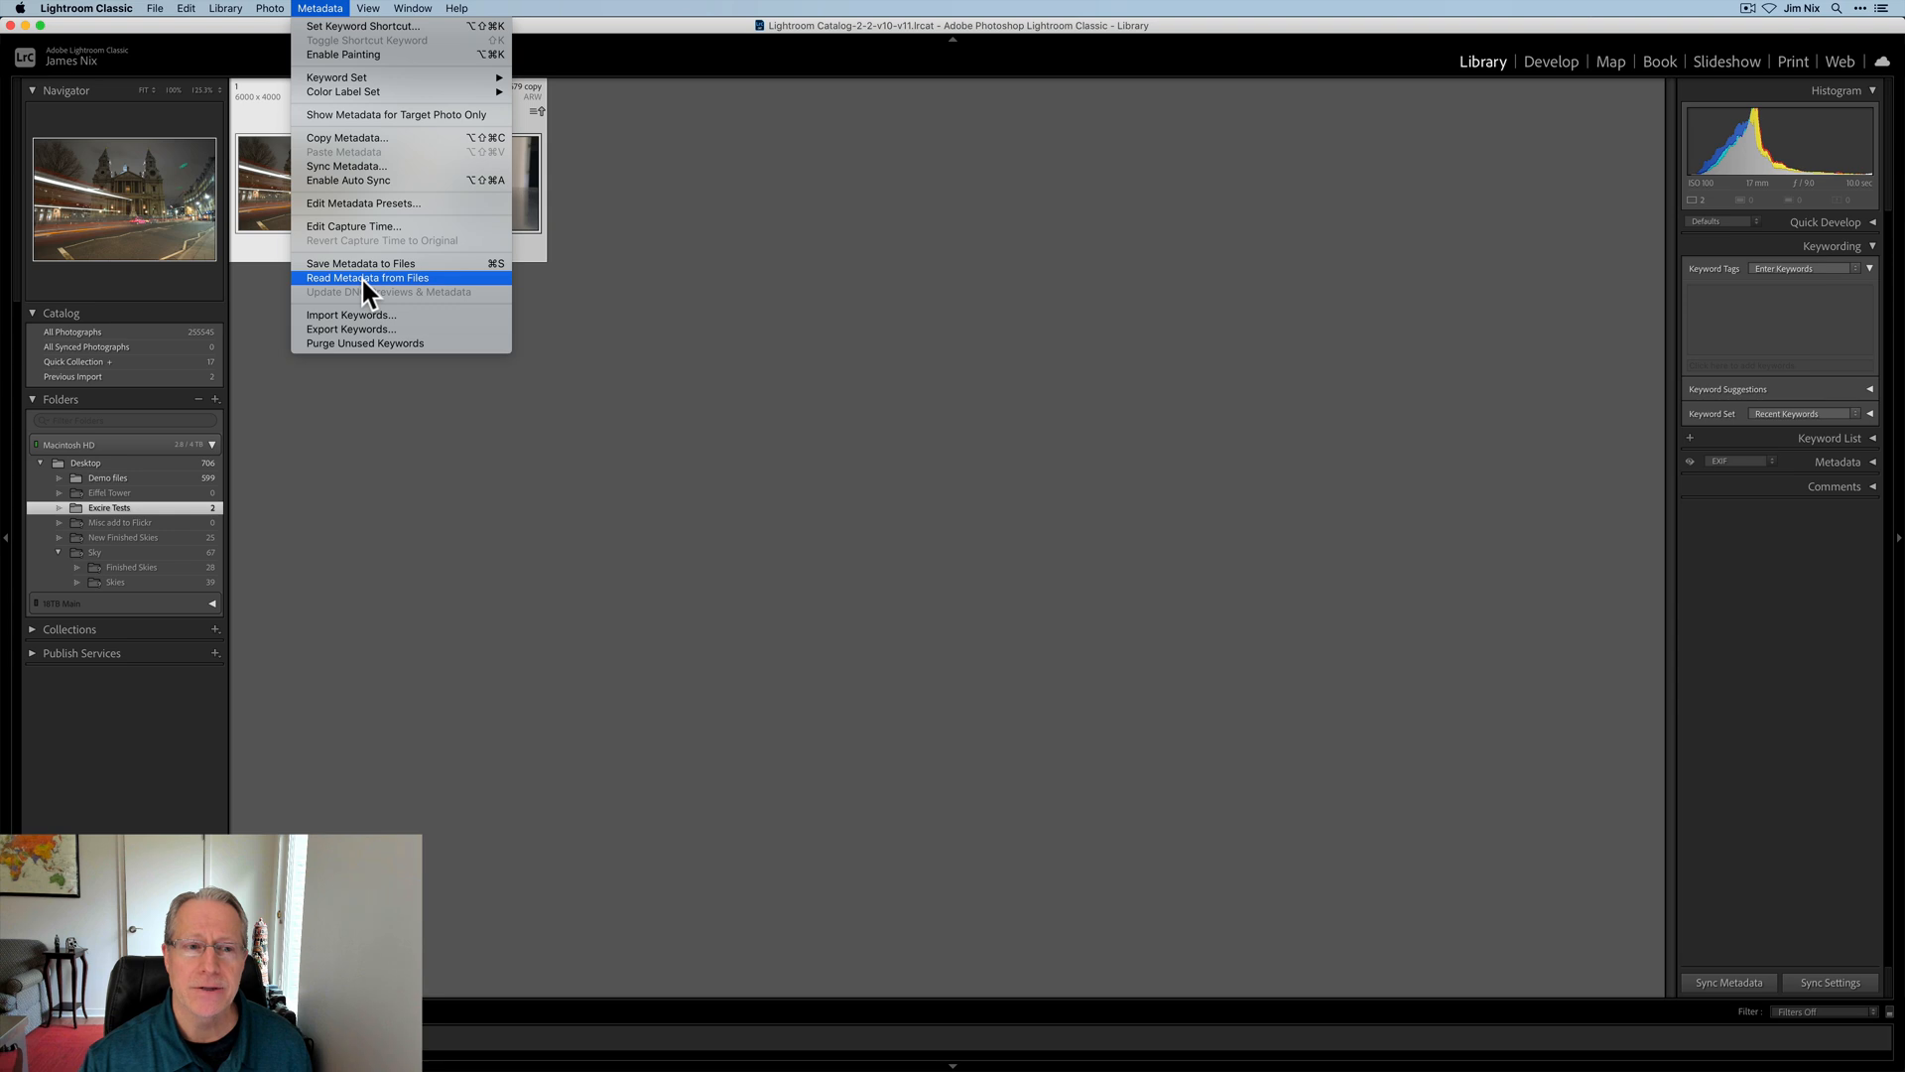
pyautogui.click(367, 277)
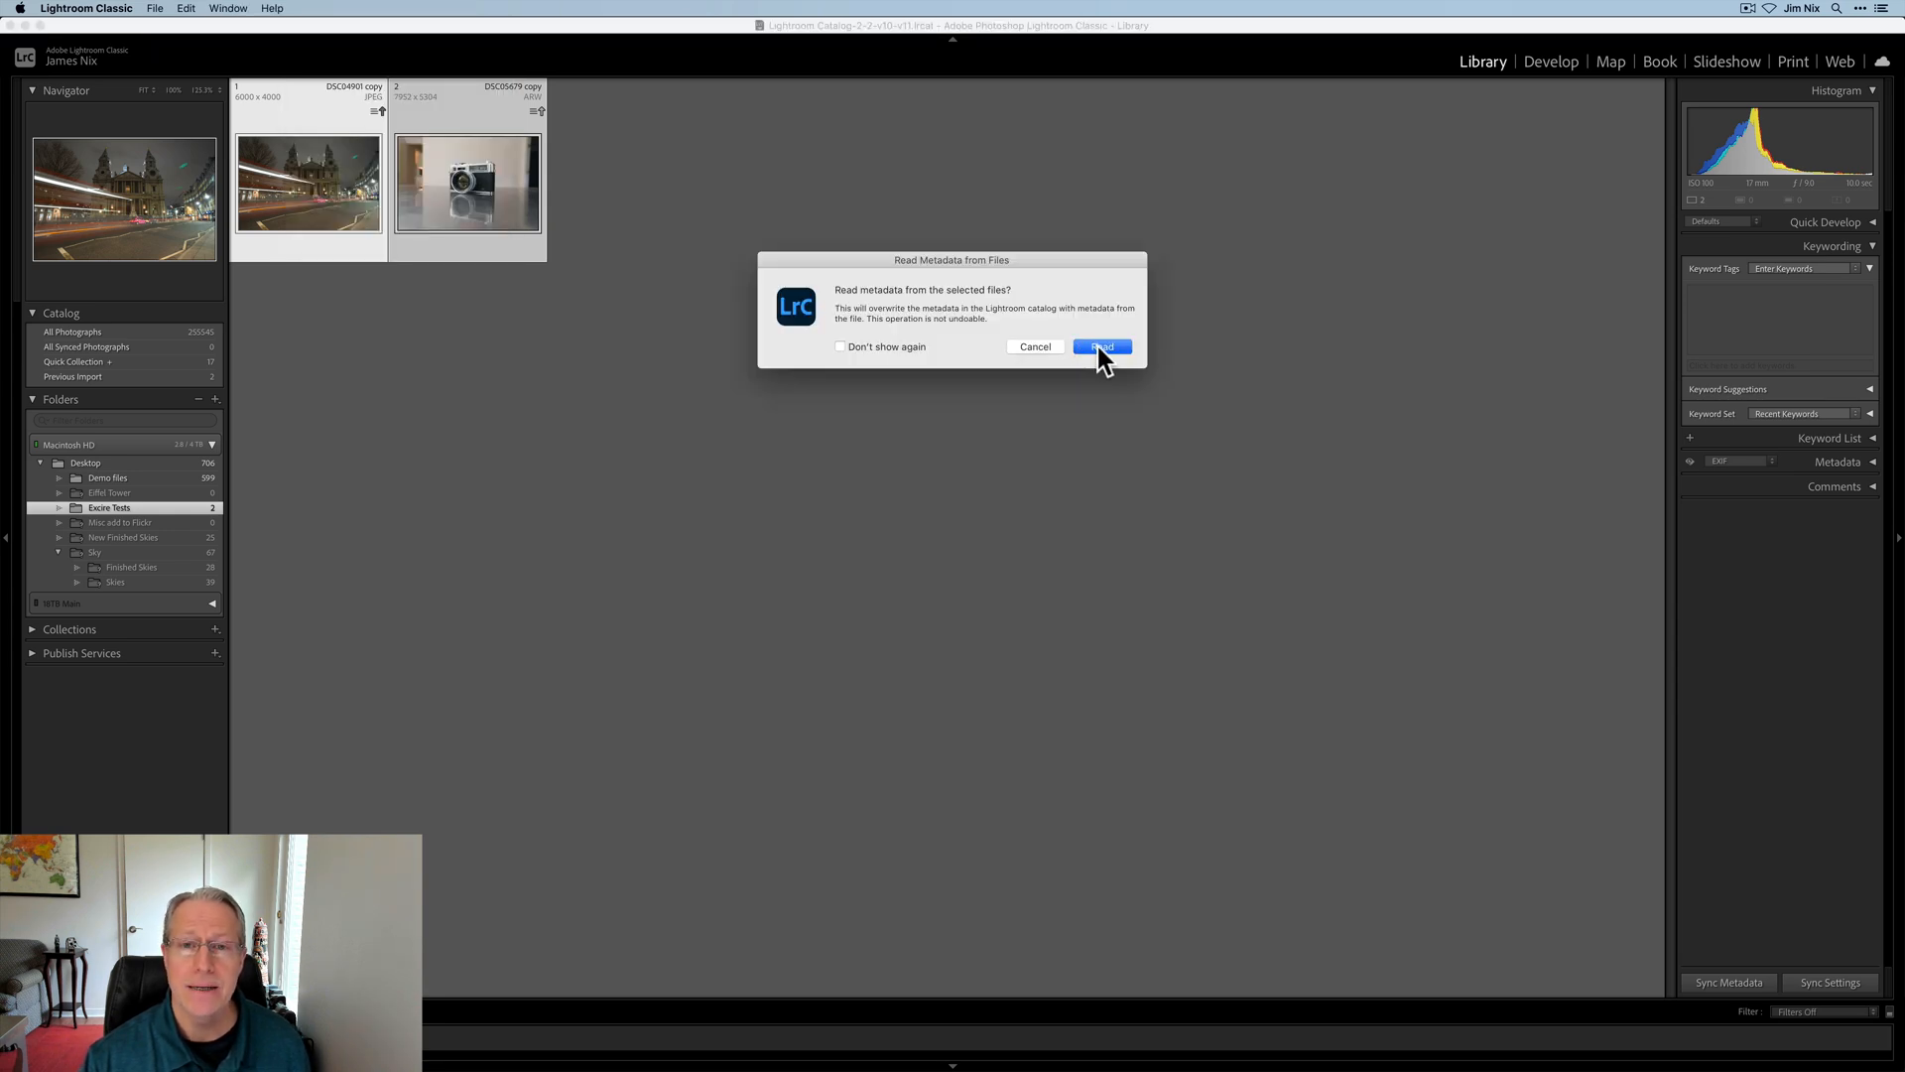
pyautogui.click(1099, 346)
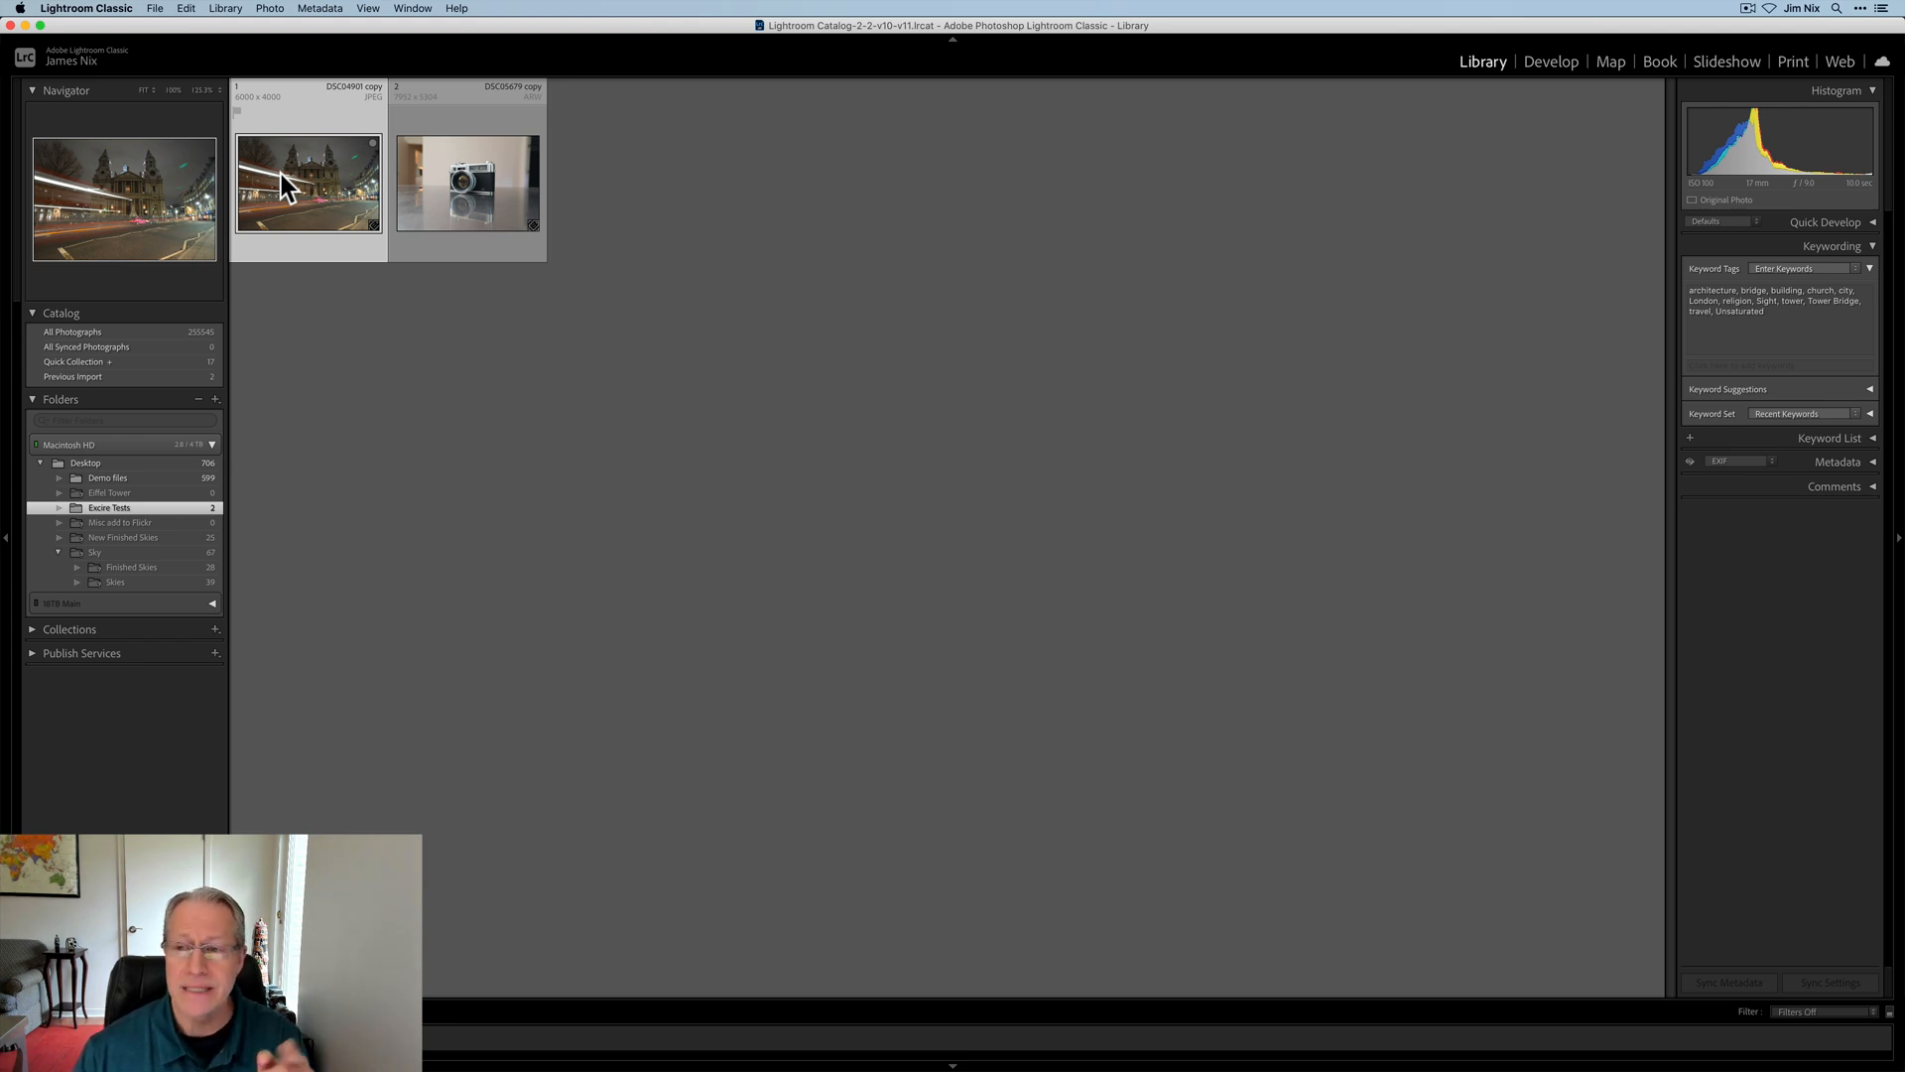
pyautogui.click(466, 185)
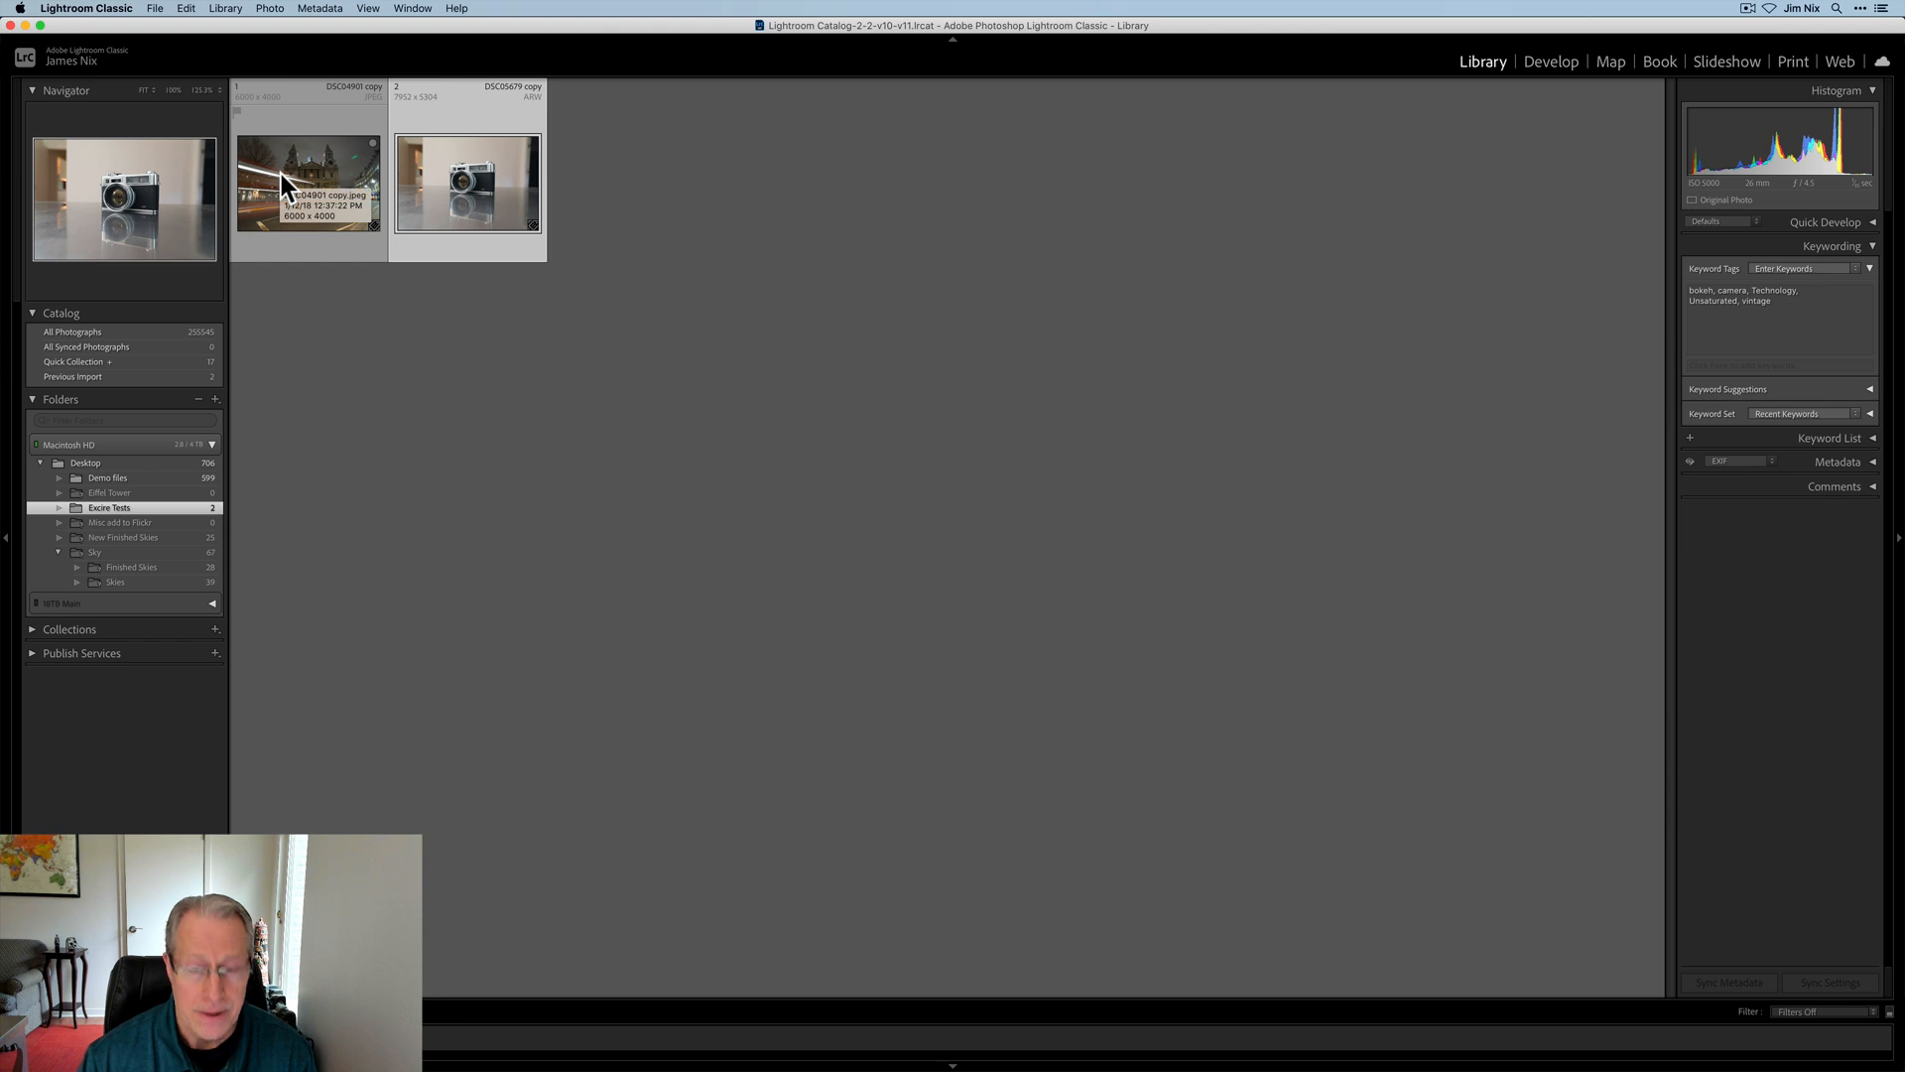
pyautogui.moveTo(441, 475)
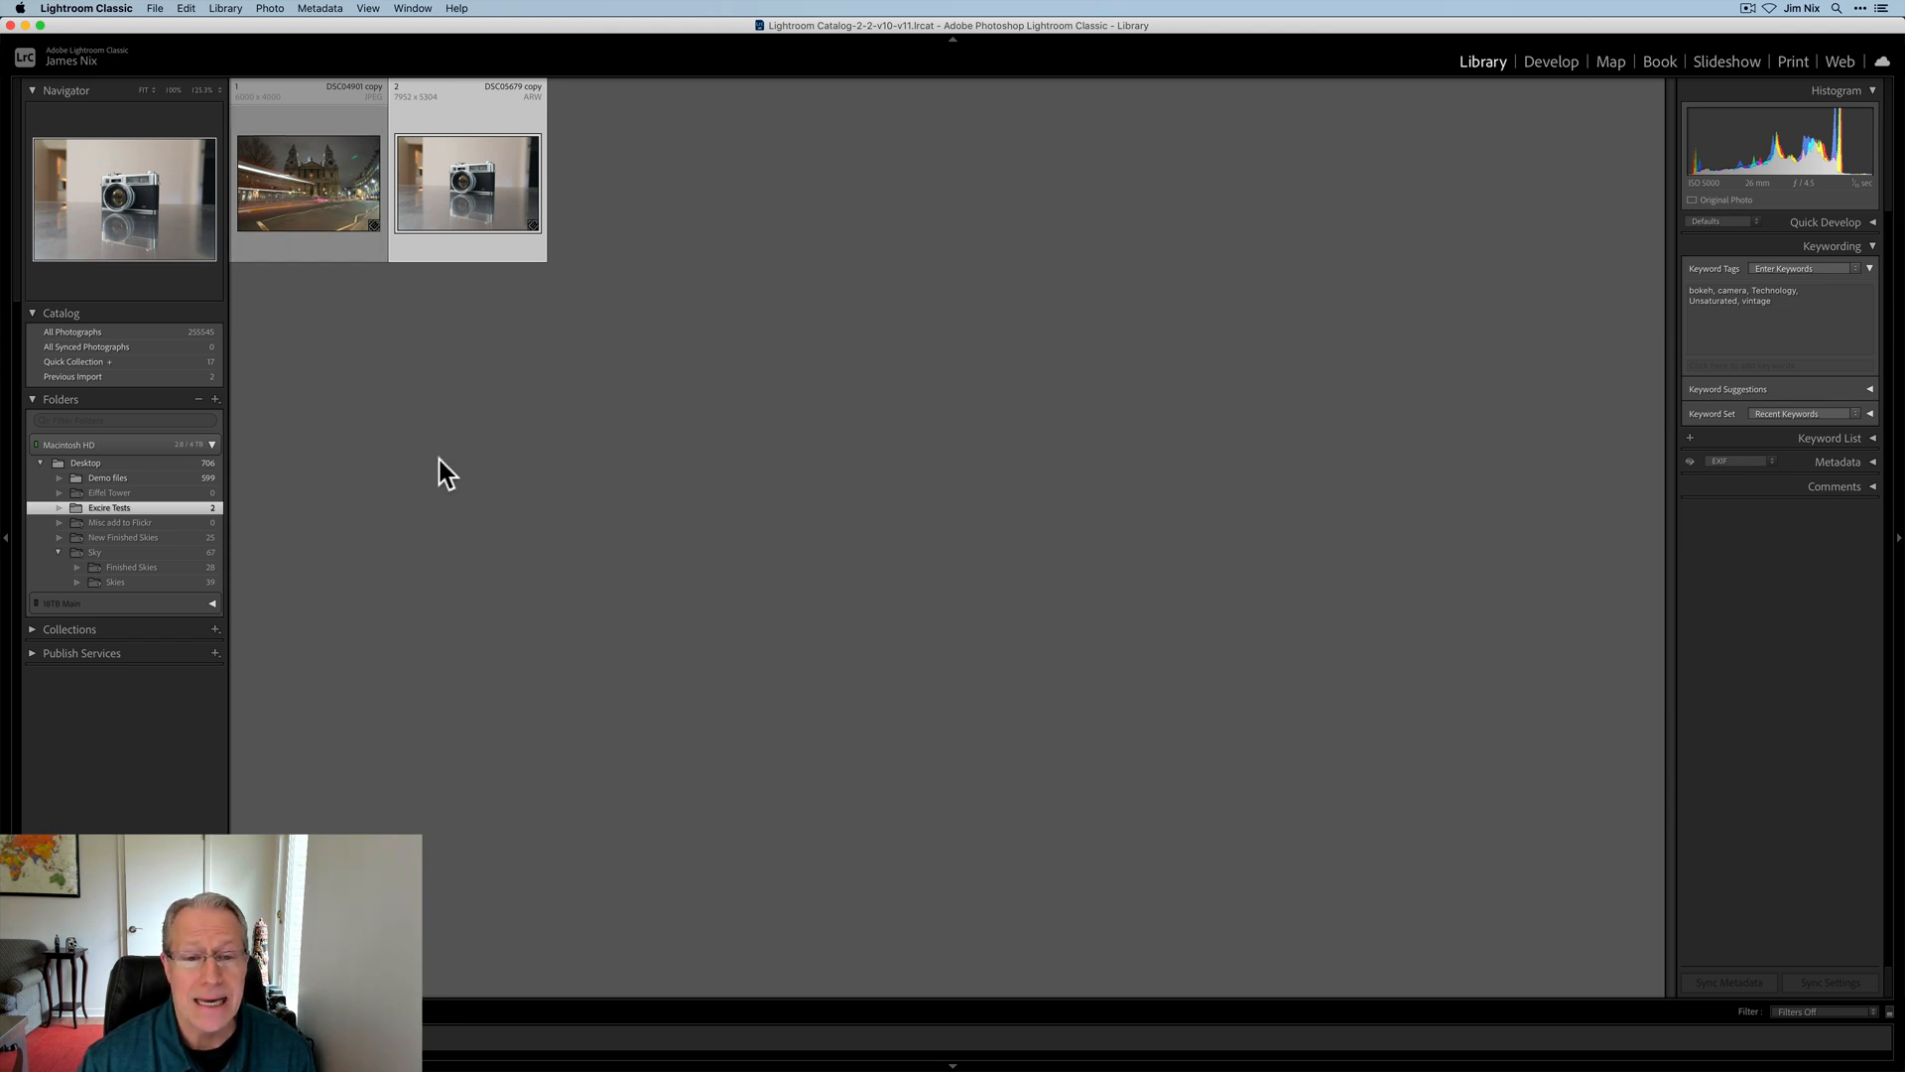
# Step: Select both photos in ON1 Photo RAW and reread their metadata via Read Metadata from Photo, confirming overwrite
pyautogui.press('cmd+tab')
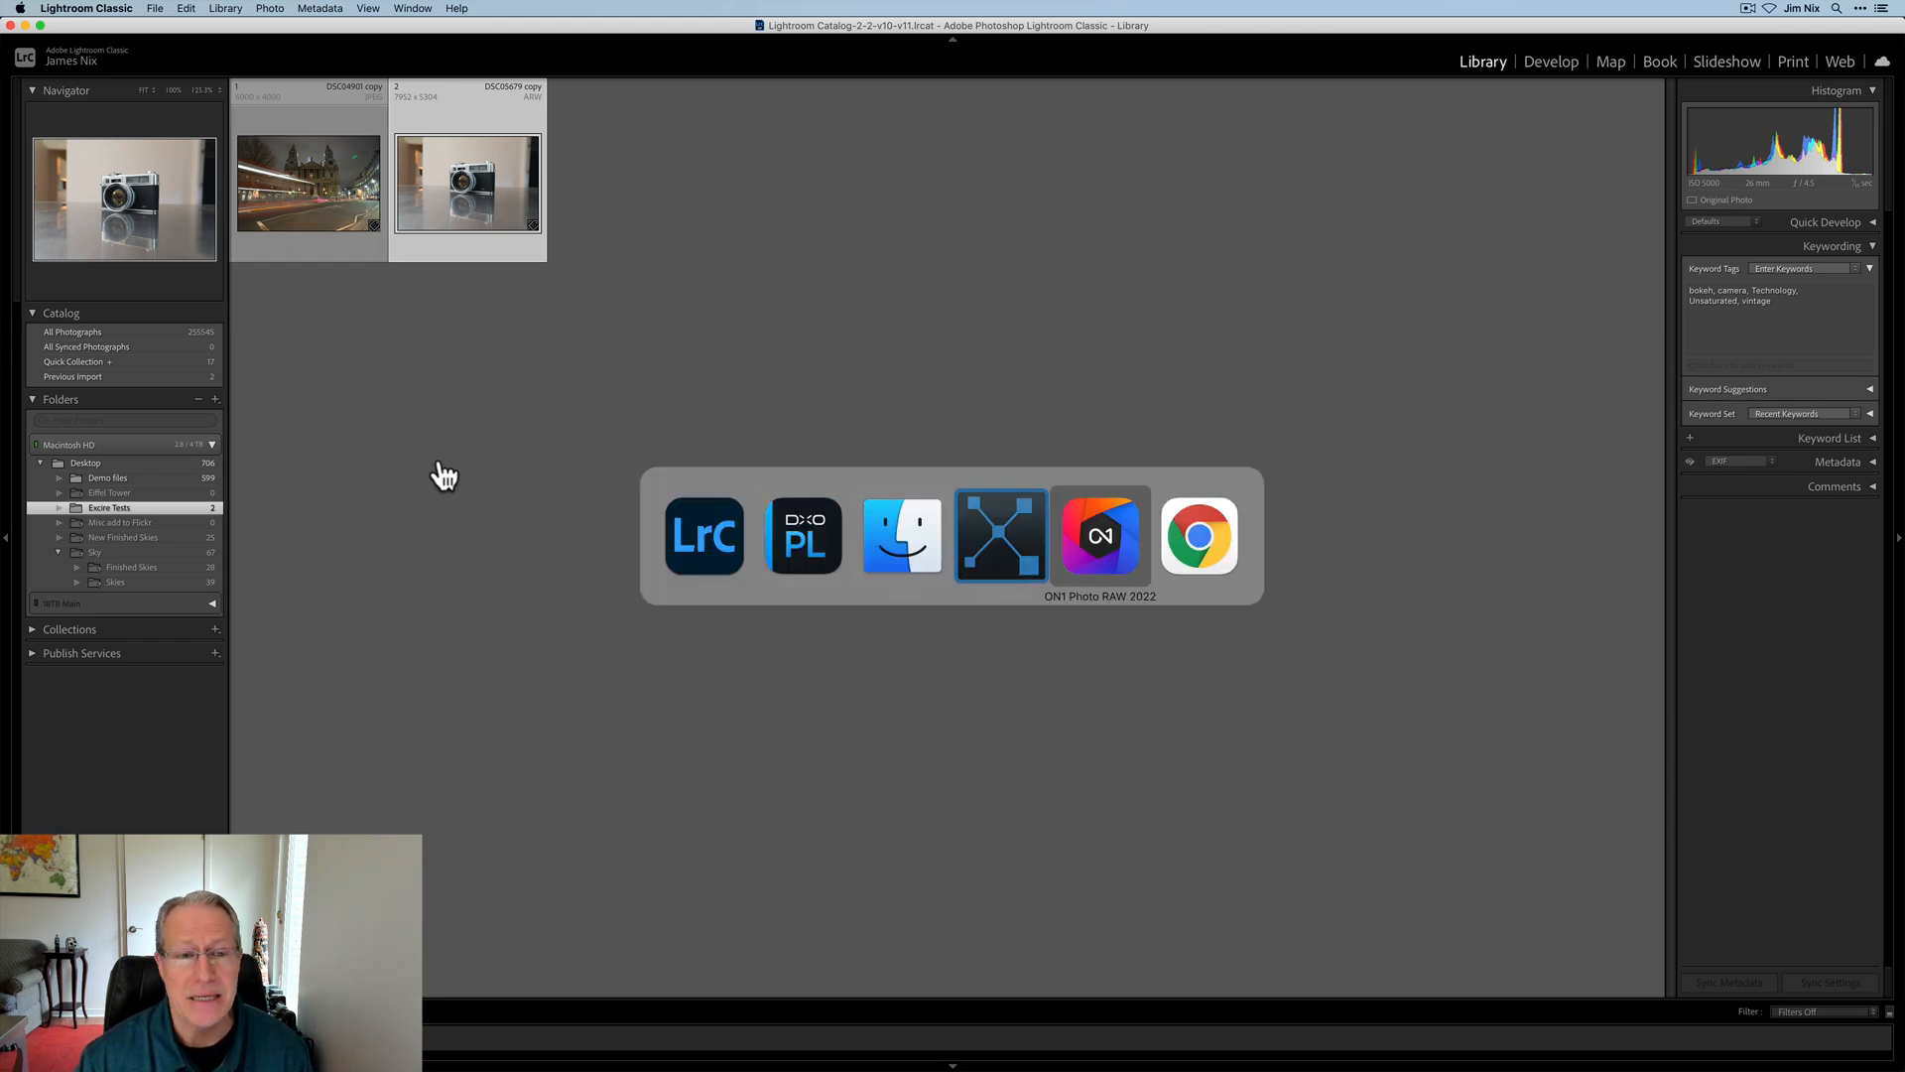
pyautogui.click(1100, 534)
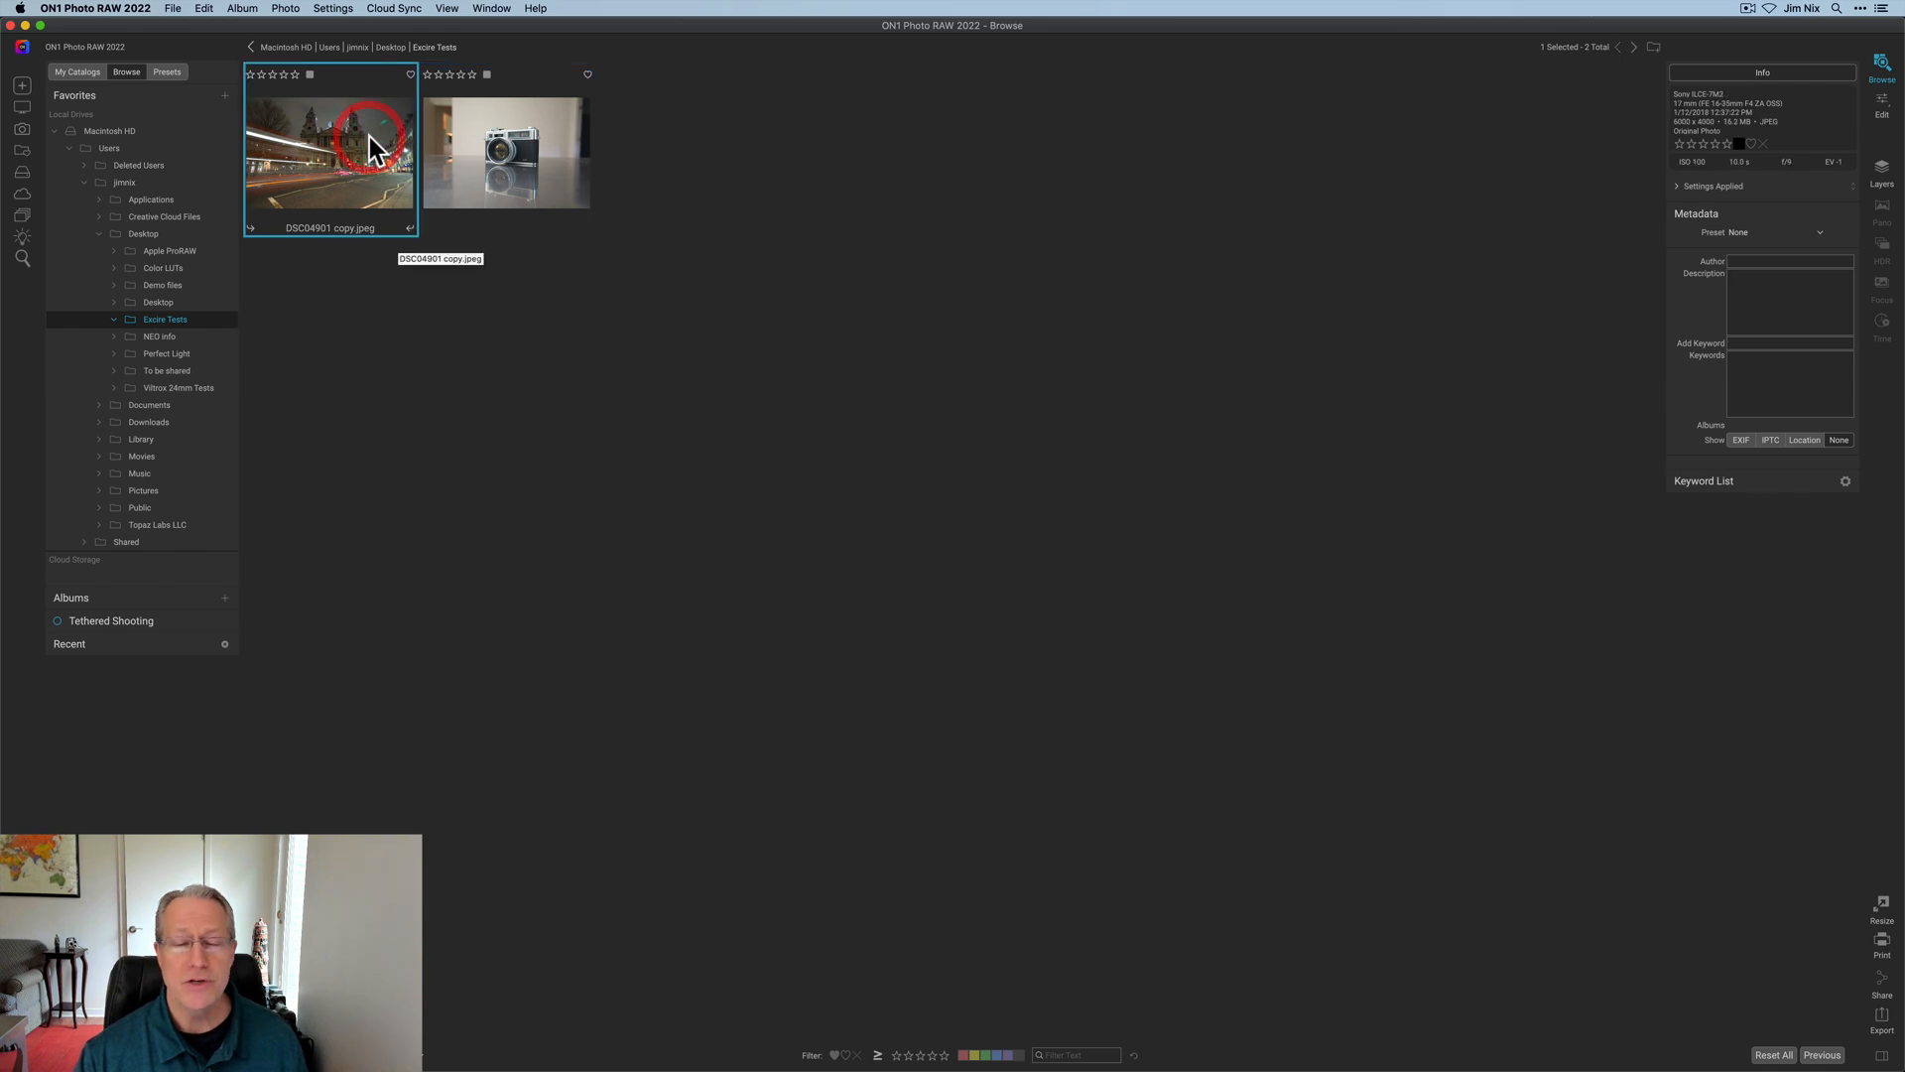
pyautogui.click(505, 153)
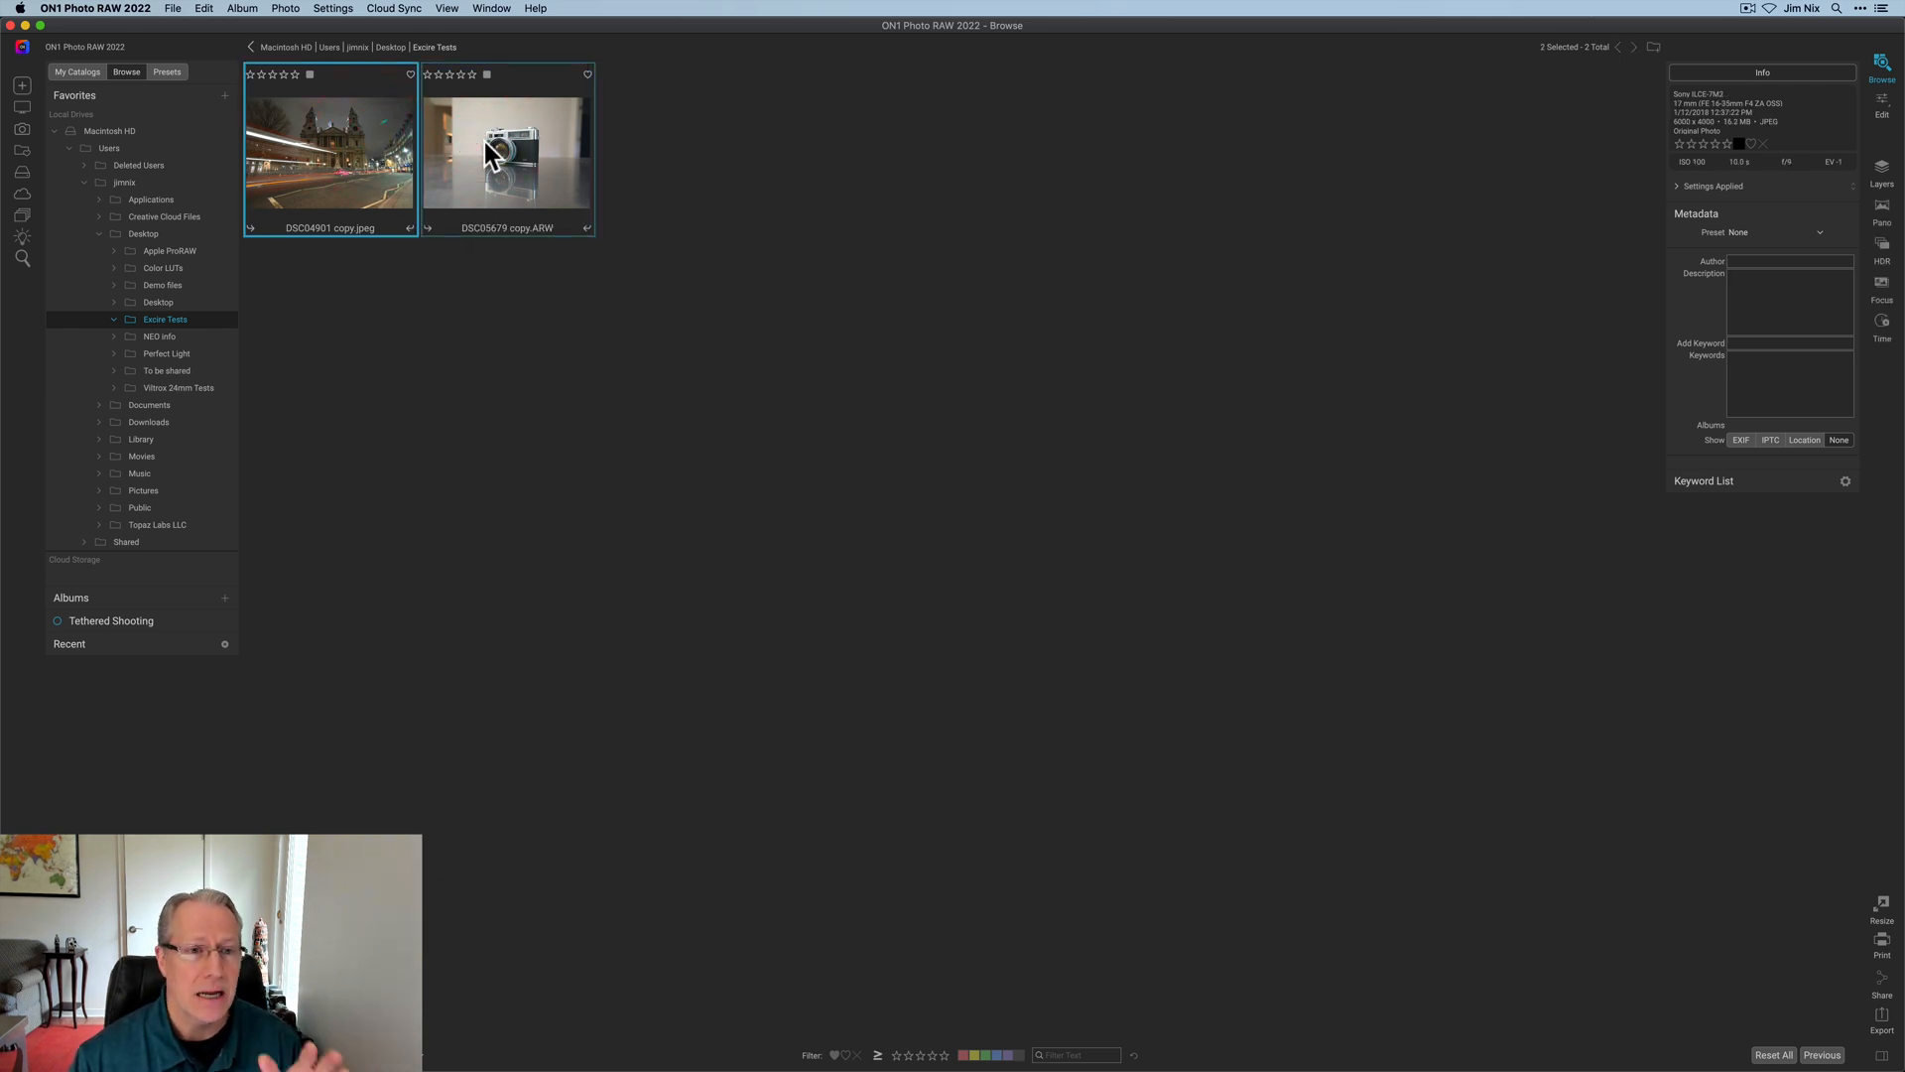
pyautogui.click(284, 8)
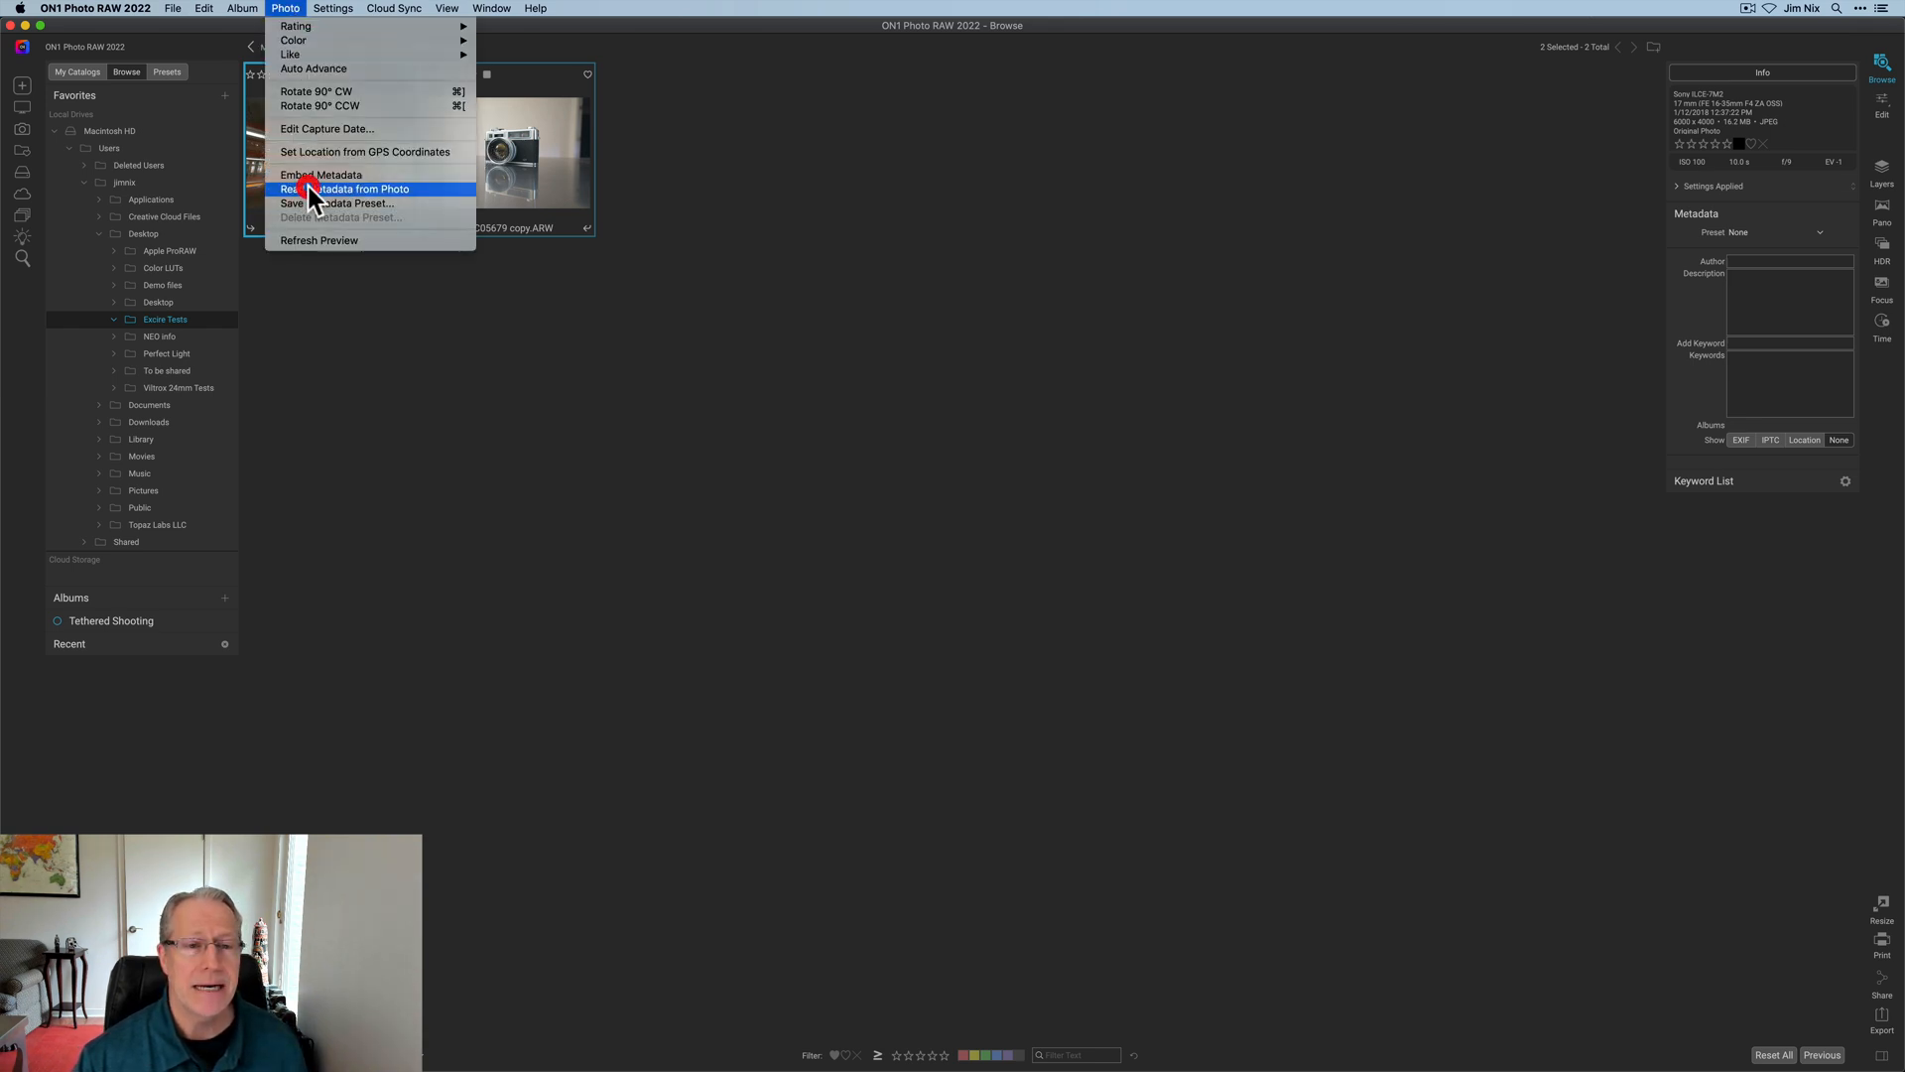
pyautogui.click(351, 188)
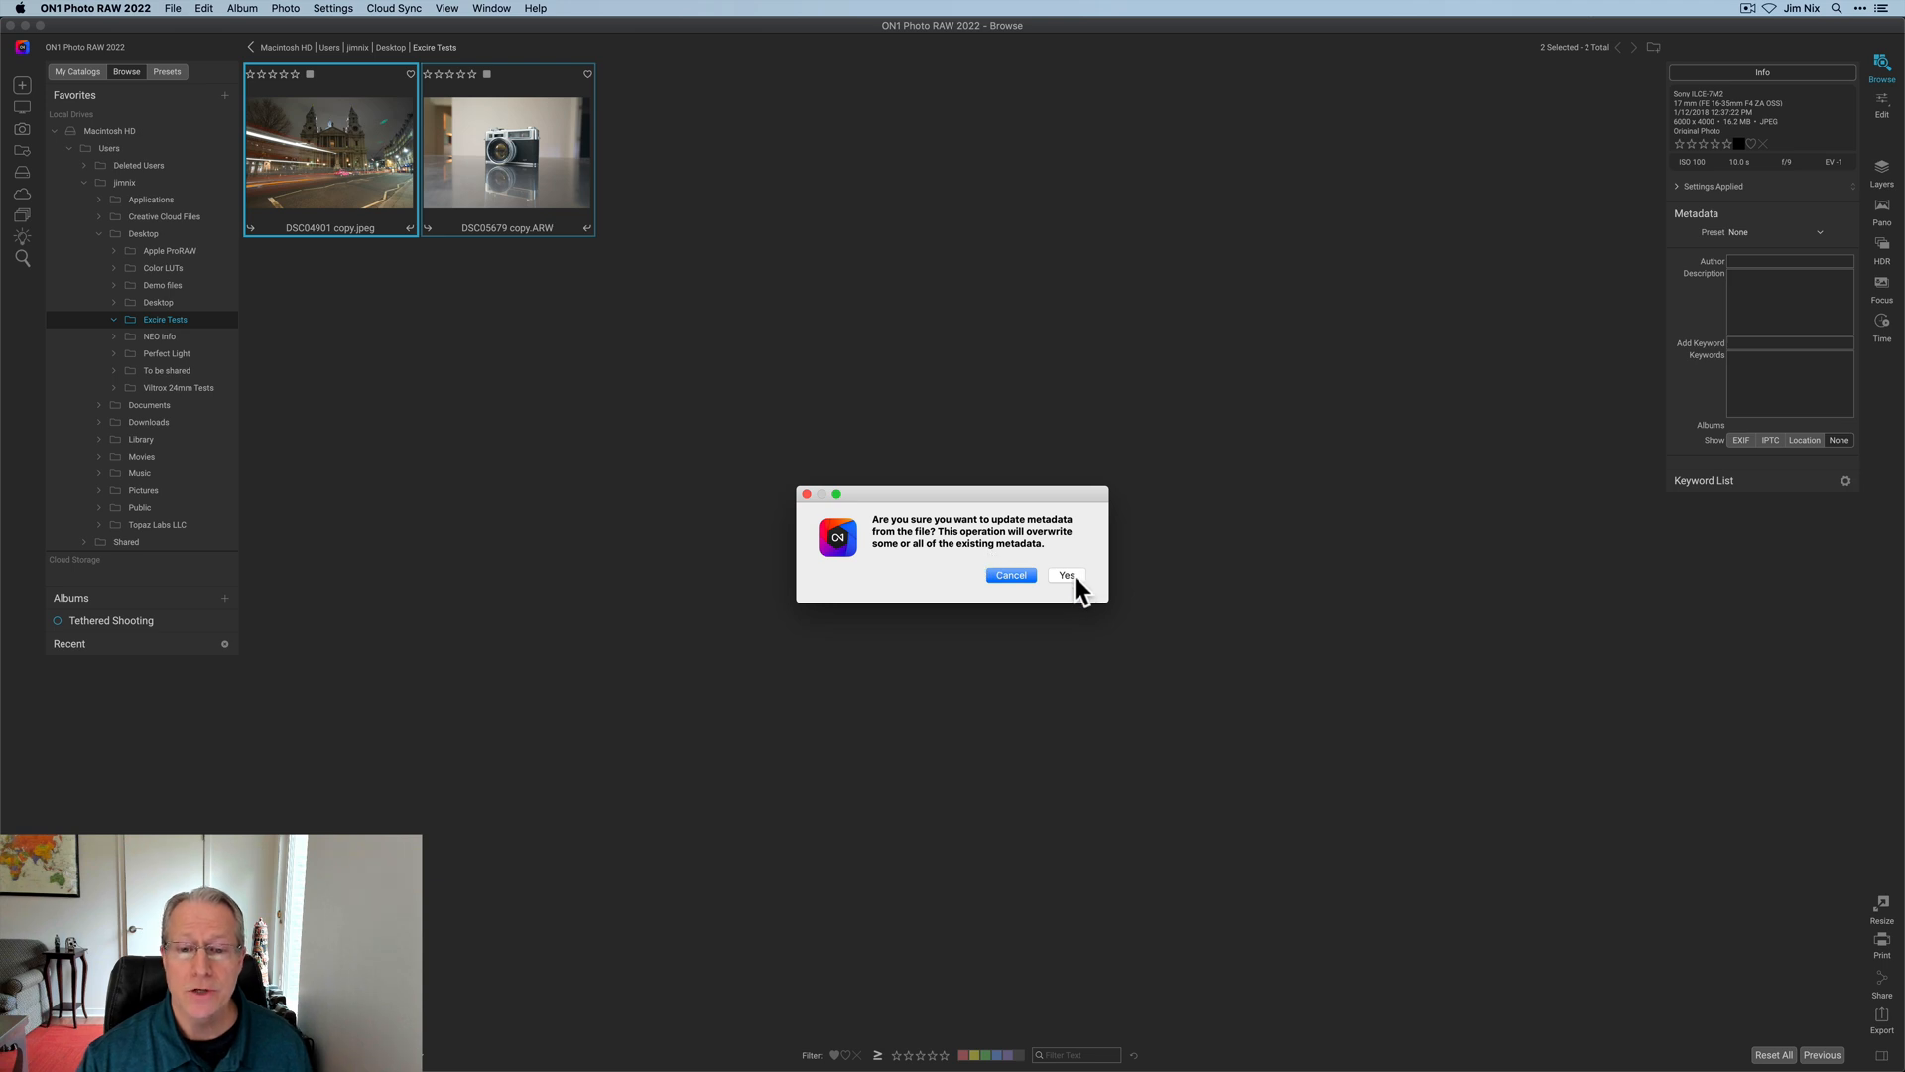
pyautogui.click(1066, 576)
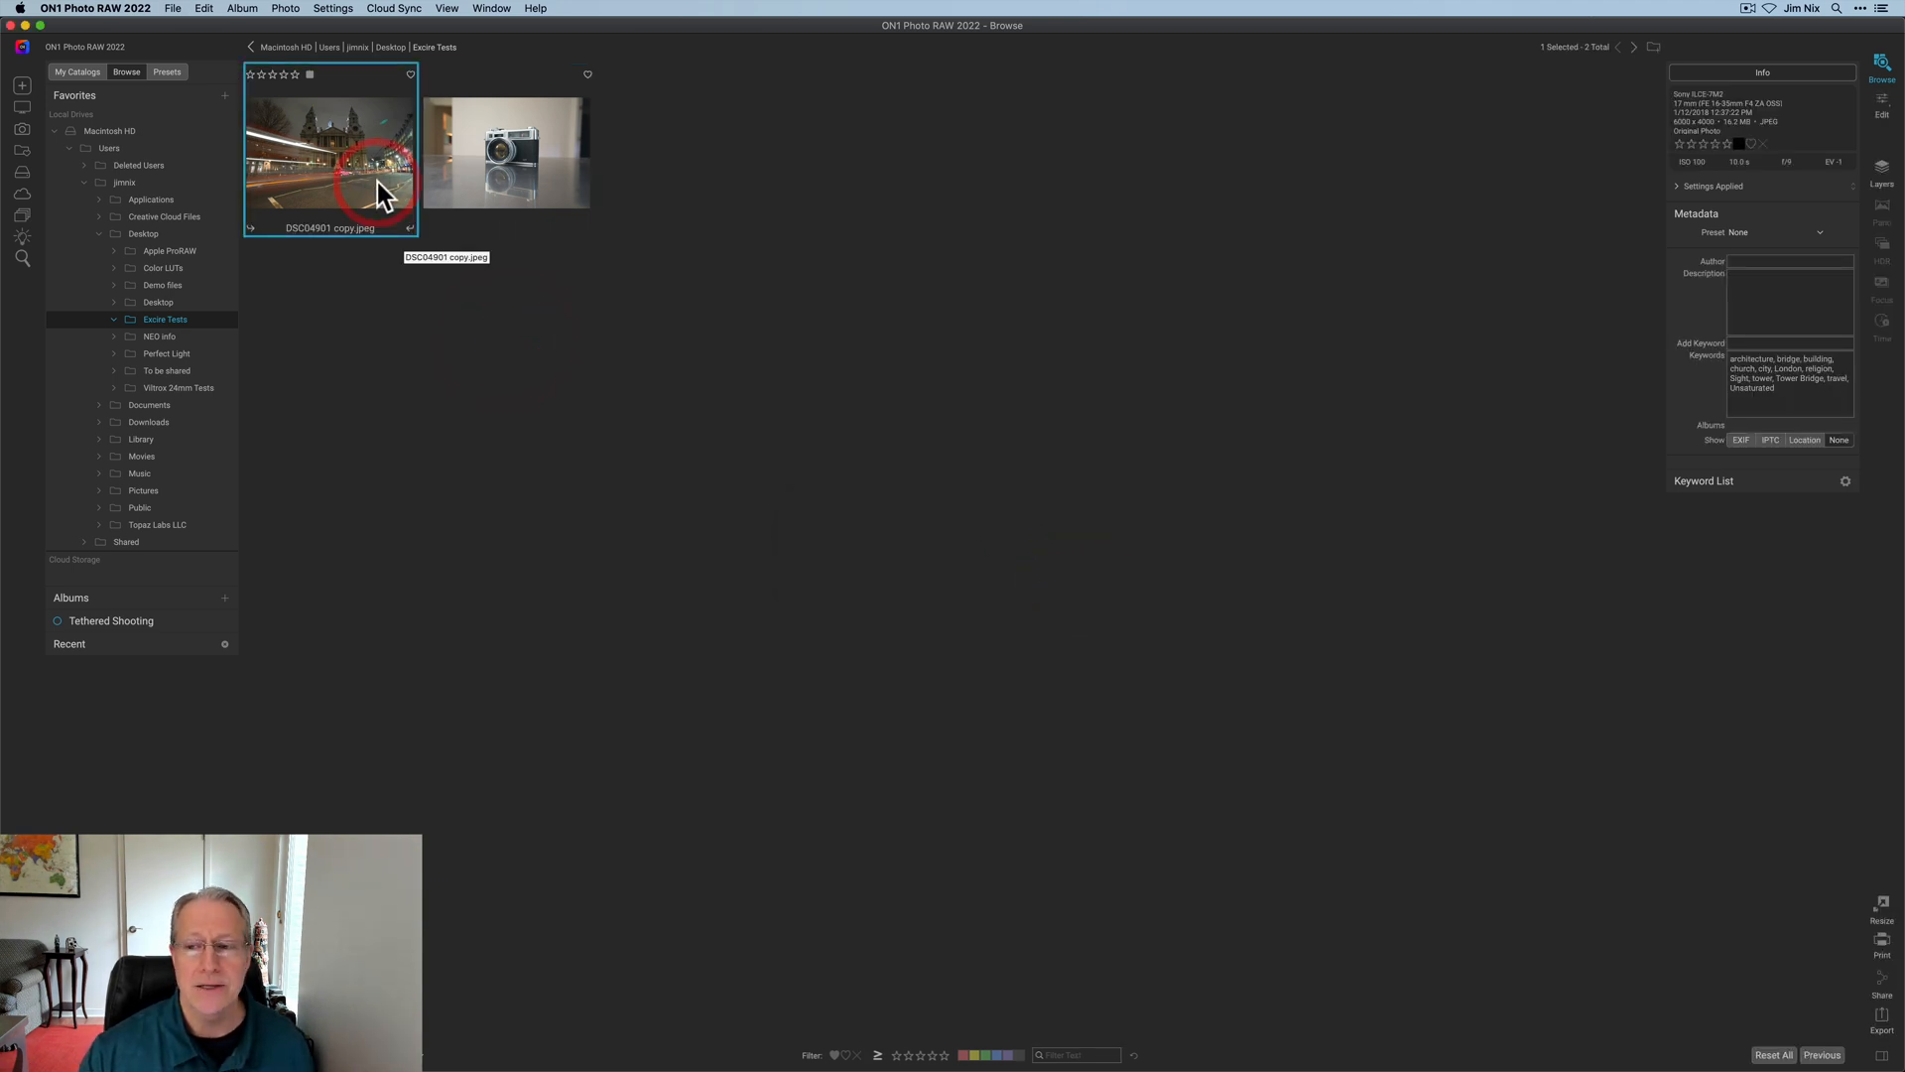
# Step: Check the camera photo then the bridge photo to verify their keywords appeared
pyautogui.click(506, 153)
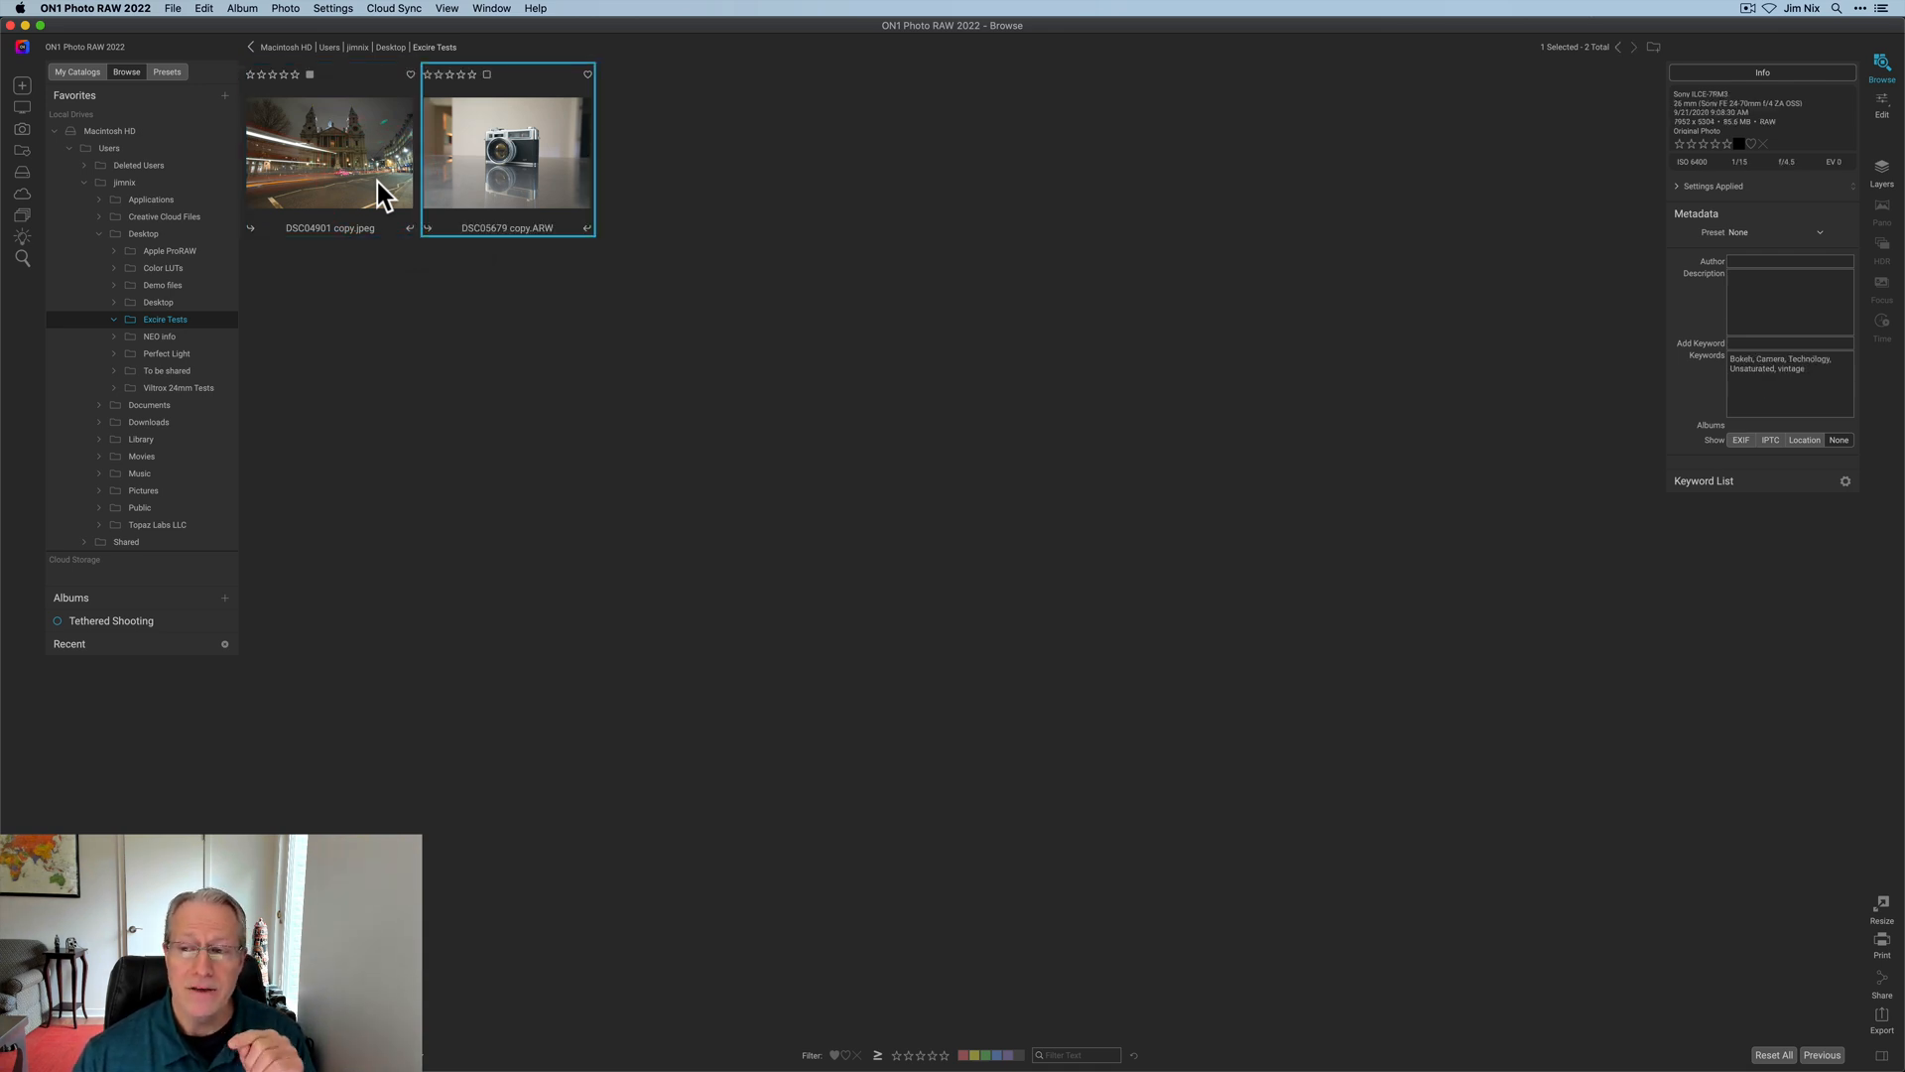
pyautogui.click(328, 151)
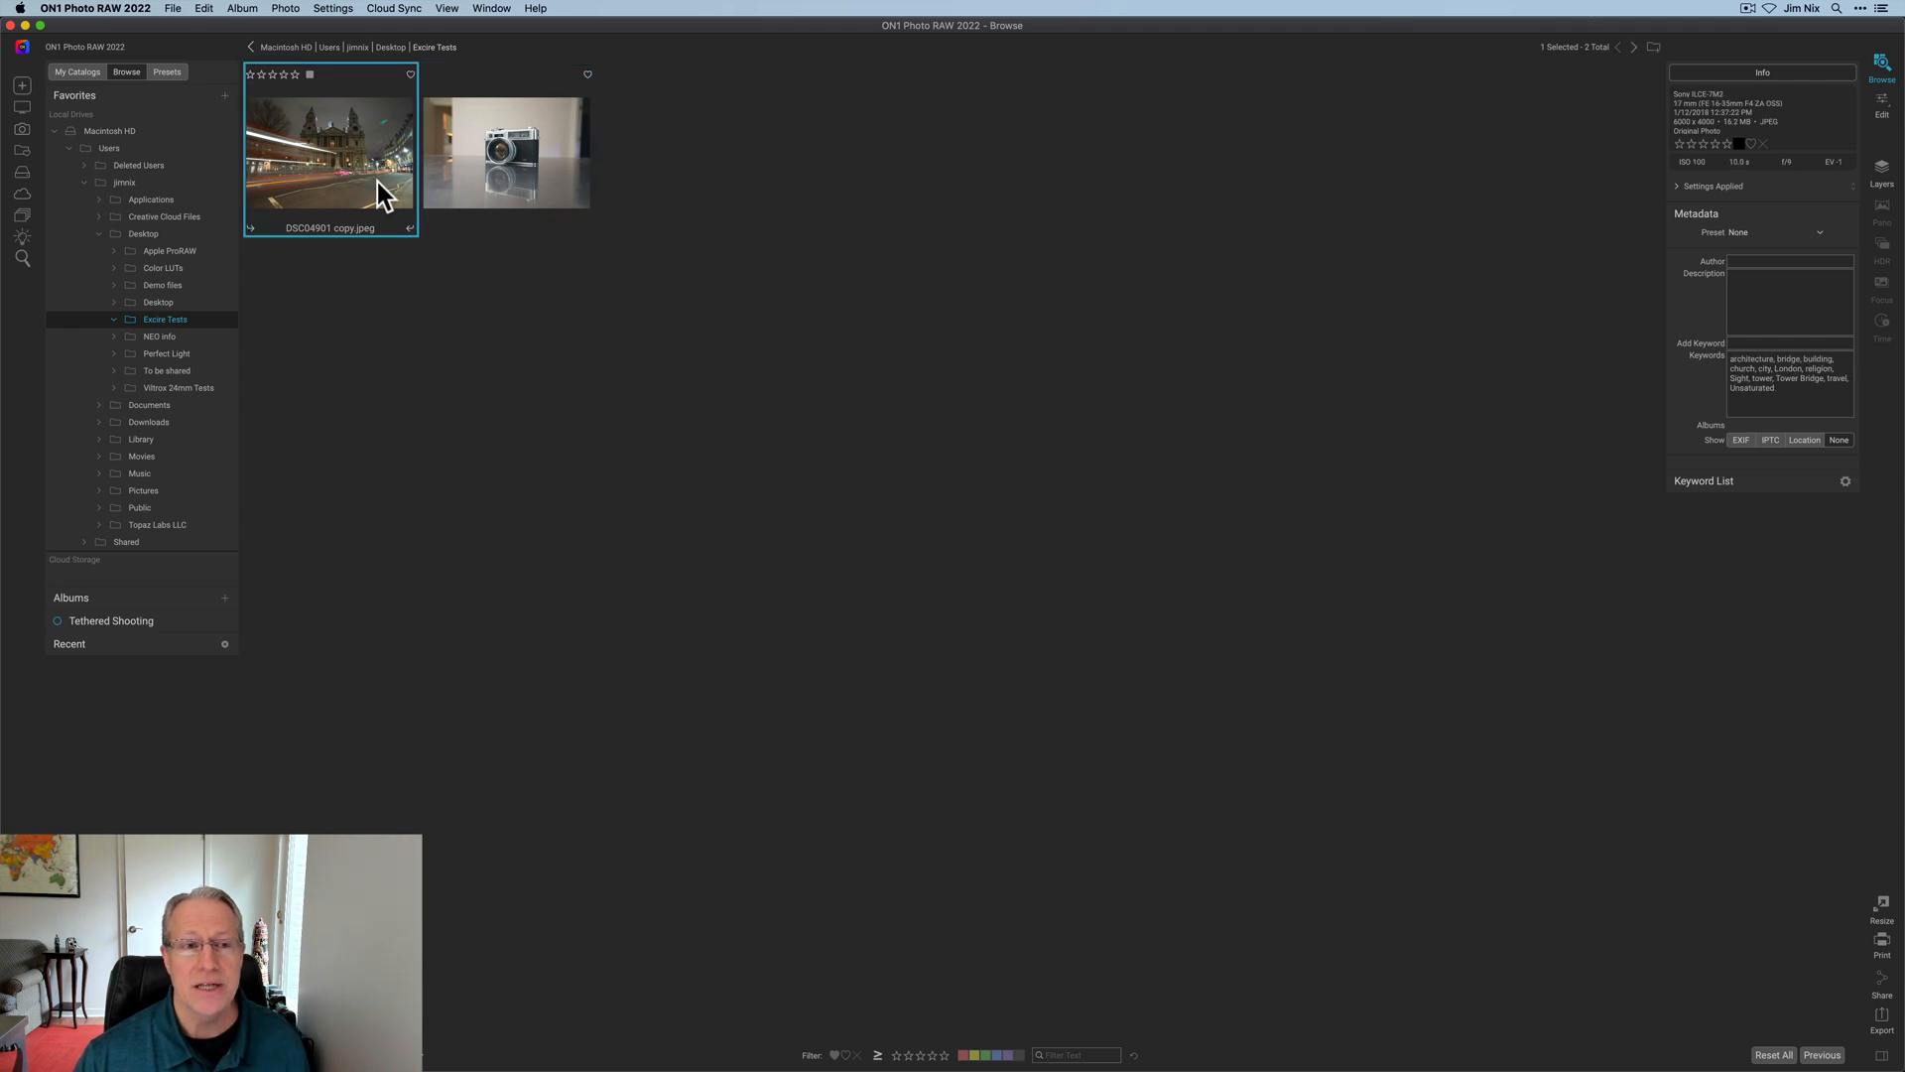